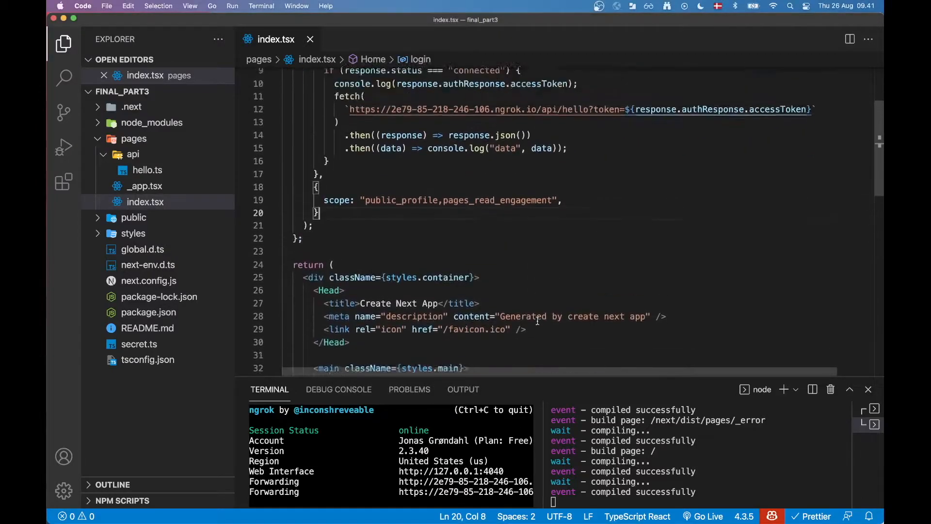
# - Append ',pages_manage_posts' to the Facebook login scope string in index.tsx and save
pyautogui.scroll(3)
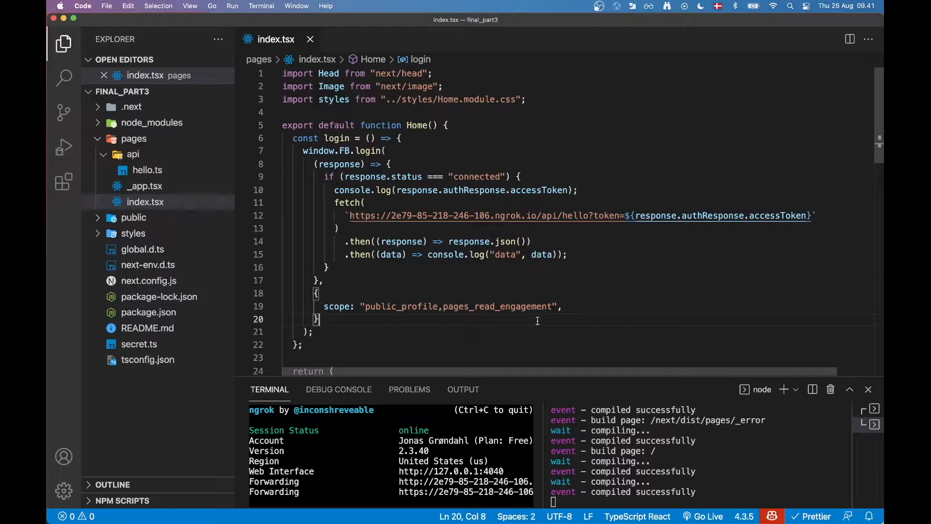
pyautogui.moveTo(344, 284)
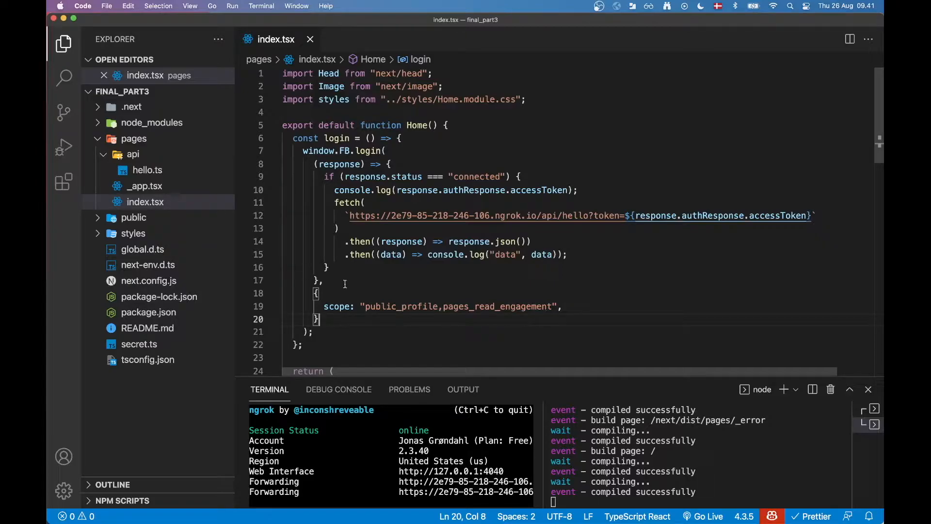
pyautogui.moveTo(354, 288)
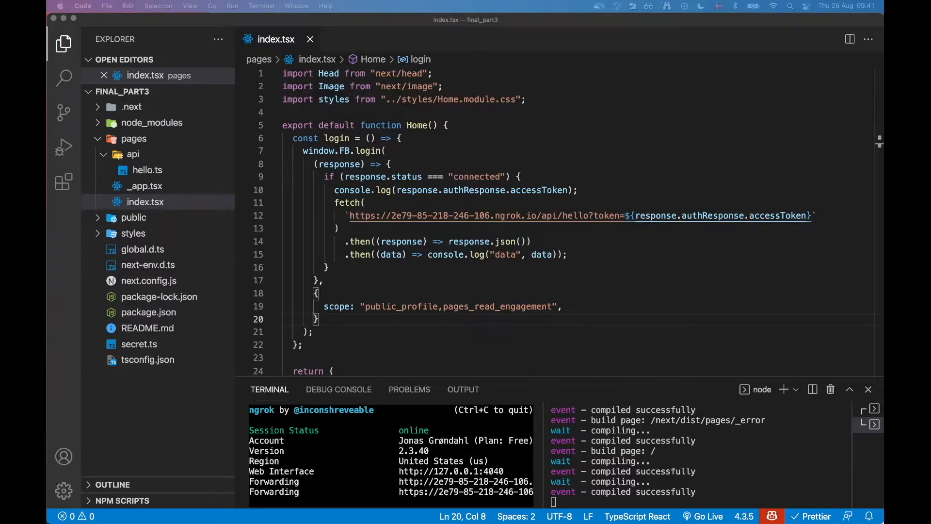
pyautogui.scroll(-3)
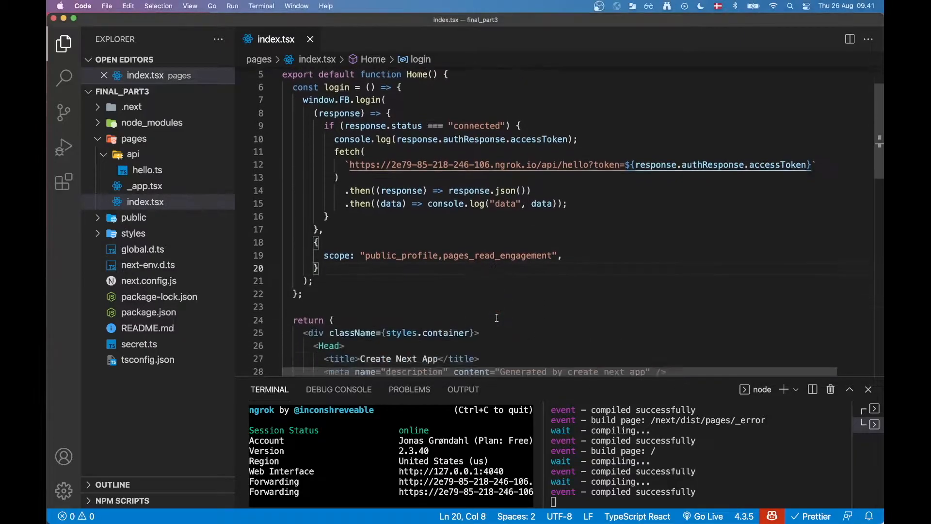
pyautogui.scroll(3)
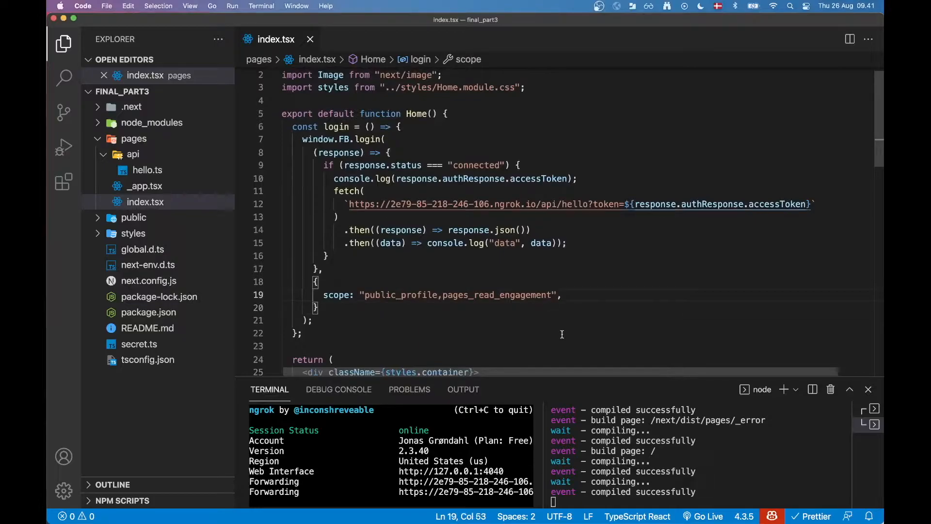
pyautogui.write(',')
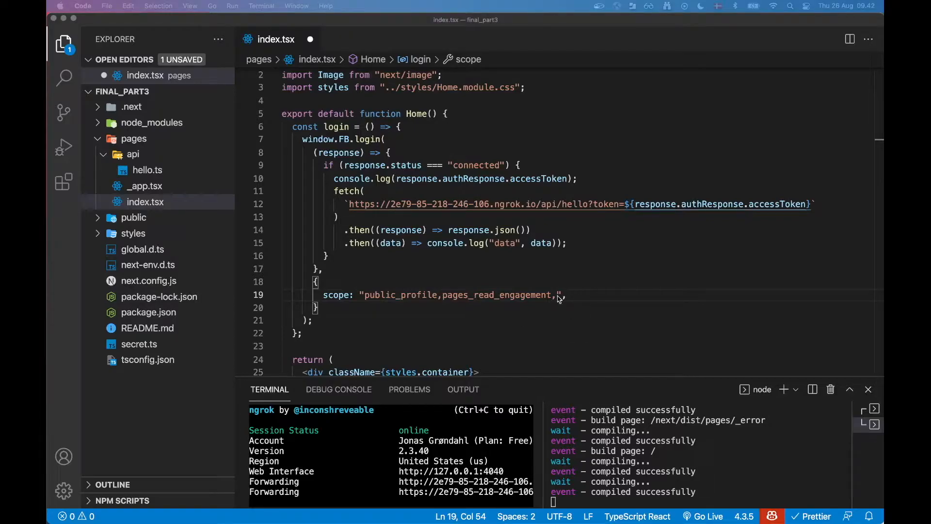
pyautogui.write('pages_')
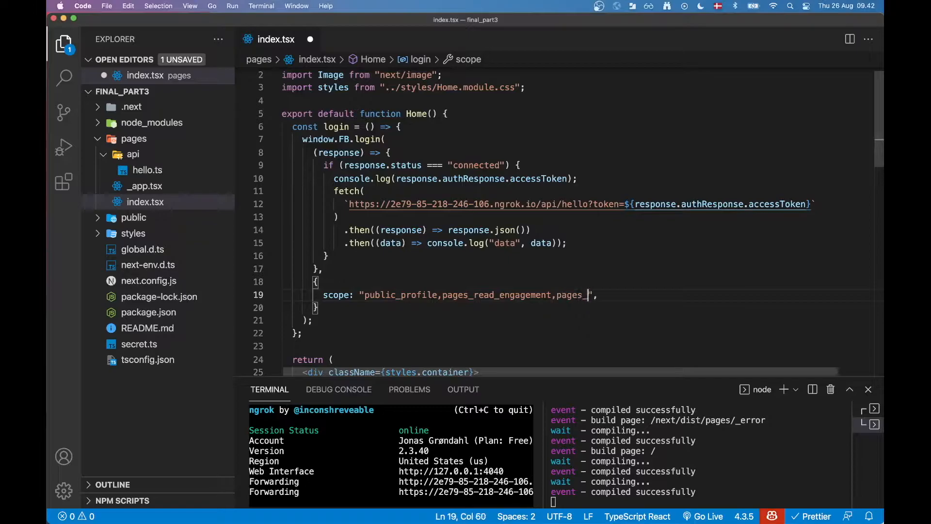
pyautogui.write('manage_posts')
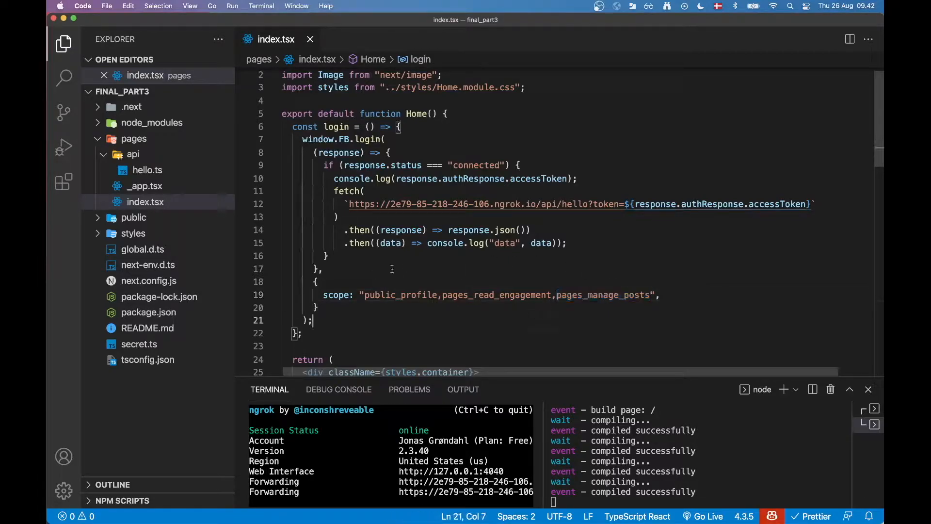
pyautogui.doubleClick(505, 296)
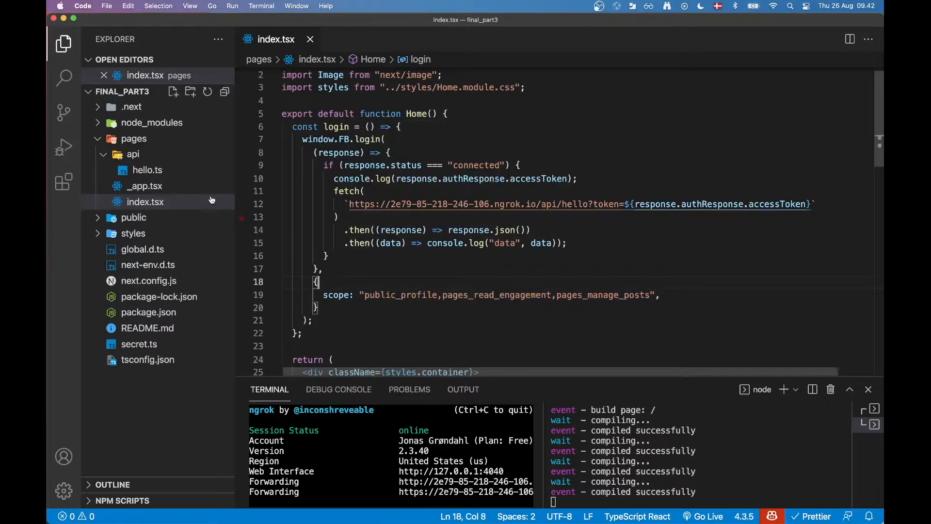
pyautogui.moveTo(183, 175)
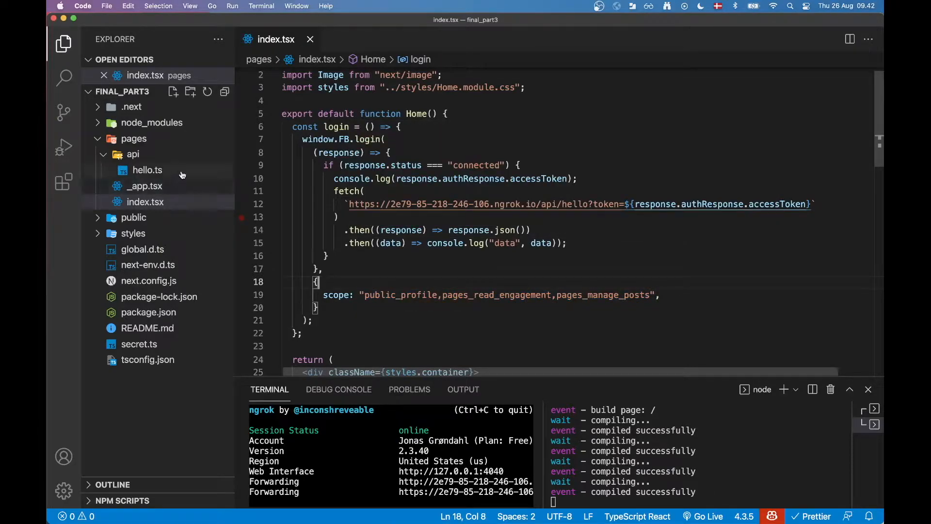
# - Open hello.ts and cut the token and page helper functions below the handler
pyautogui.click(147, 170)
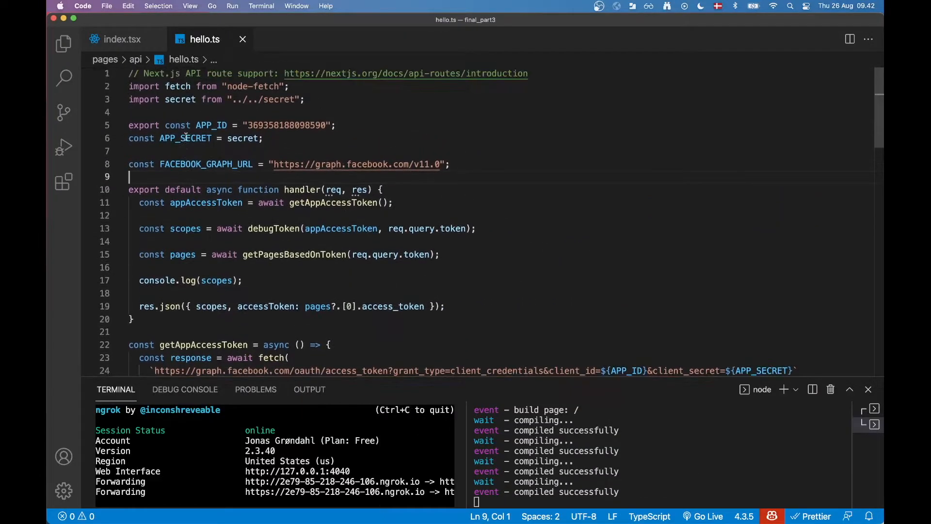
pyautogui.scroll(-3)
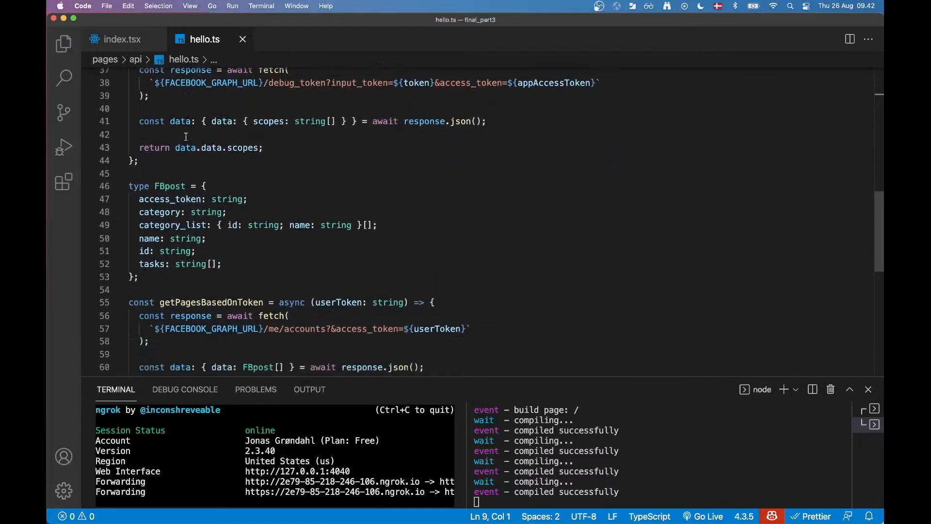
pyautogui.scroll(3)
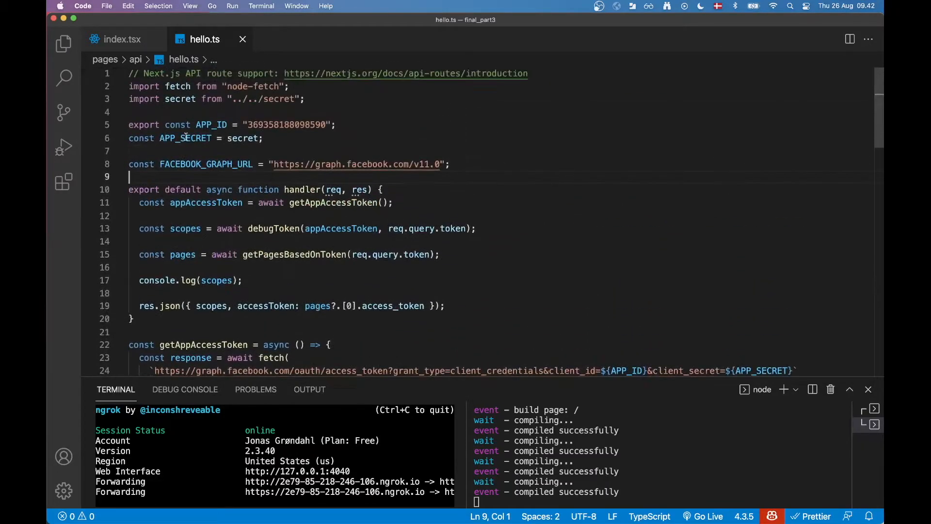
pyautogui.scroll(-3)
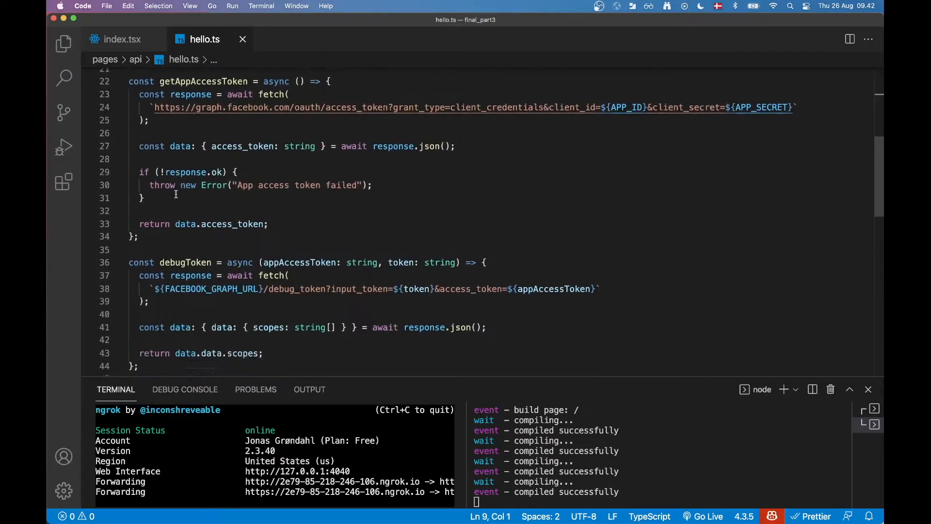
pyautogui.scroll(-3)
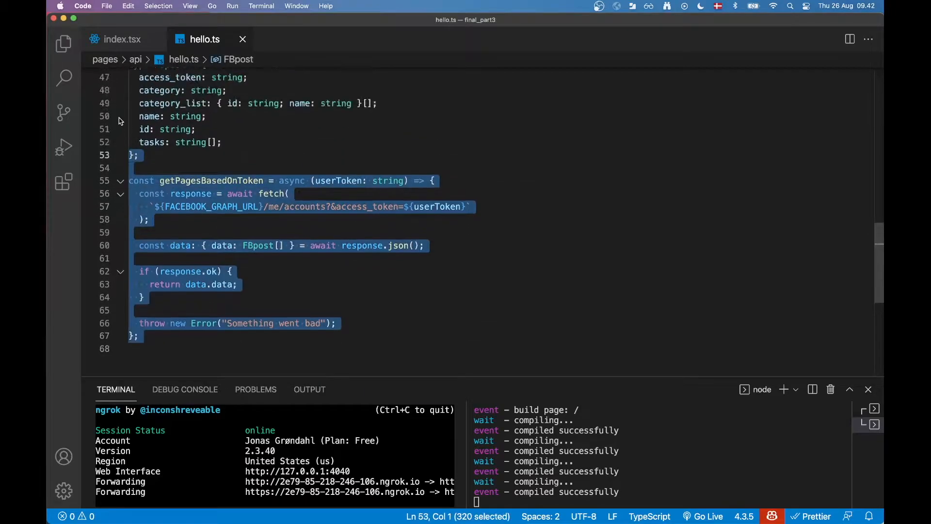
pyautogui.scroll(3)
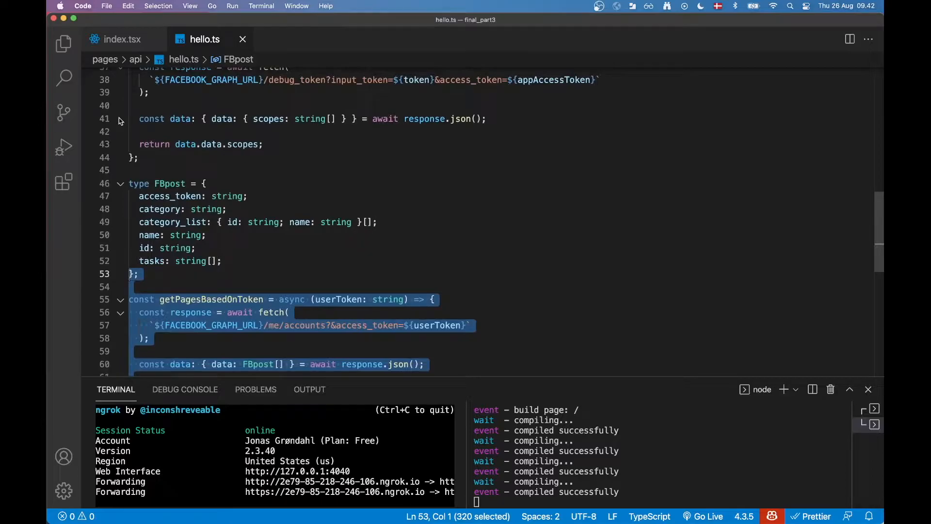
pyautogui.scroll(3)
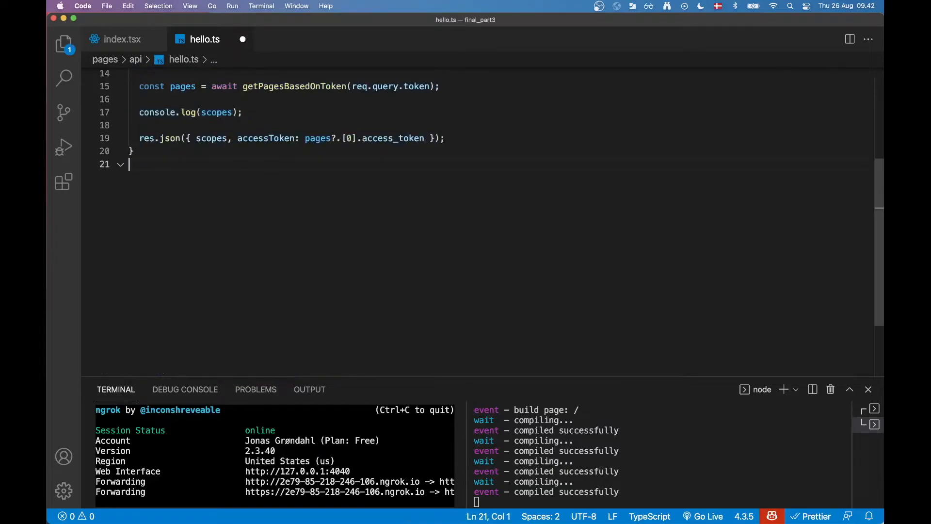
# - Create a new api_helpers folder in the project Explorer
pyautogui.click(63, 44)
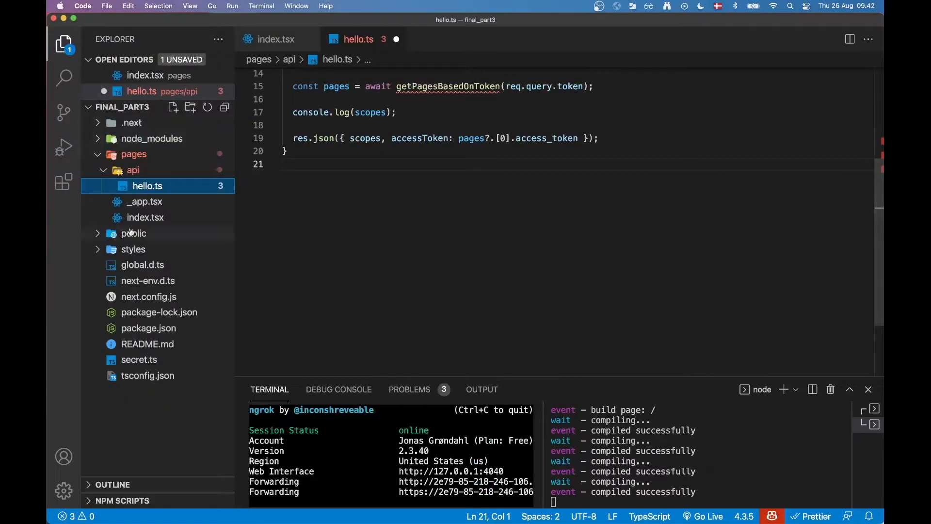
pyautogui.click(190, 107)
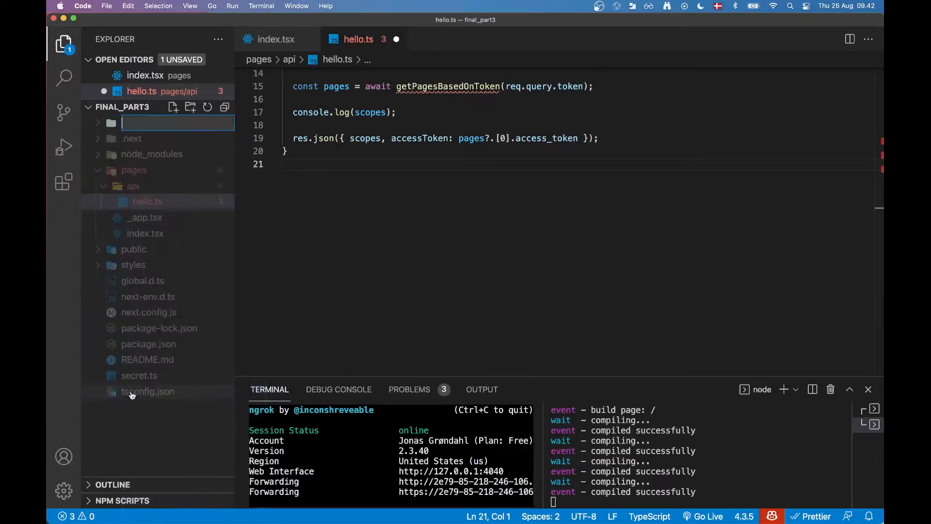
pyautogui.write('api_helpers')
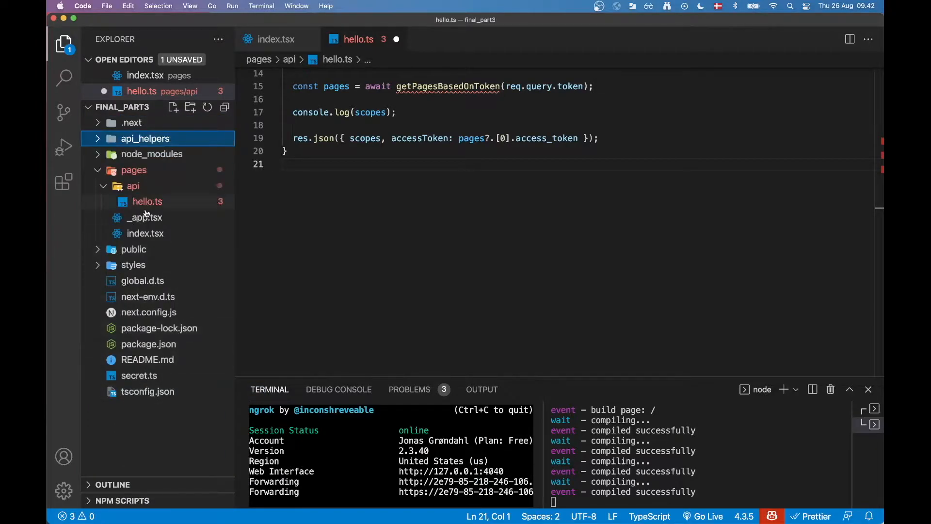
pyautogui.moveTo(133, 185)
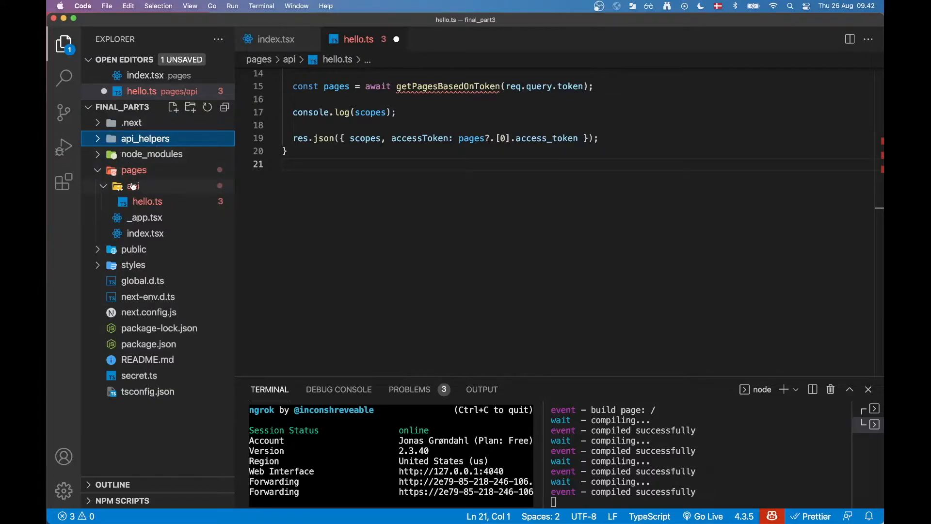
# - Add fb.ts inside api_helpers and paste the helper functions into it
pyautogui.click(145, 138)
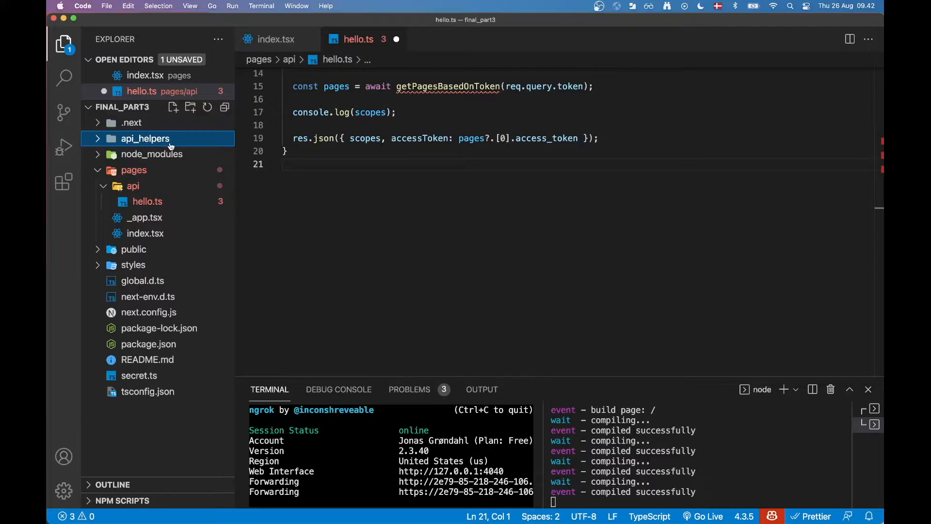
pyautogui.rightClick(145, 138)
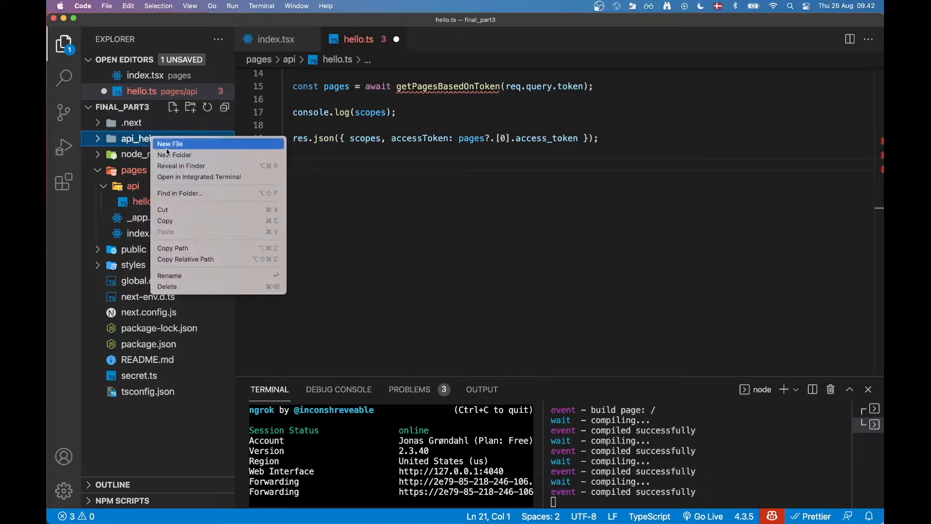
pyautogui.click(170, 144)
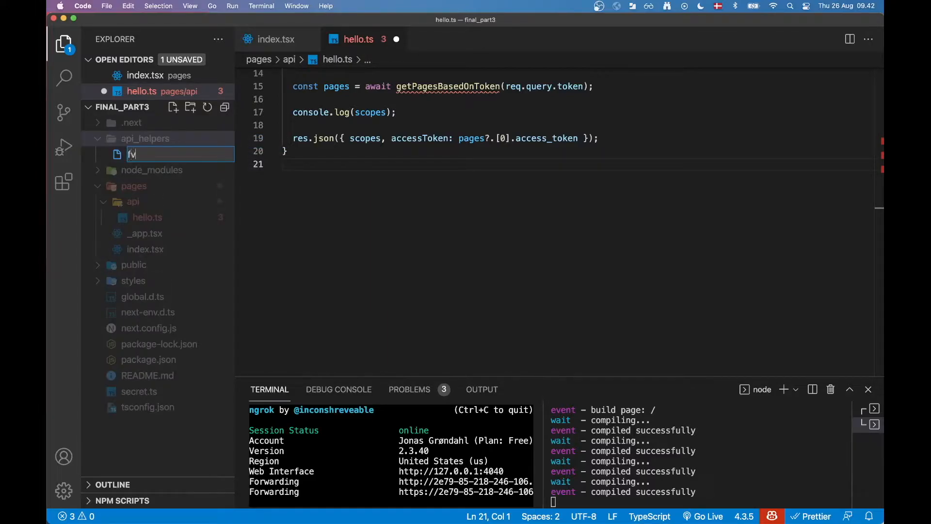
pyautogui.write('b.ts')
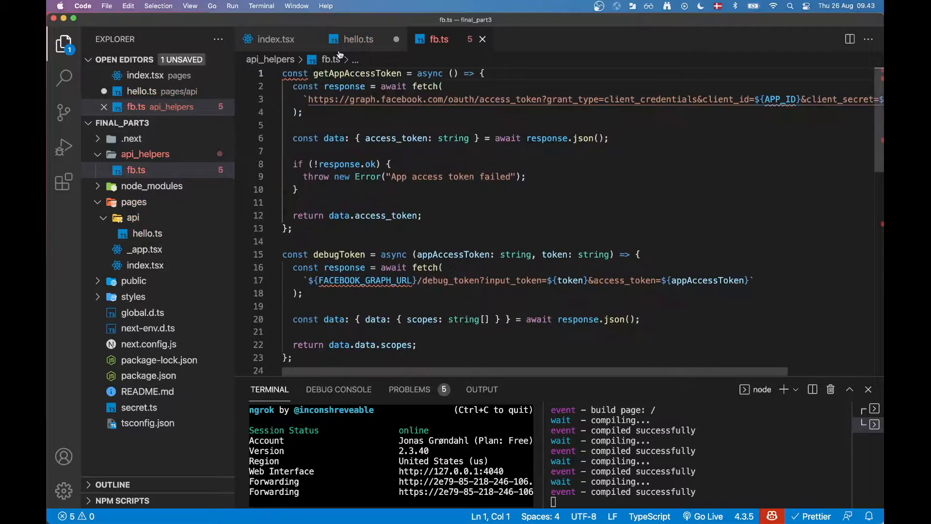
# - Move the shared constants and type into fb.ts and export its helpers, including getPagesBasedOnToken
pyautogui.click(359, 39)
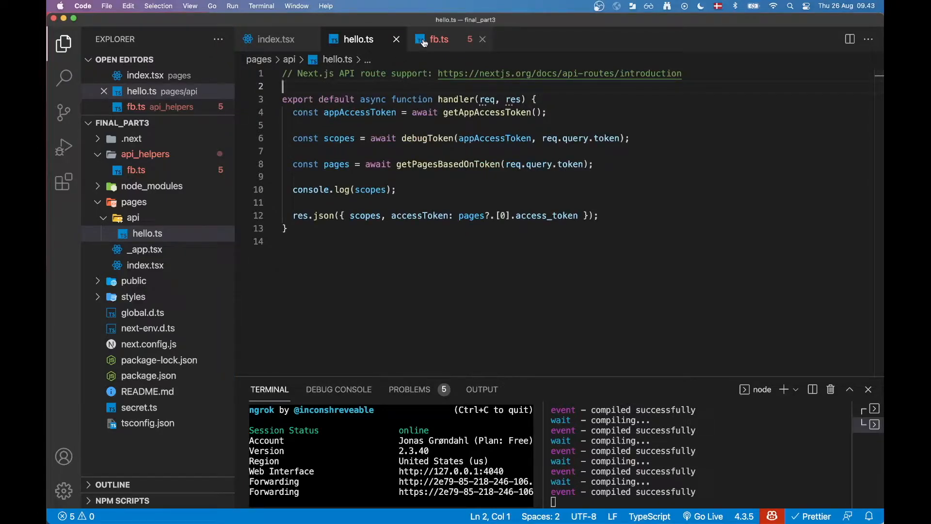
pyautogui.click(439, 39)
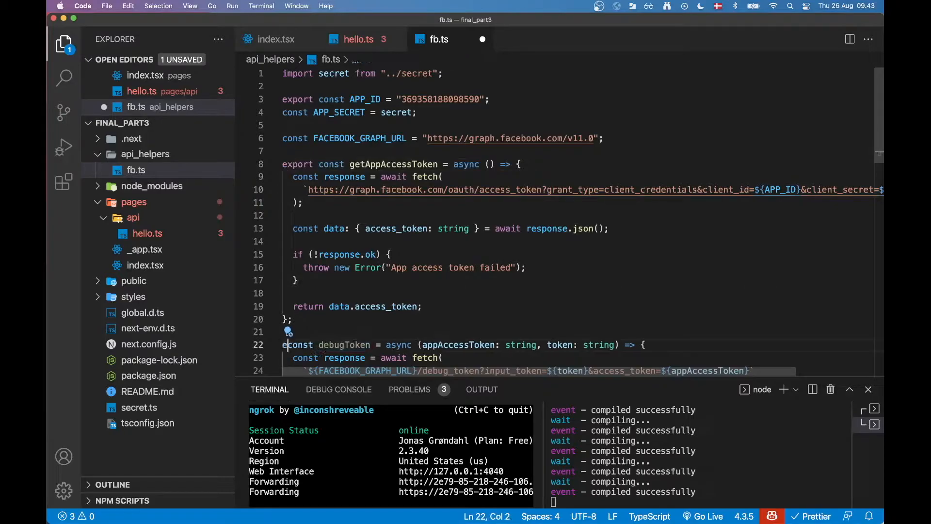
pyautogui.write('xport')
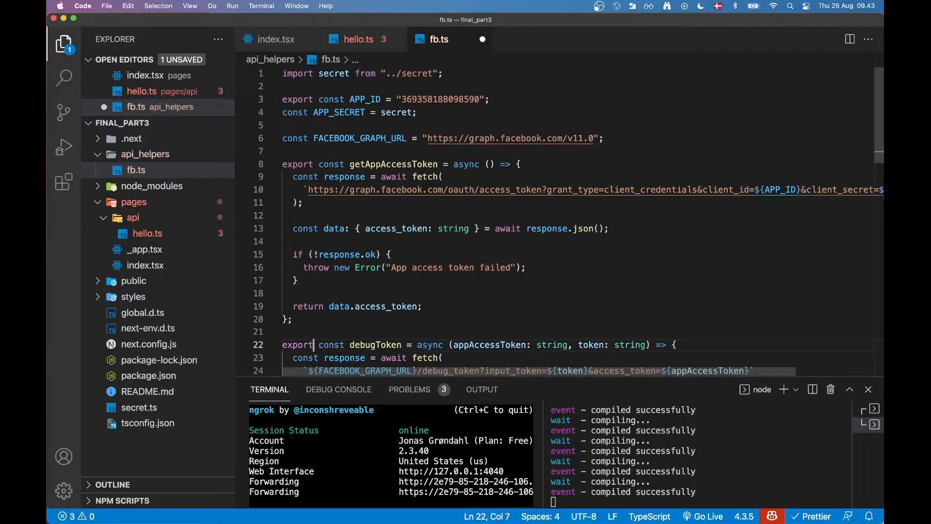
pyautogui.scroll(-3)
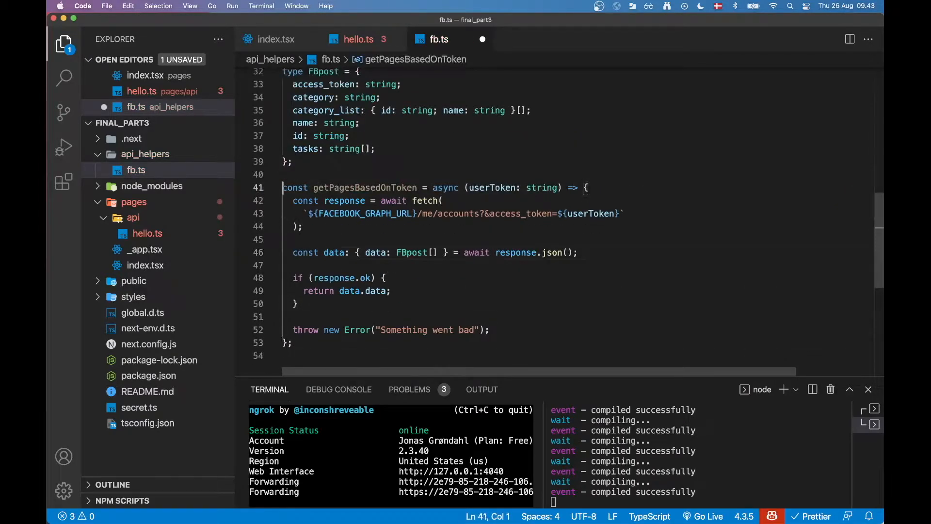
pyautogui.write('export')
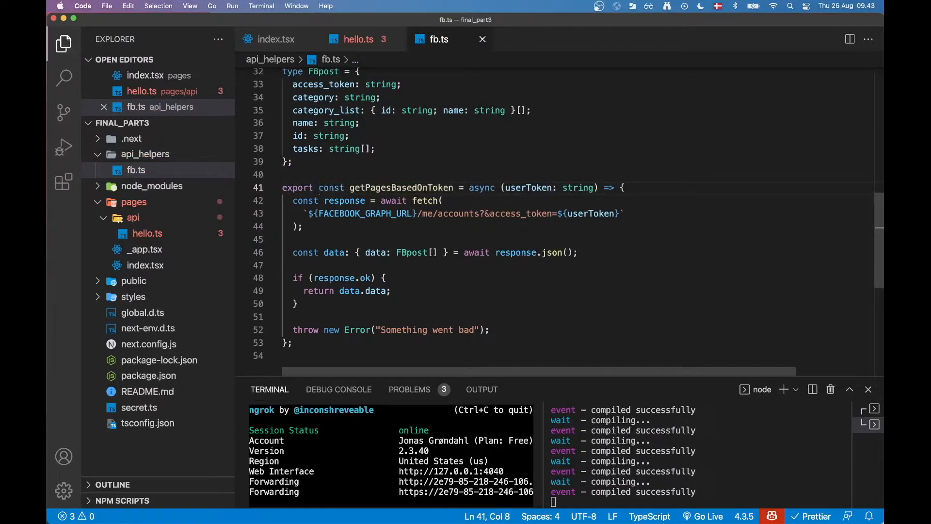
pyautogui.moveTo(310, 39)
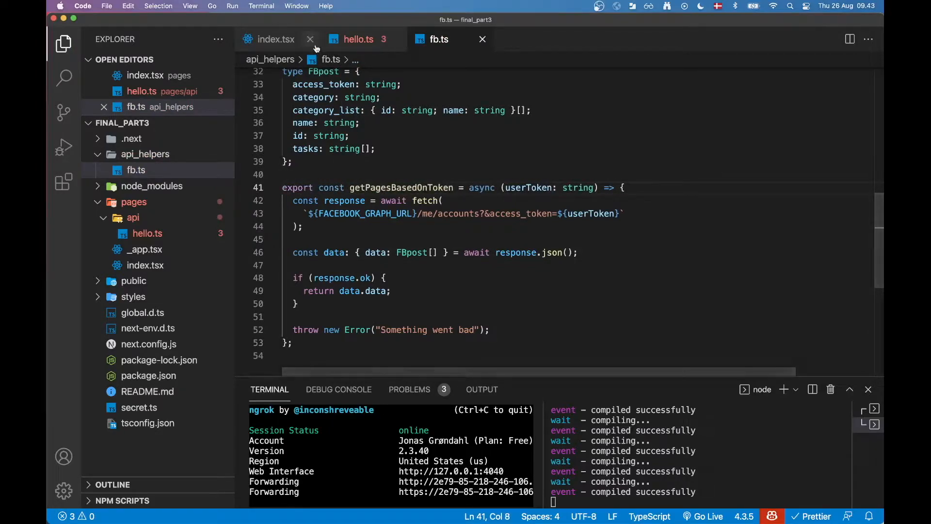
# - Check the hello.ts handler, glance at the index.tsx login code, and return to hello.ts
pyautogui.click(358, 39)
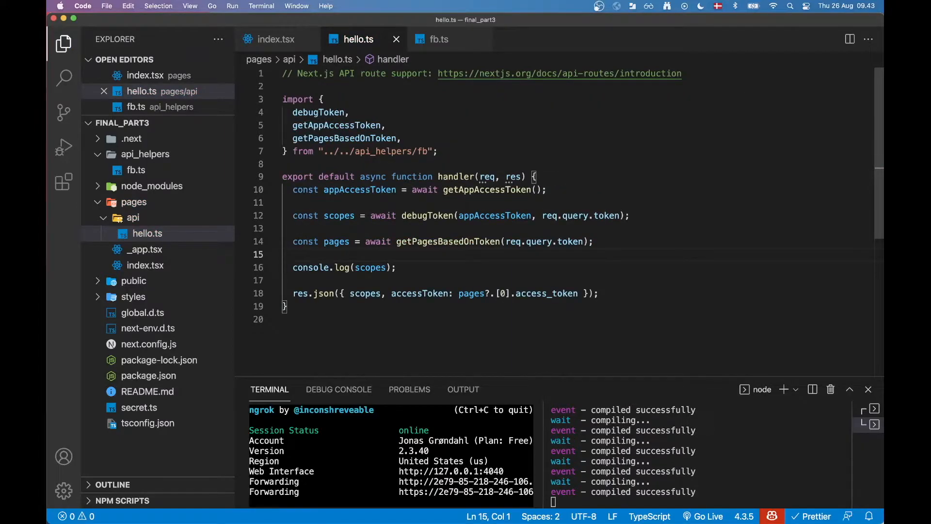
pyautogui.moveTo(399, 196)
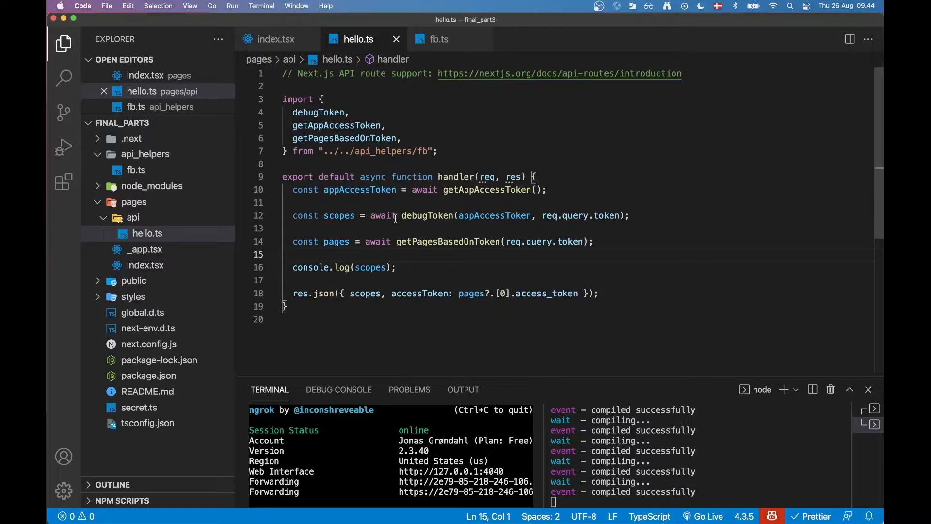
pyautogui.click(275, 39)
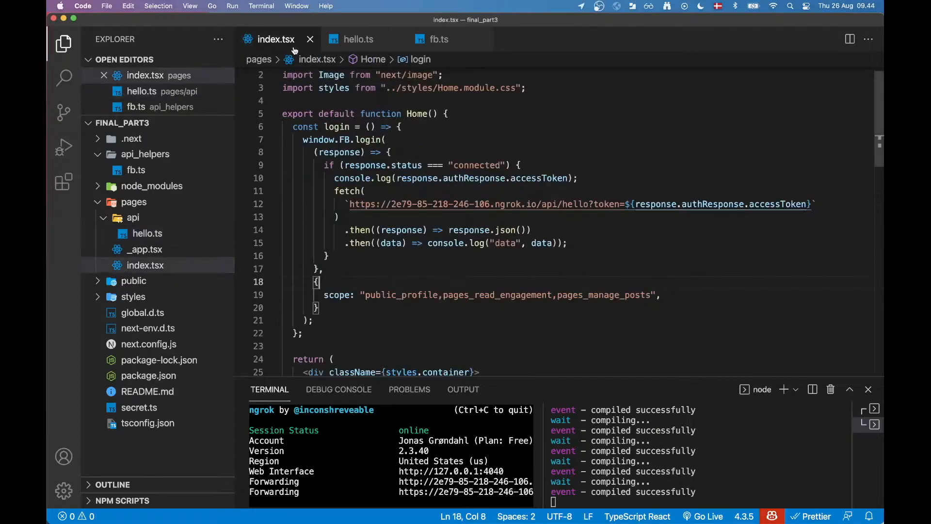
pyautogui.moveTo(337, 127)
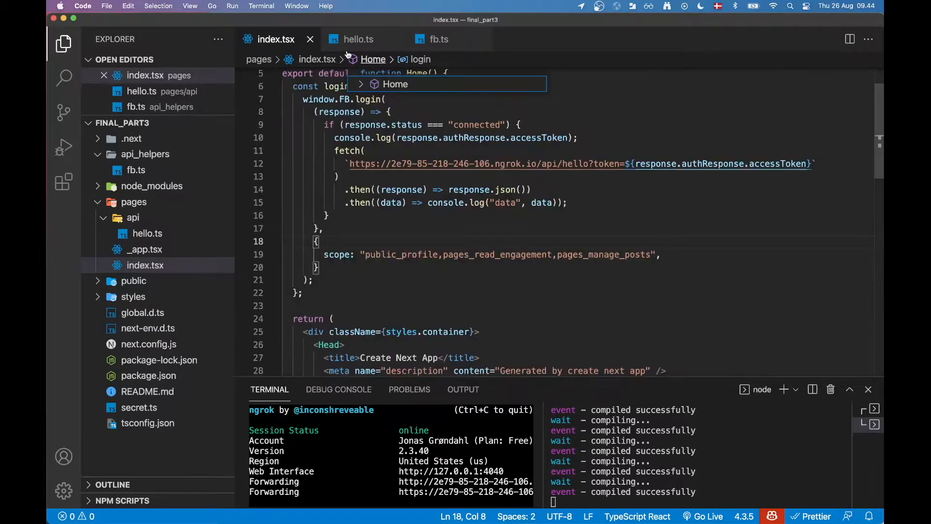
pyautogui.click(358, 38)
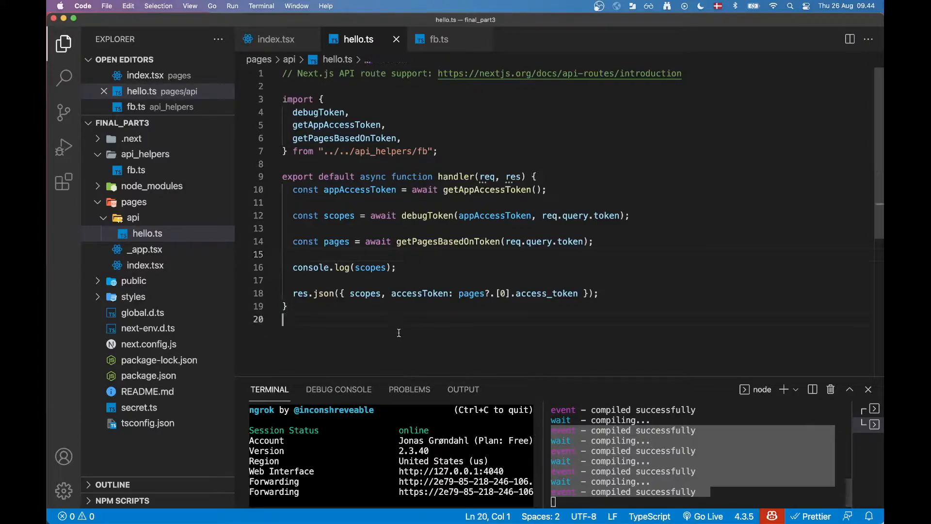
# - Create a new storage.ts file in the api_helpers folder
pyautogui.click(367, 241)
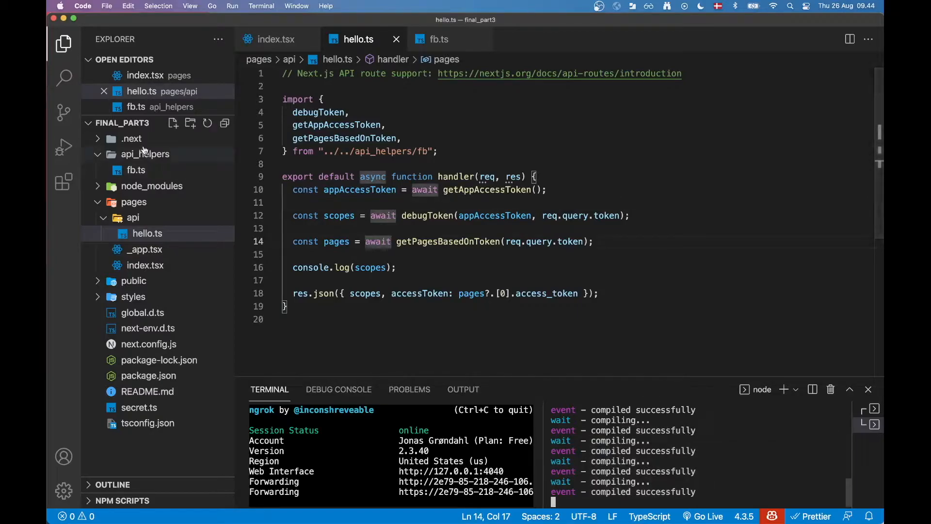
pyautogui.click(172, 123)
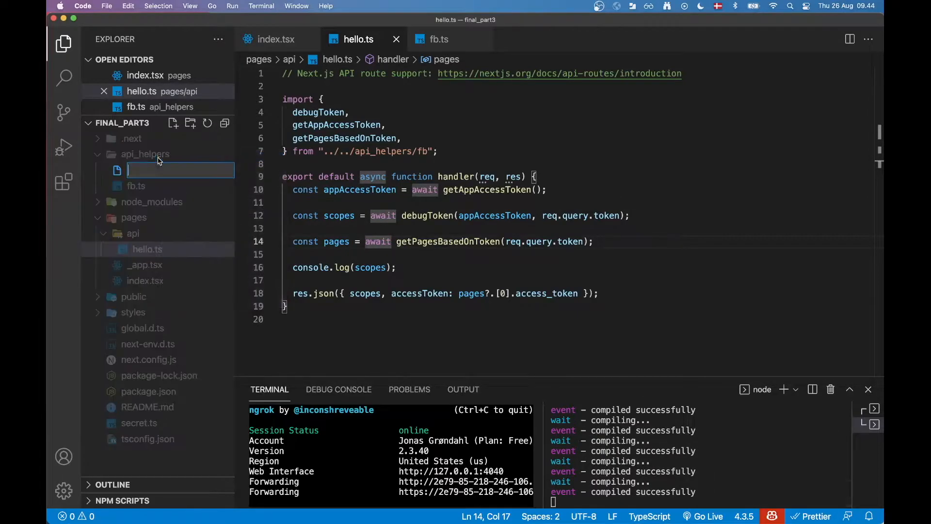
pyautogui.write('storage.')
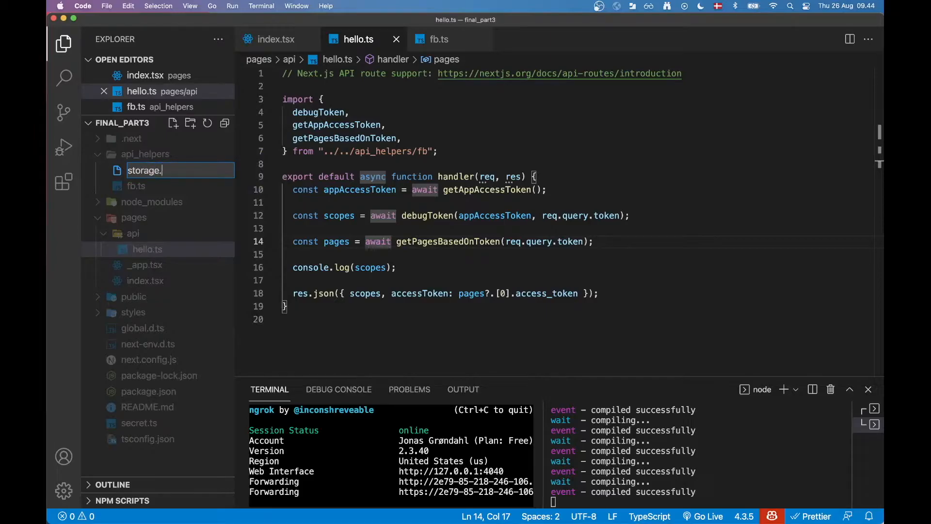
pyautogui.press('Enter')
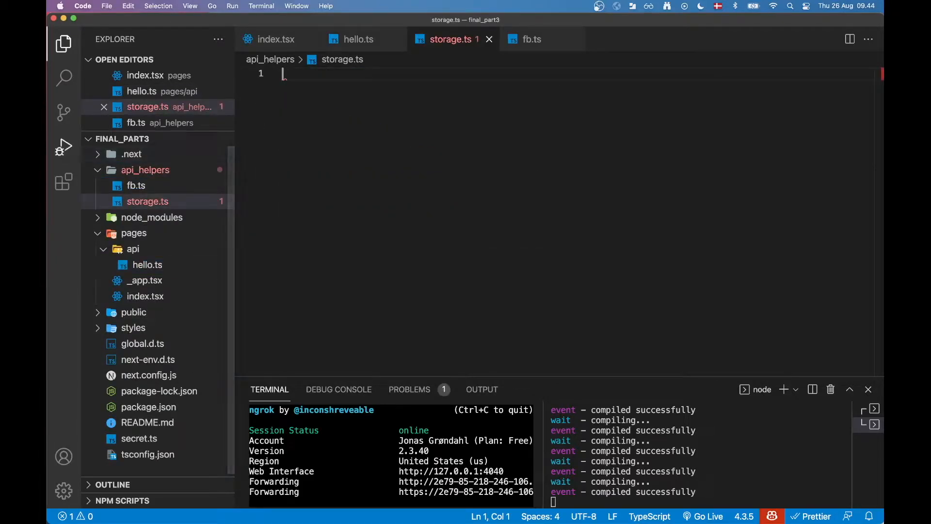
pyautogui.moveTo(63, 146)
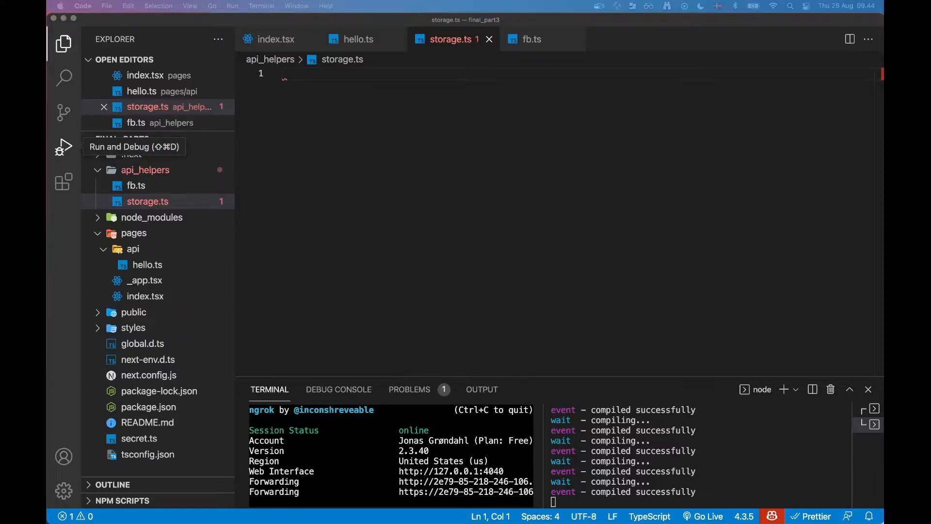
pyautogui.moveTo(349, 228)
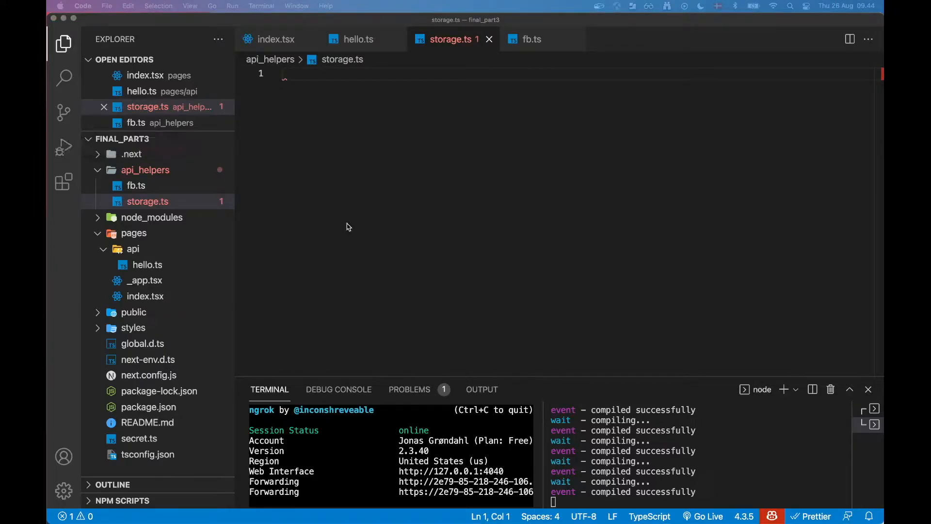
# - Declare an exported setPage function taking pageId and pageToken strings
pyautogui.write('export')
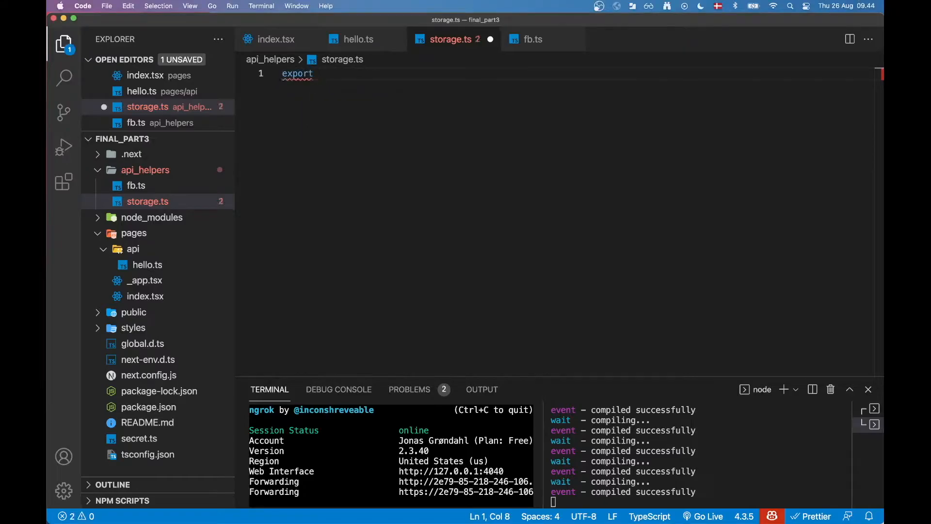
pyautogui.write('setPage')
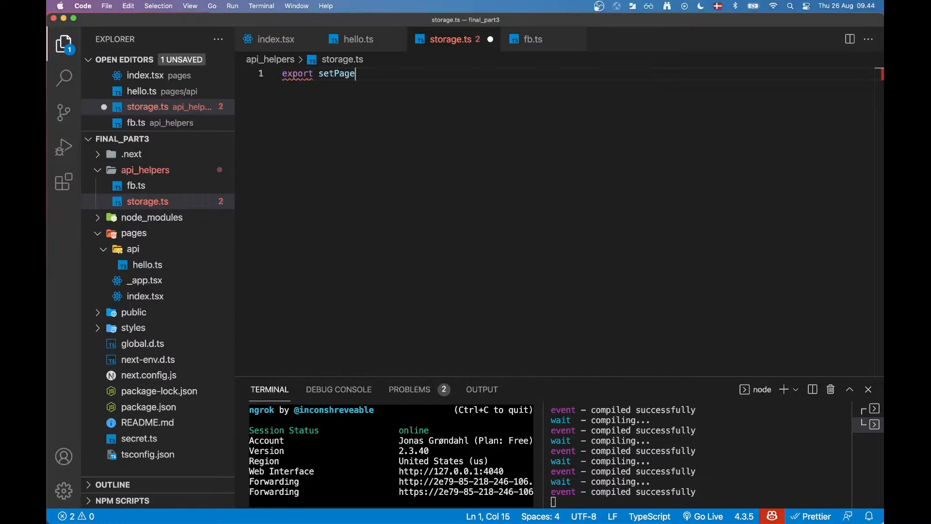
pyautogui.write('const')
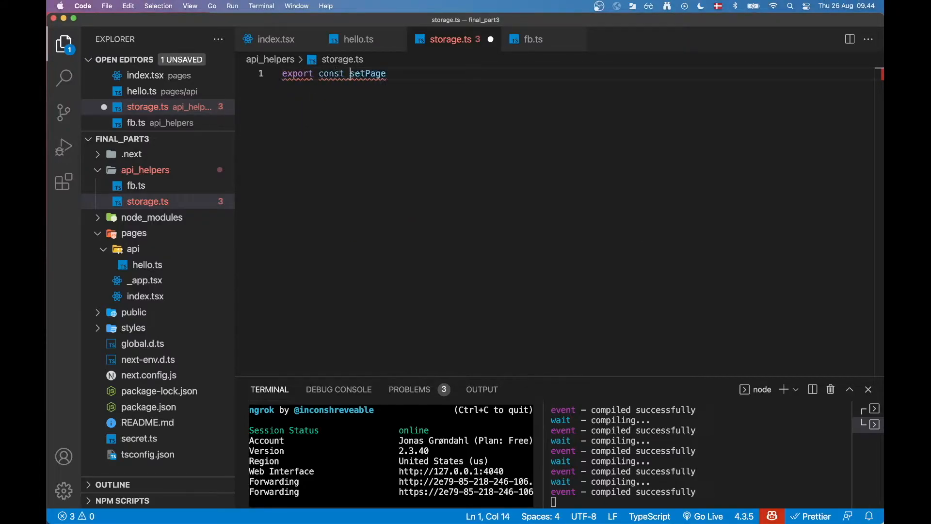
pyautogui.write('= () => {')
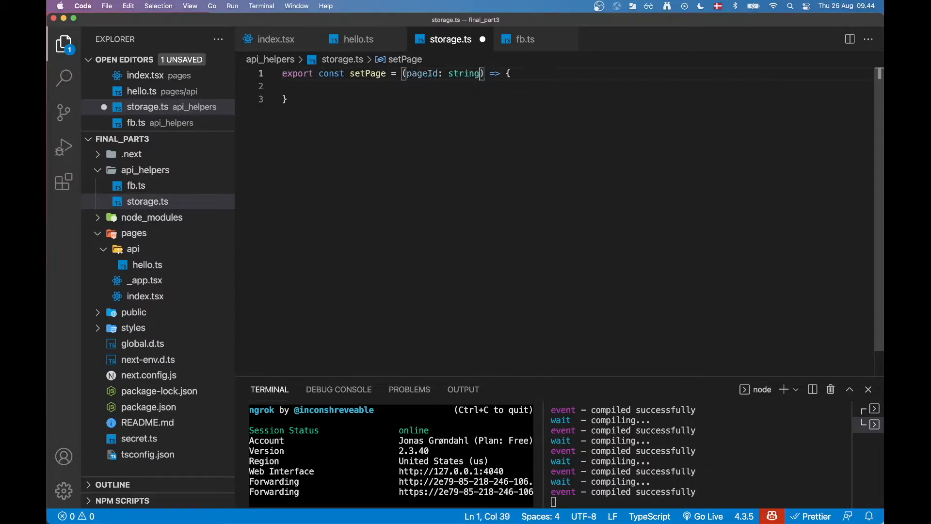
pyautogui.write(', pageToken: s')
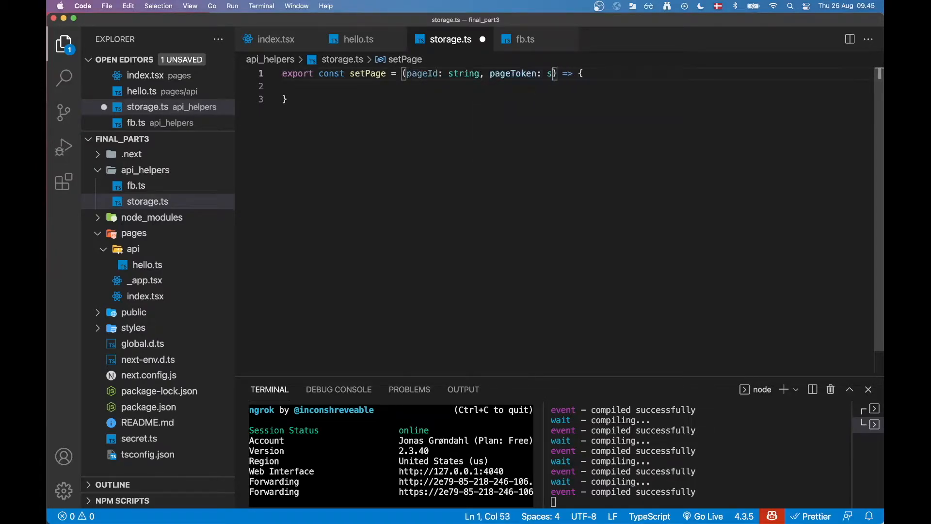
pyautogui.write('tring)')
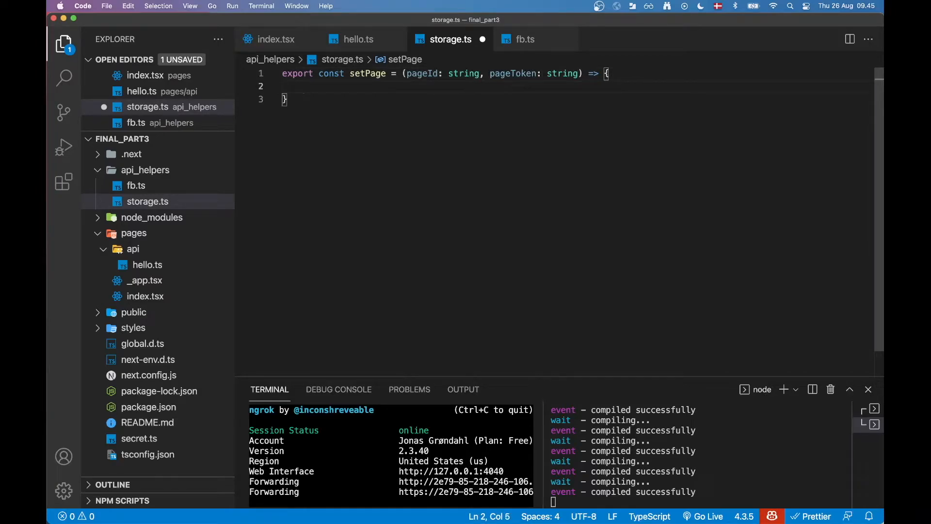
# - Import fs and have setPage write pageId and pageToken as JSON to page.json
pyautogui.write('fs')
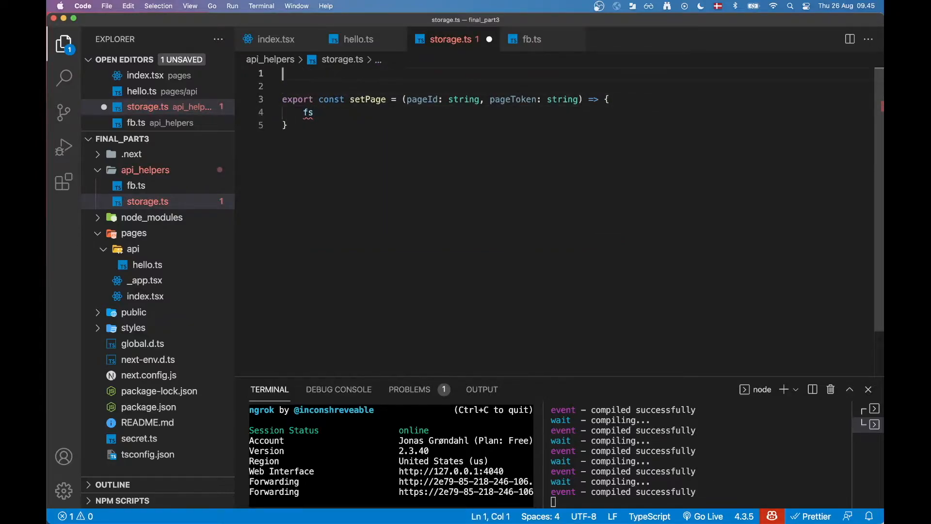
pyautogui.write("import fs from 'fs")
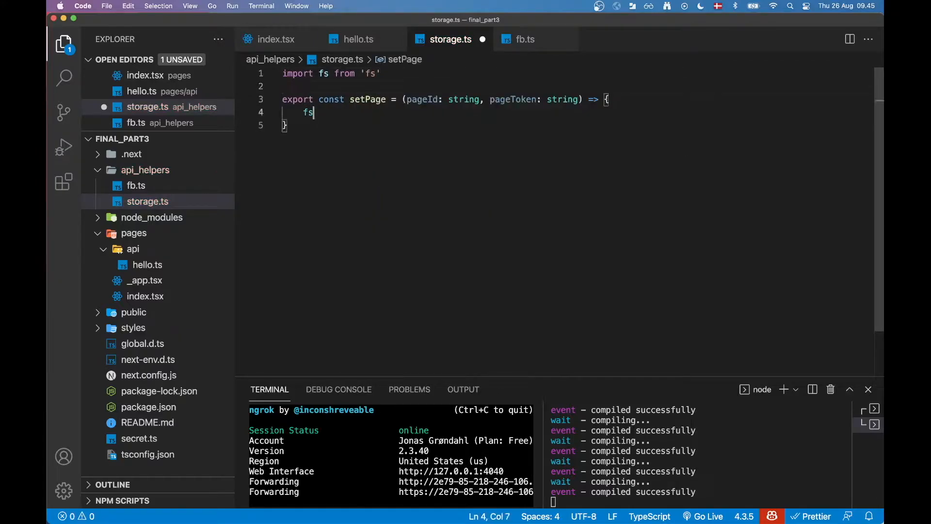
pyautogui.write('.write')
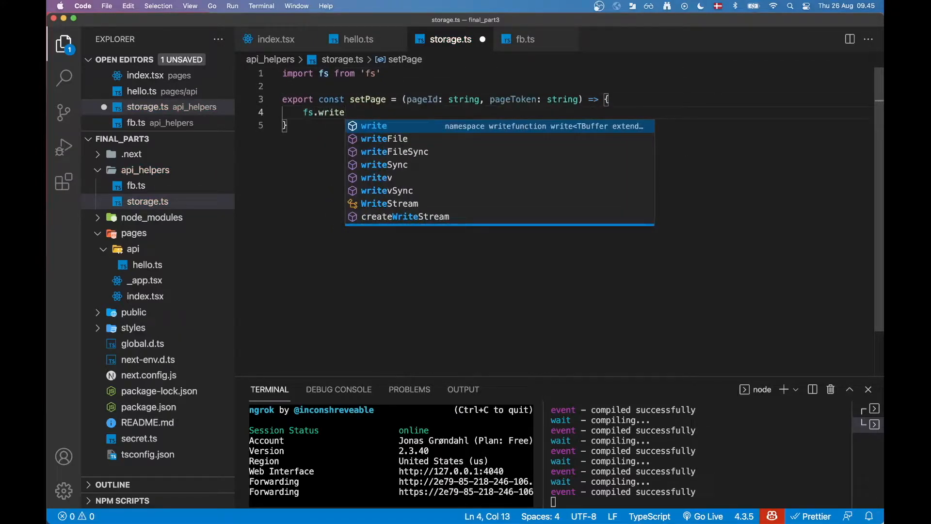
pyautogui.click(394, 151)
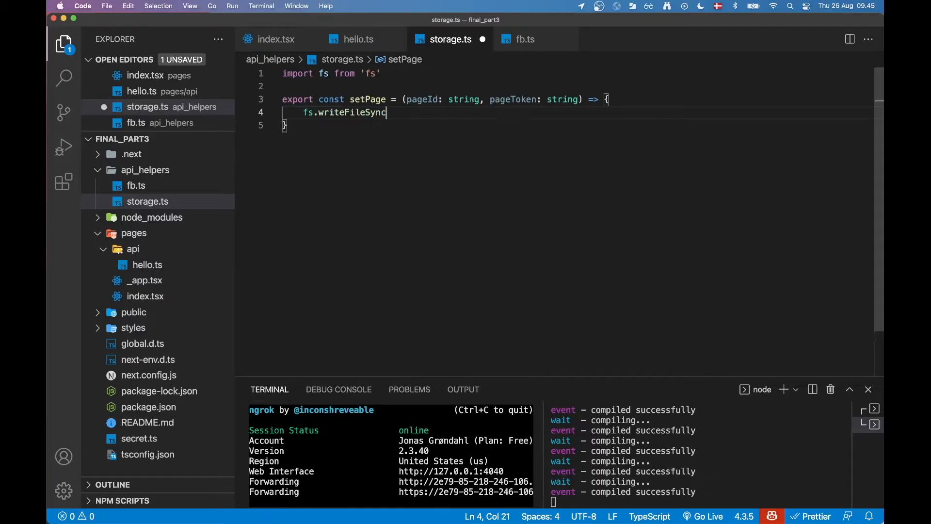
pyautogui.write('(')
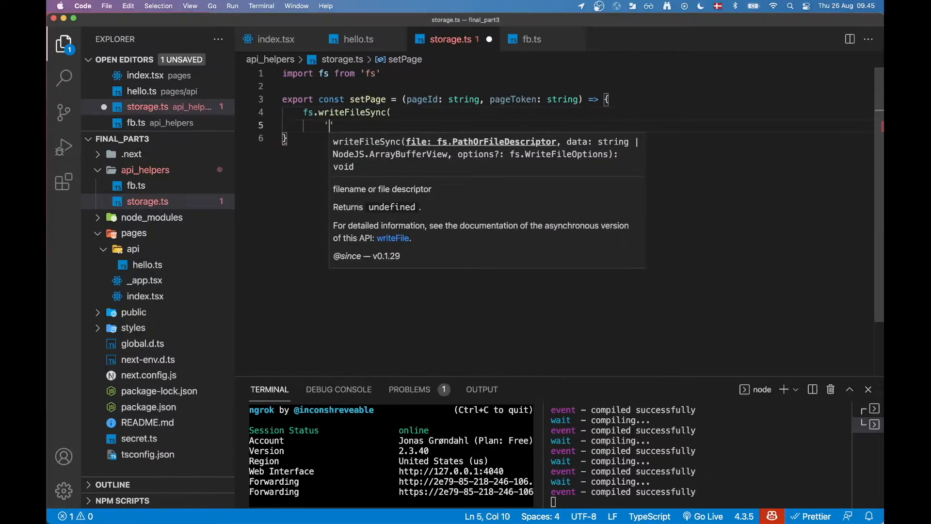
pyautogui.write("page.'")
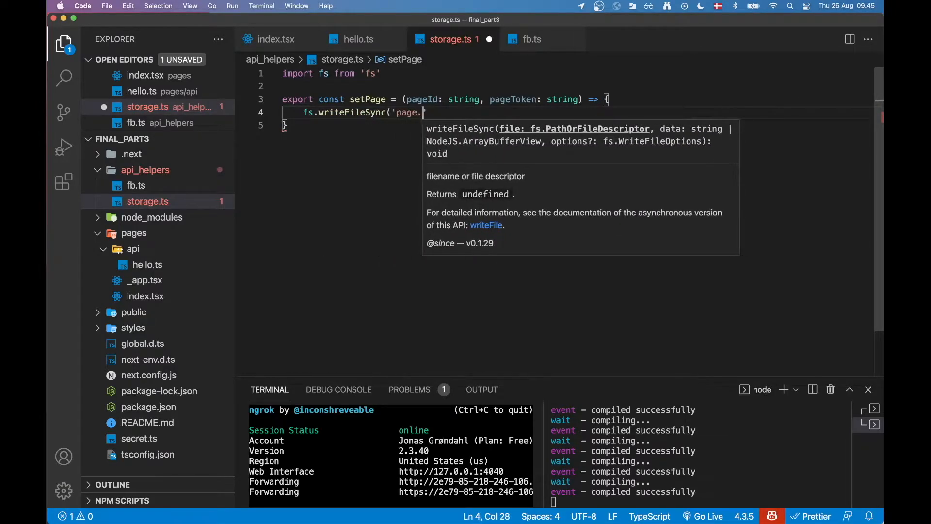
pyautogui.write("json',")
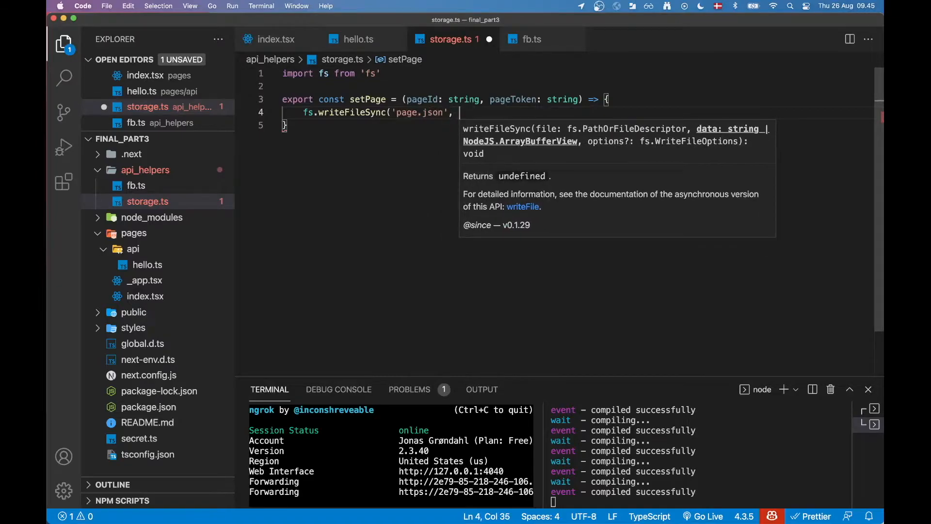
pyautogui.write('JSON.stringify')
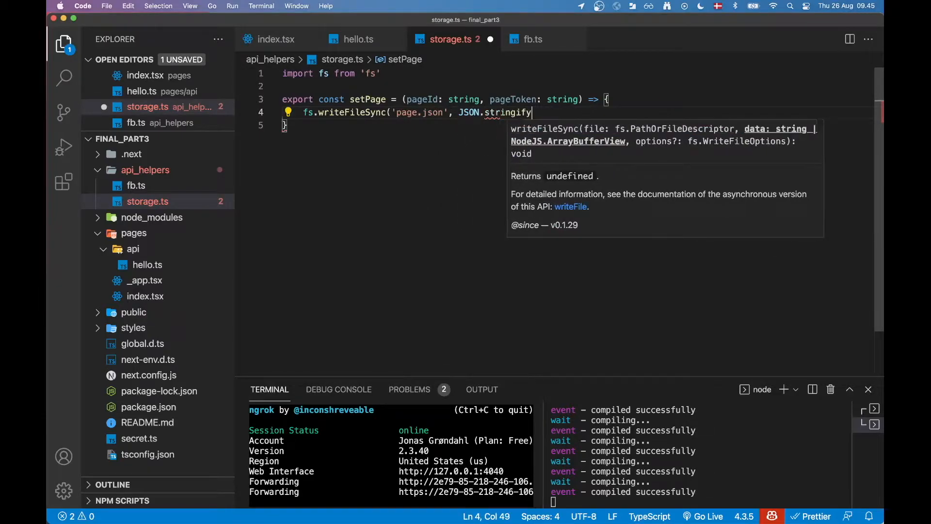
pyautogui.write('({ pageId, pageToken }));')
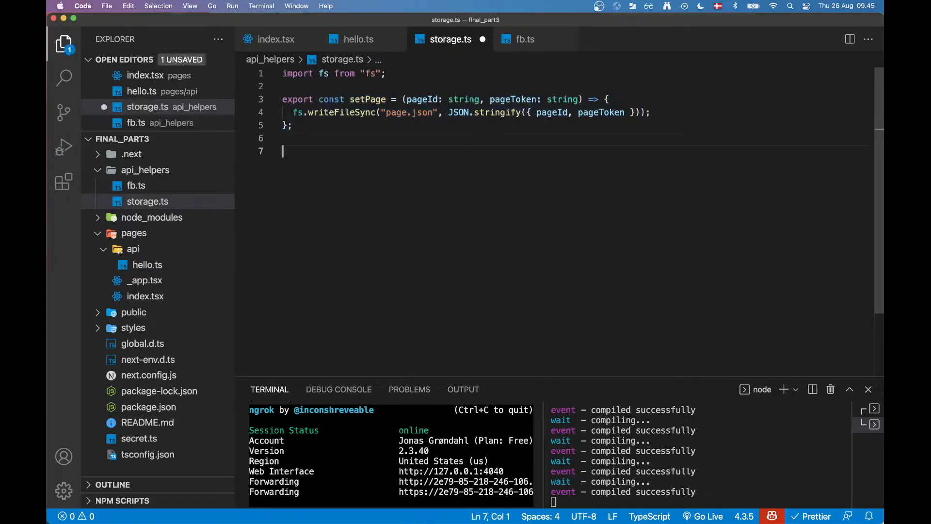
# - Start an exported getPage function that calls fs.readFileSync on page.json
pyautogui.write('export const getPage = () => {')
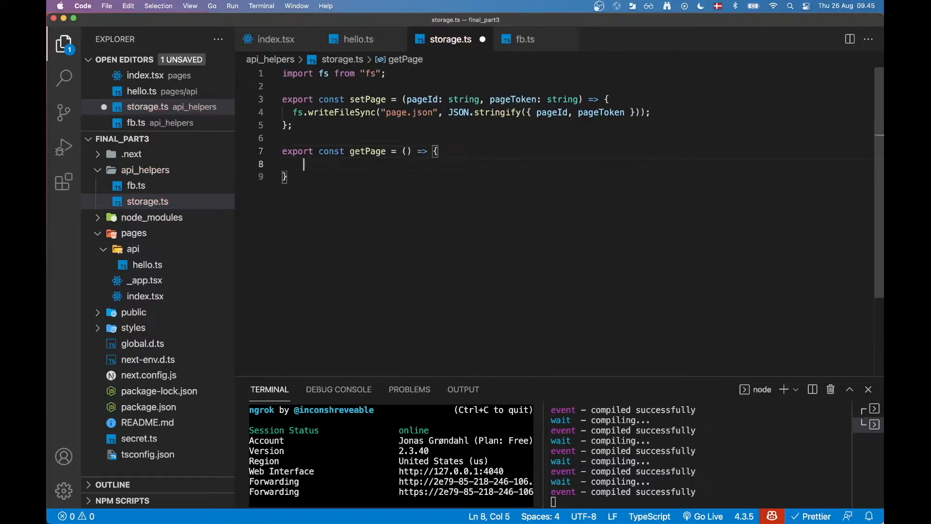
pyautogui.click(293, 125)
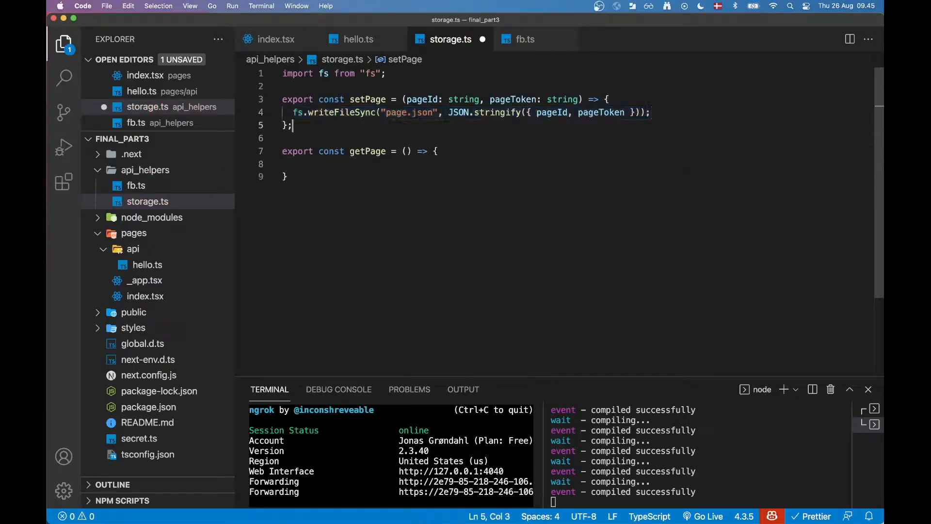
pyautogui.write('fs.writeFileSync("page.json", JSON.stringify({ pageId, pageToken }));')
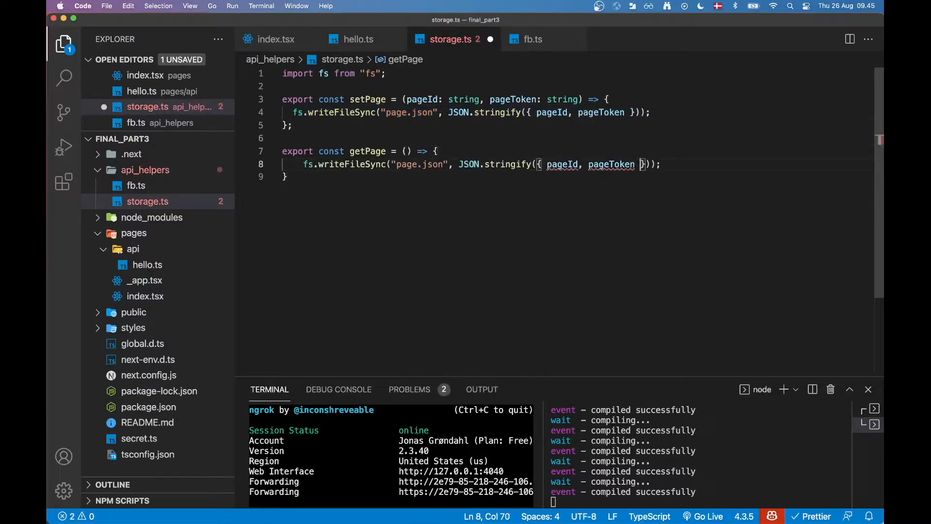
pyautogui.doubleClick(351, 164)
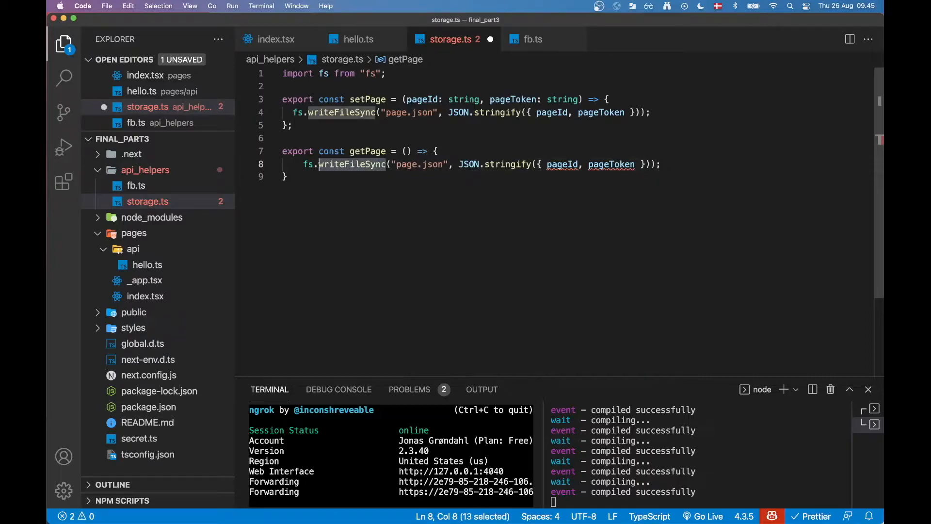
pyautogui.write('read')
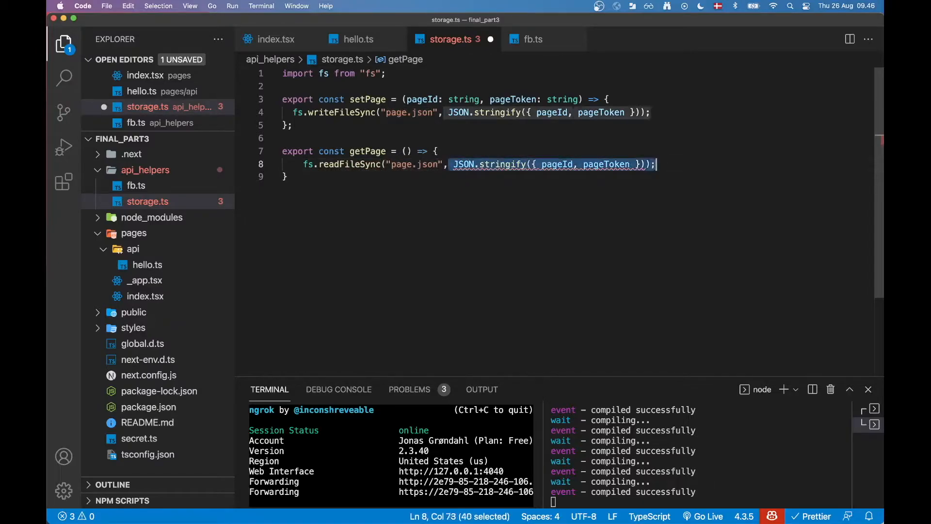
pyautogui.write("'utf-8');")
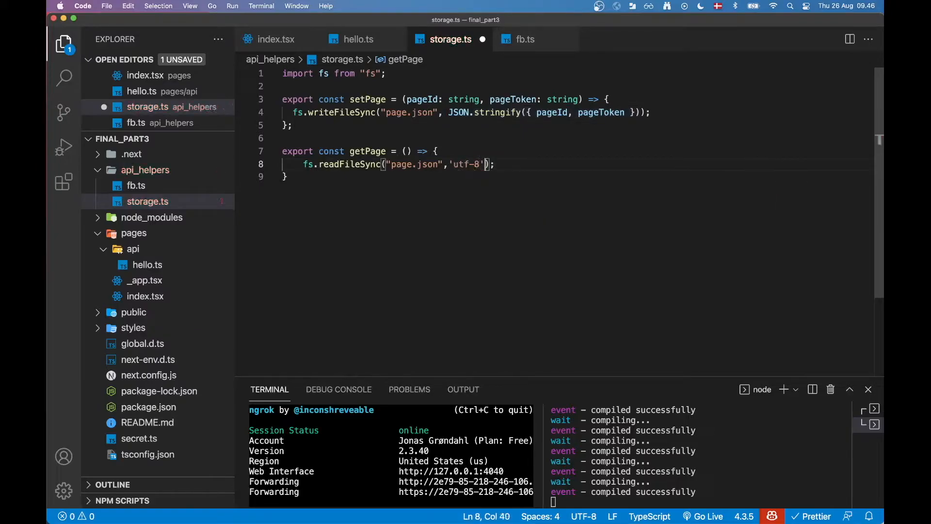
# - Store the file contents in const page and return JSON.parse(page)
pyautogui.click(305, 164)
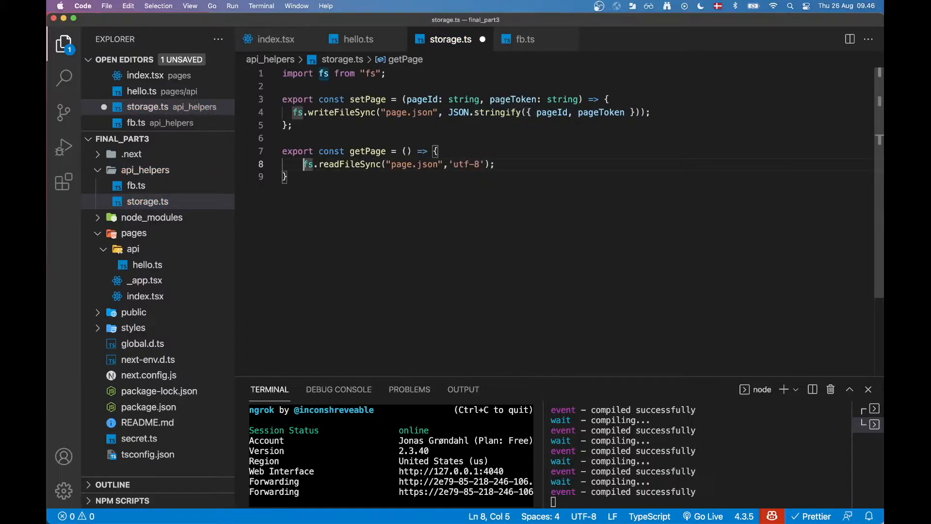
pyautogui.write('const')
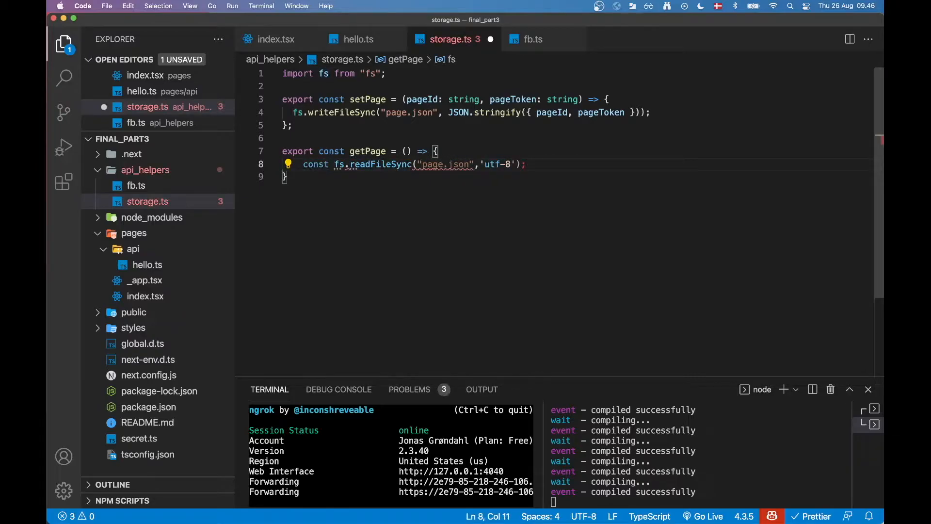
pyautogui.write('page =')
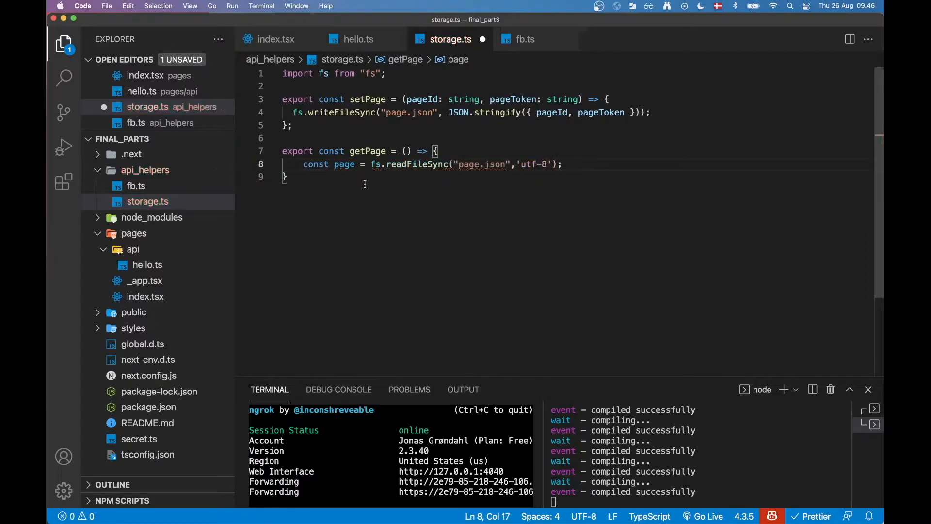
pyautogui.write('return')
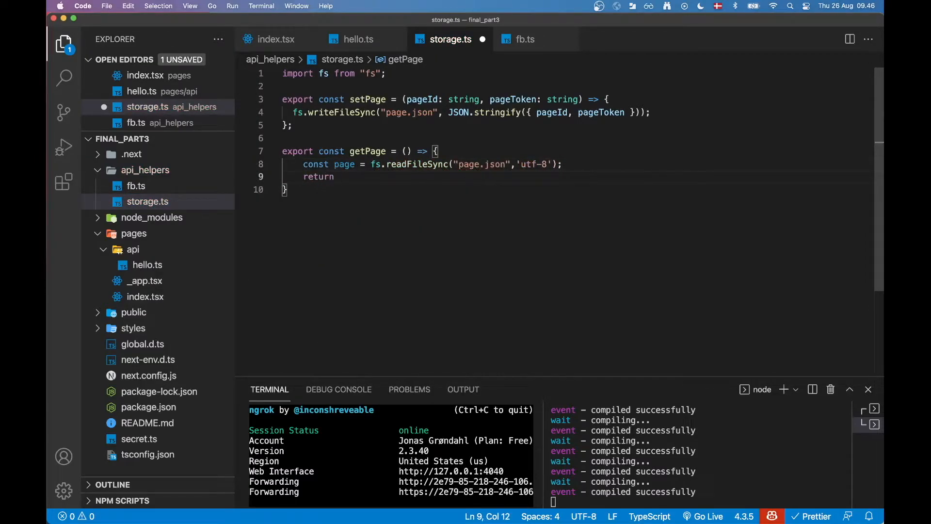
pyautogui.write('JSON.parse(page);')
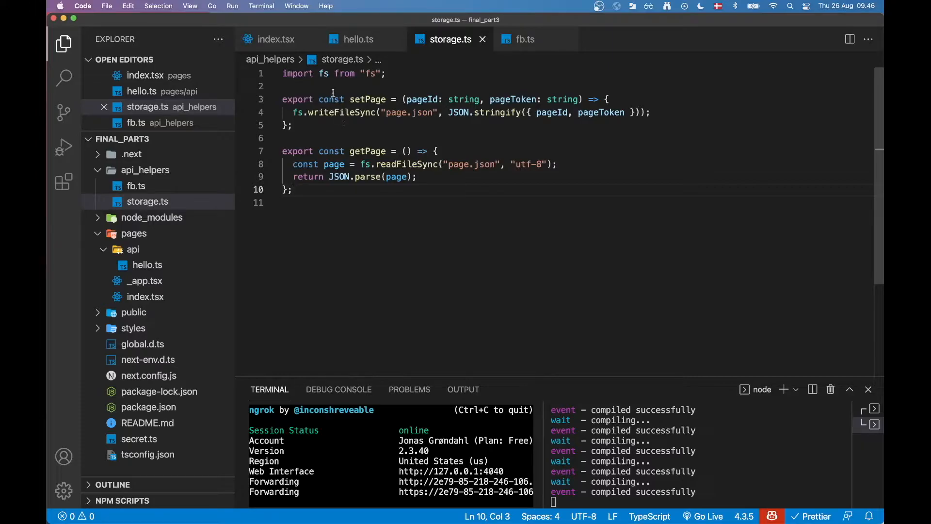
# - Import setPage from ../../api_helpers/storage in hello.ts and call setPage() after fetching pages
pyautogui.click(358, 39)
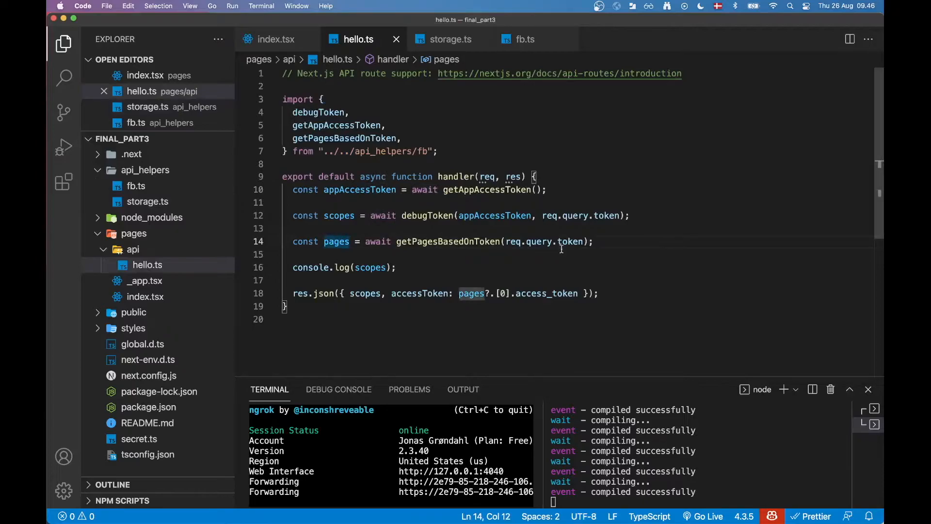
pyautogui.click(439, 254)
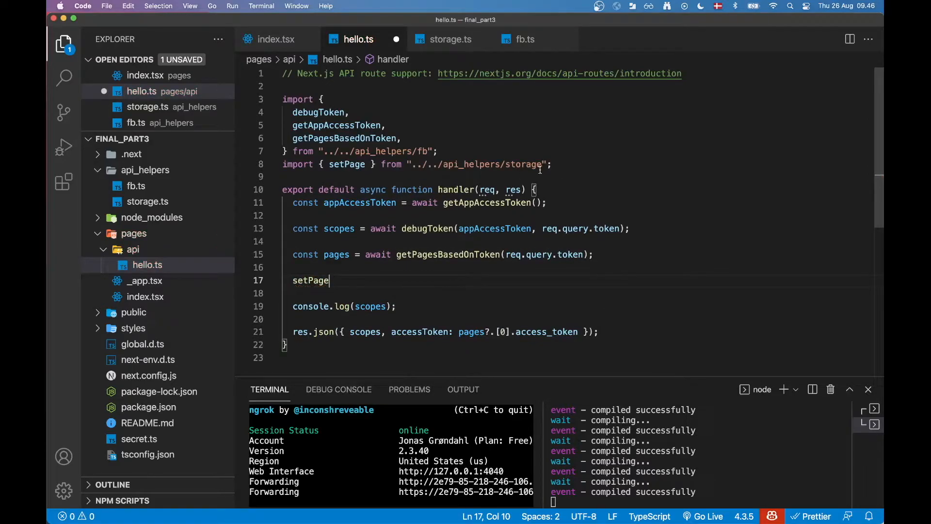
pyautogui.moveTo(469, 192)
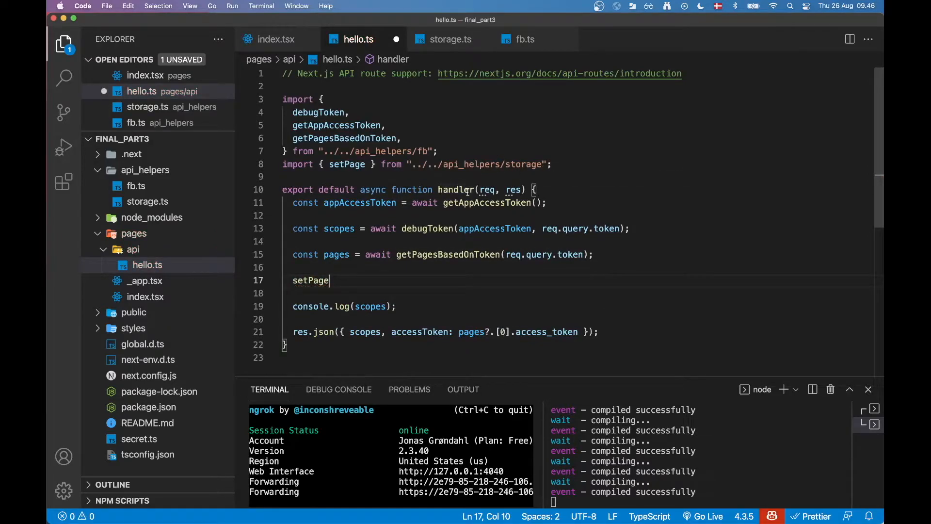
pyautogui.write('();')
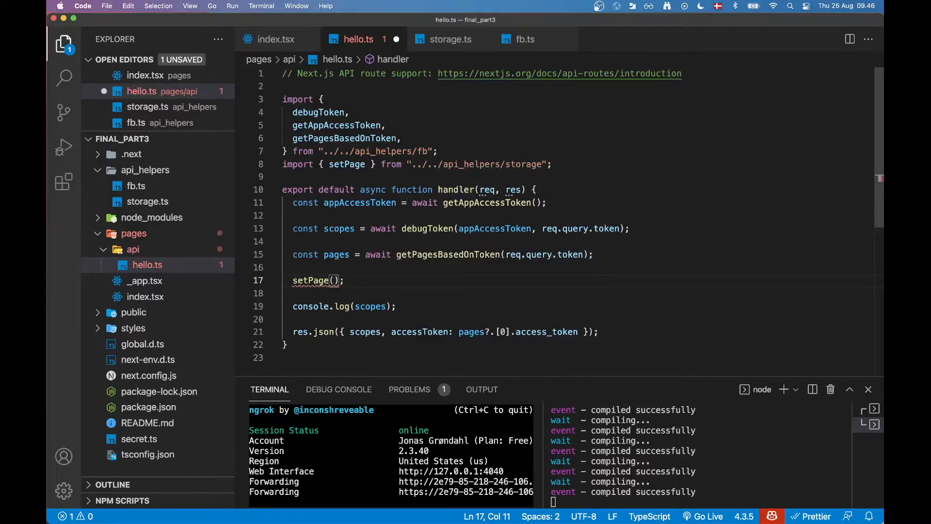
pyautogui.click(336, 306)
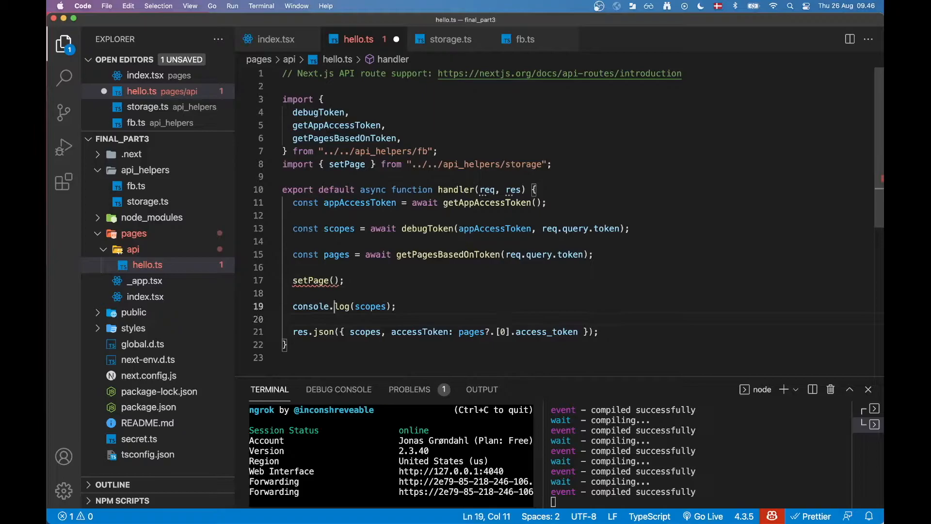
pyautogui.click(459, 331)
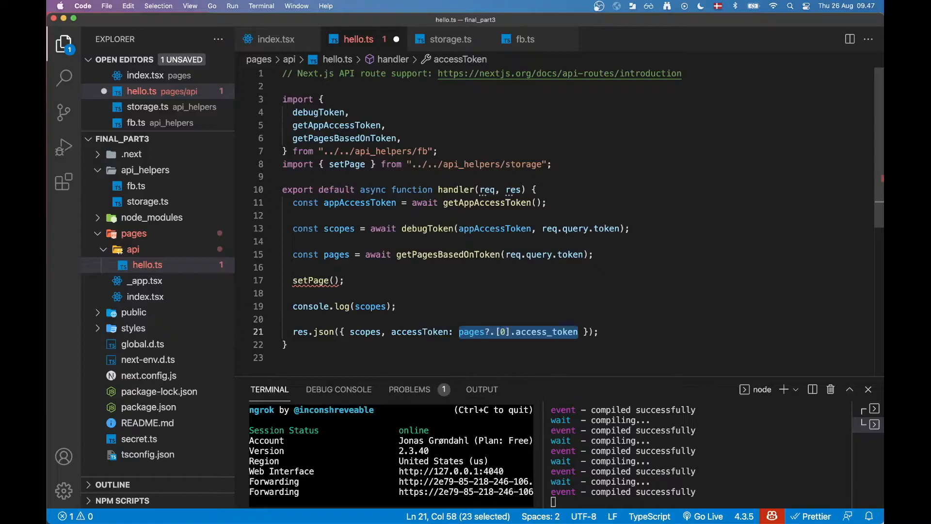
# - Assign the first fetched page to const page = pages?.[0]
pyautogui.write('page')
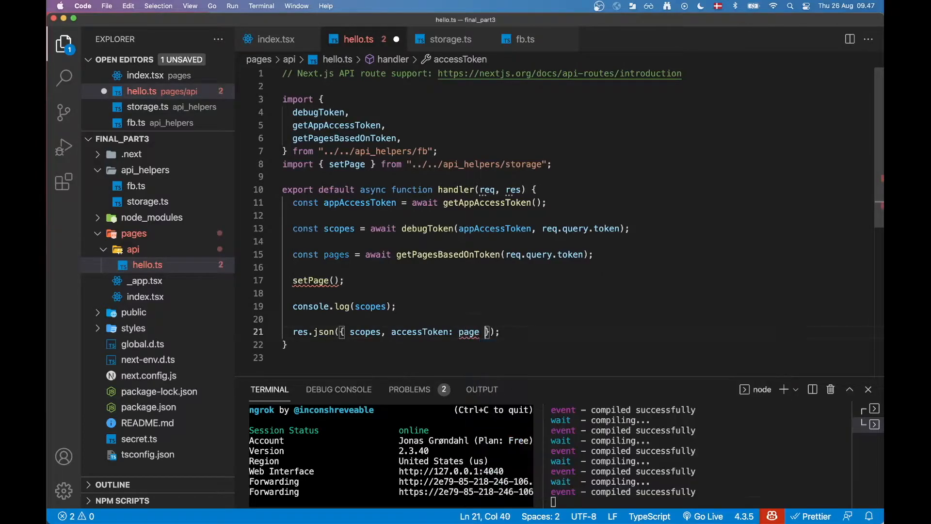
pyautogui.write('c')
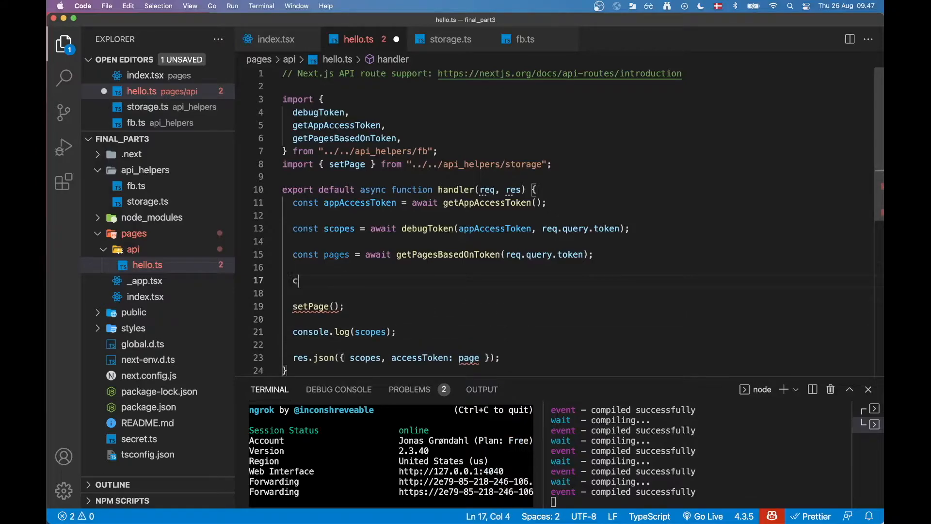
pyautogui.write('onst')
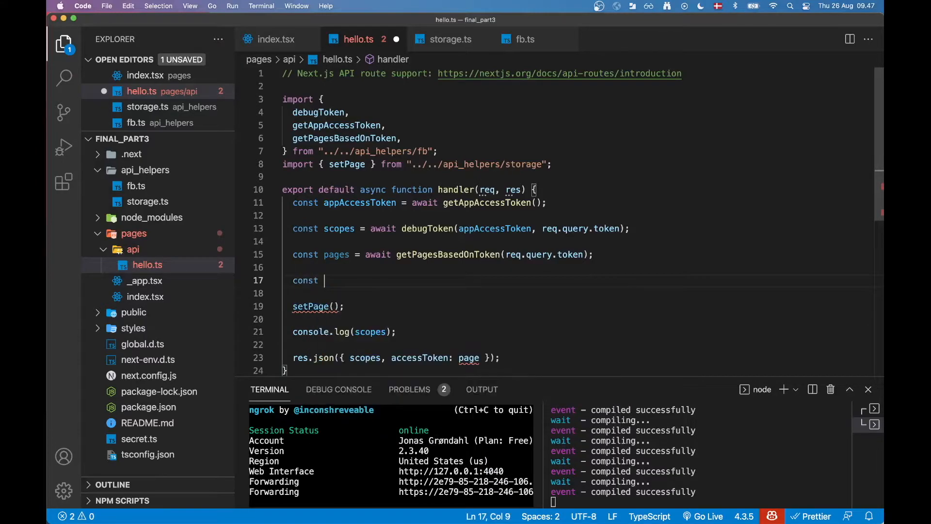
pyautogui.write('pages?.[0].access_token')
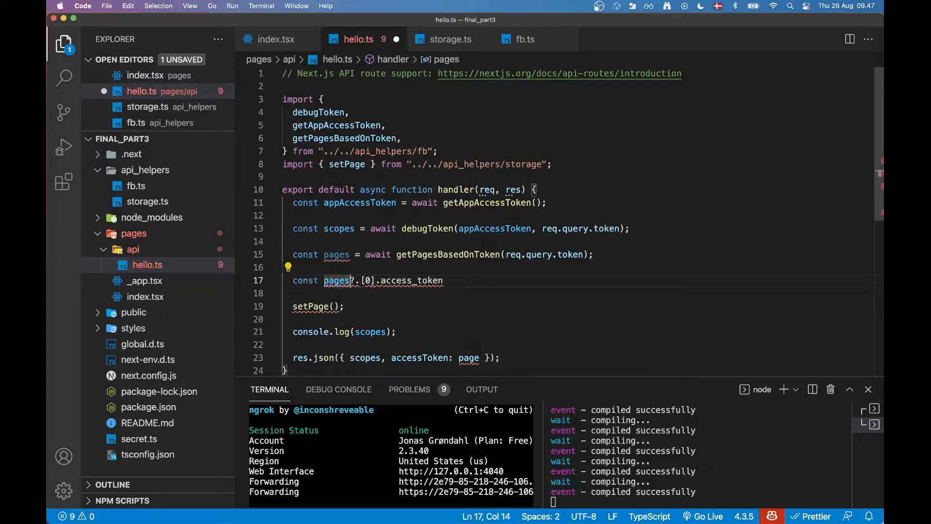
pyautogui.write('page =')
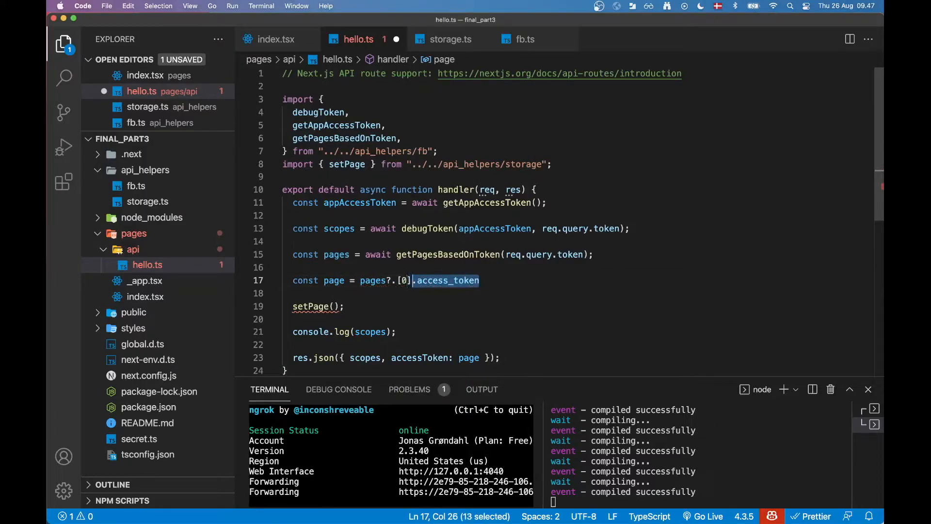
pyautogui.press('Backspace')
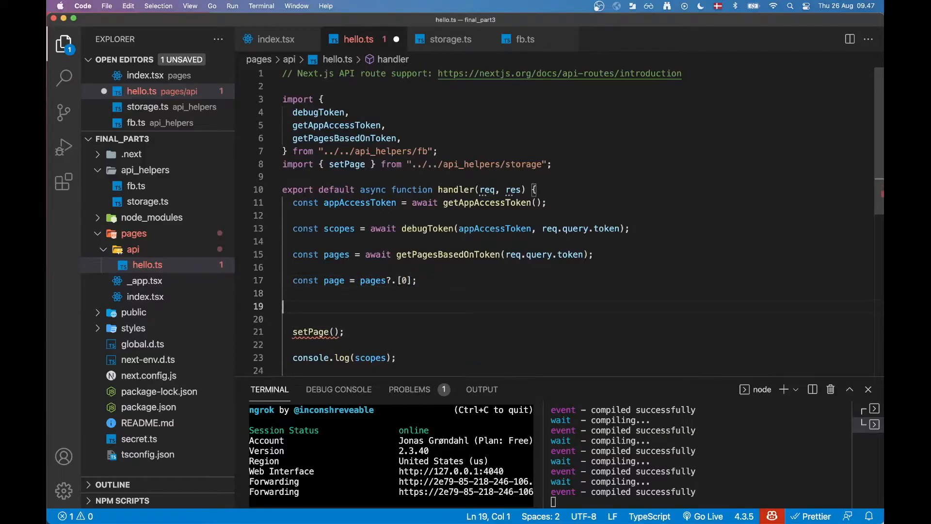
# - Return status 500 when no page exists, and call setPage(page.id, page.access_token)
pyautogui.write('if(!')
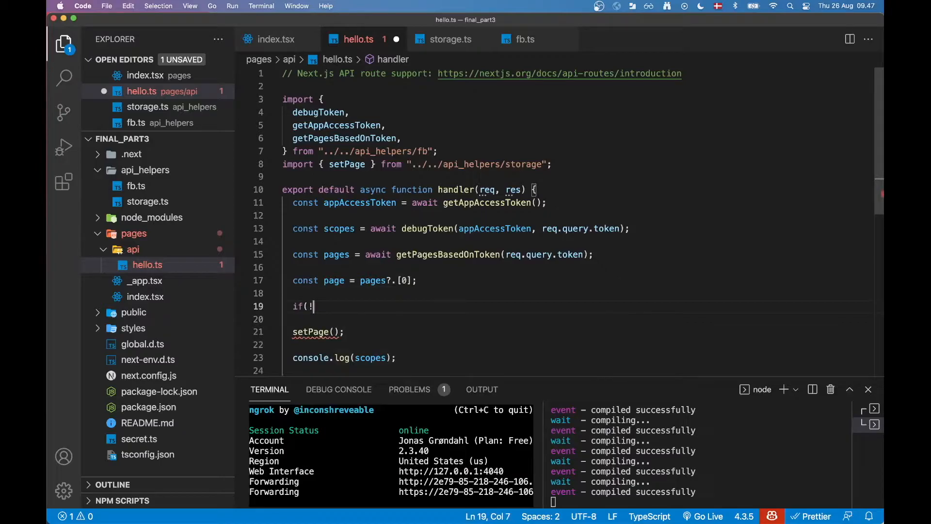
pyautogui.write('page) {}')
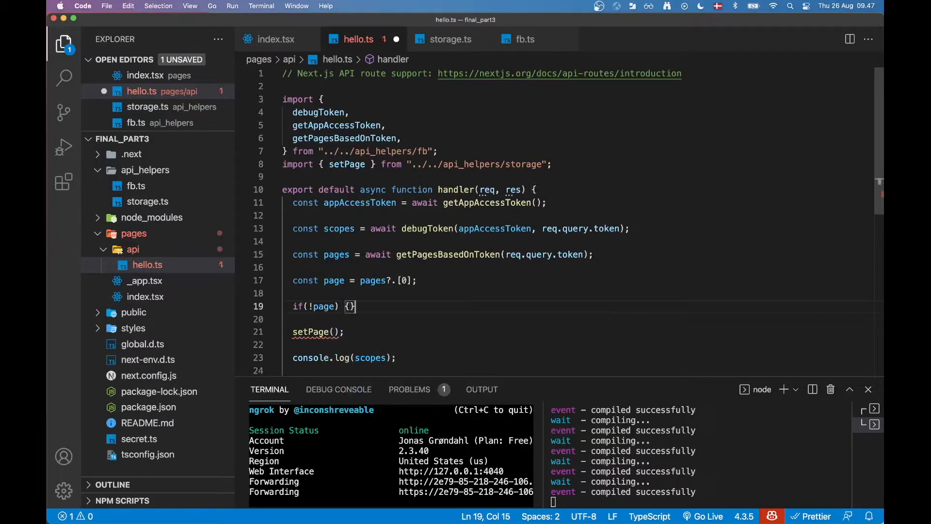
pyautogui.press('Enter')
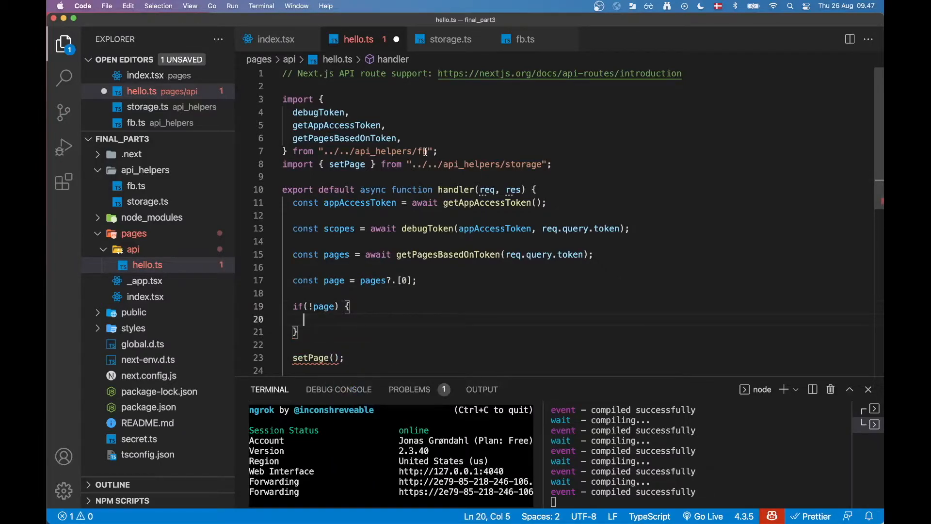
pyautogui.scroll(-3)
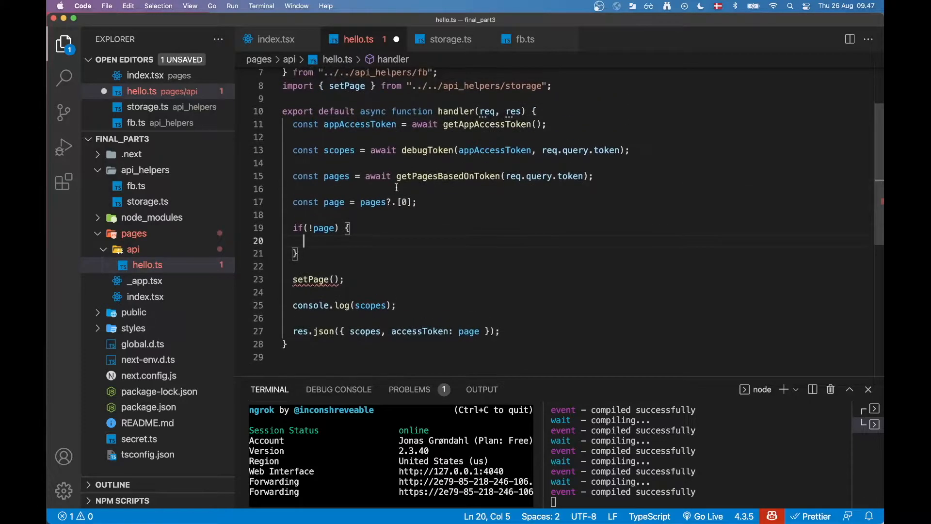
pyautogui.moveTo(380, 248)
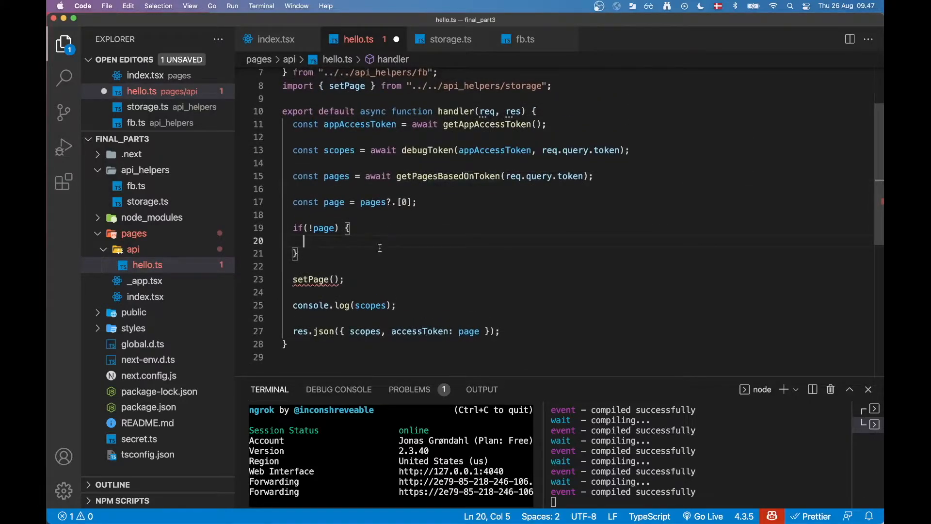
pyautogui.write('return res.s')
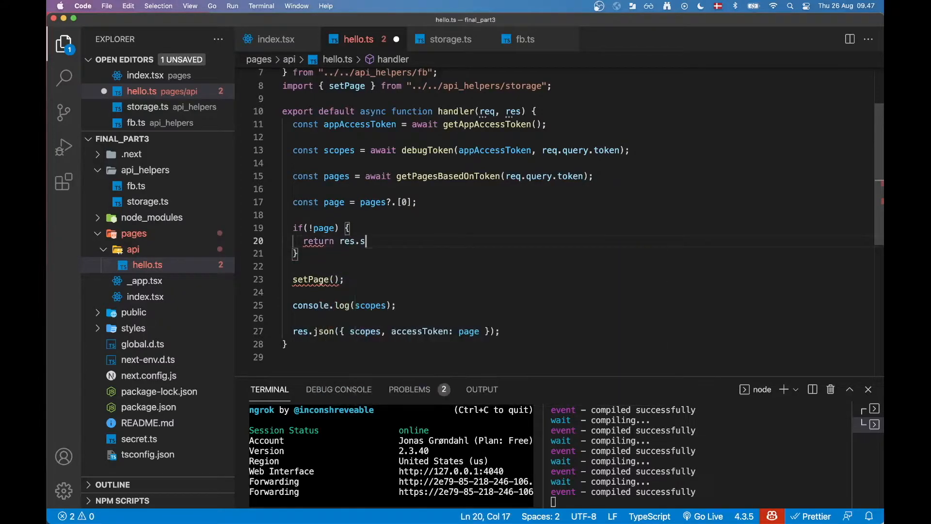
pyautogui.write('tatus(5')
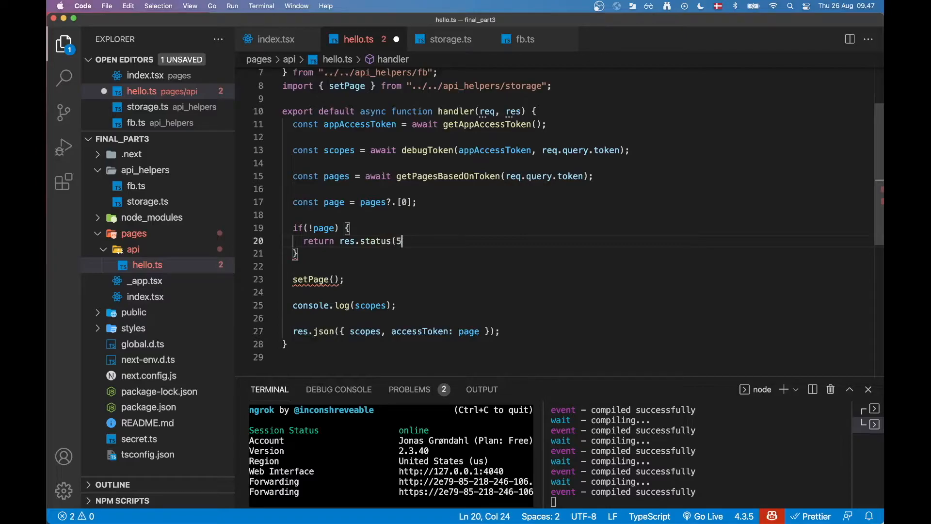
pyautogui.write('00);')
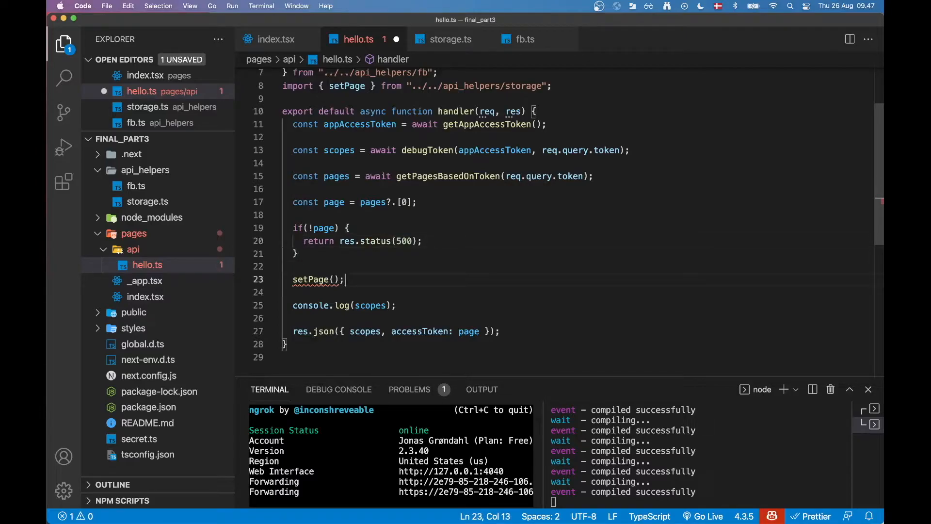
pyautogui.write('page.i')
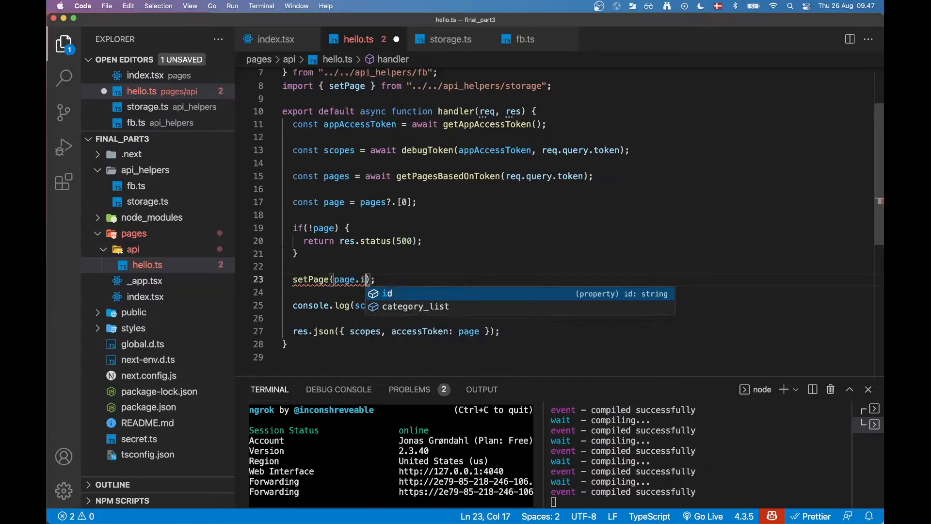
pyautogui.write('d, page.')
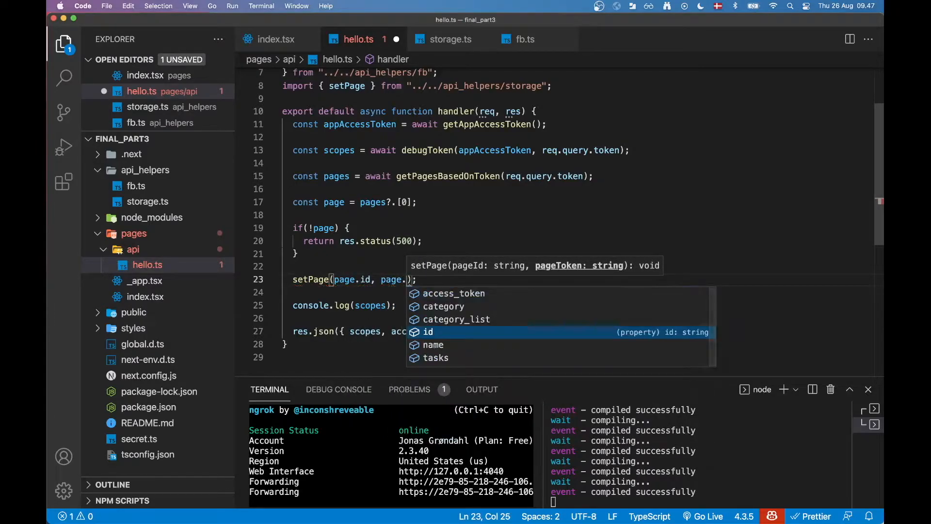
pyautogui.click(454, 294)
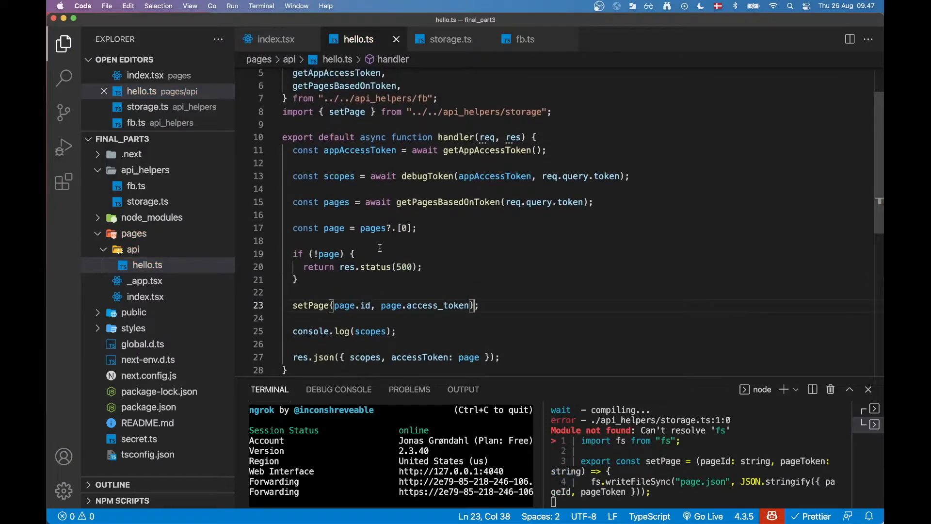
pyautogui.moveTo(373, 156)
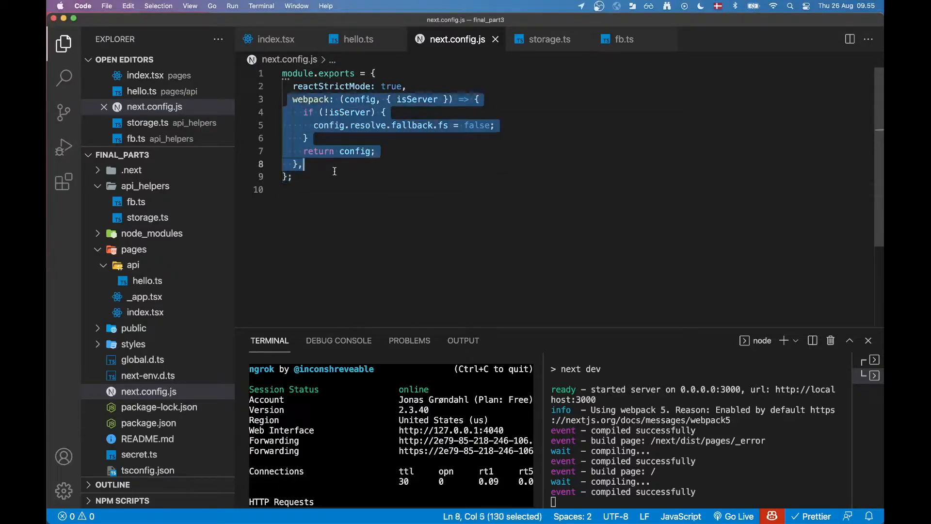
# - Review the webpack fs fallback block in next.config.js, then return to hello.ts
pyautogui.click(64, 44)
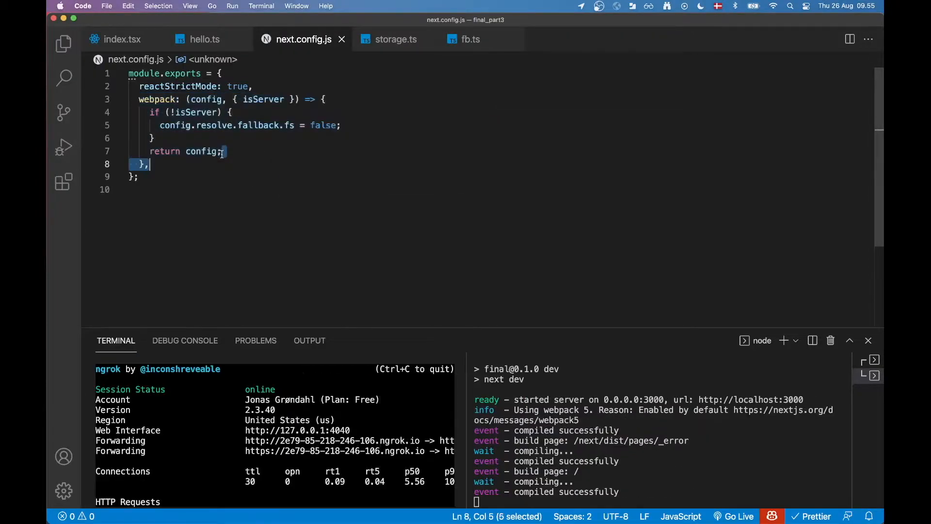
pyautogui.moveTo(220, 151); pyautogui.dragTo(138, 99)
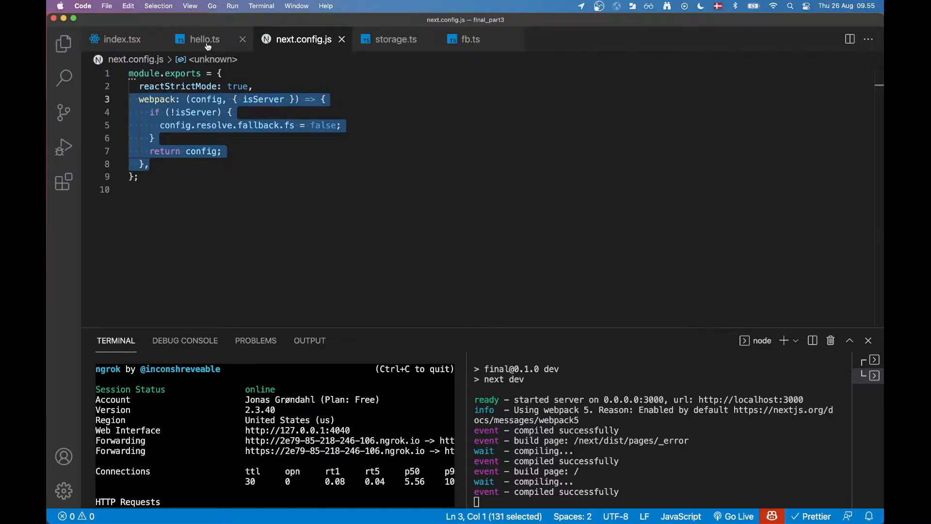
pyautogui.click(204, 40)
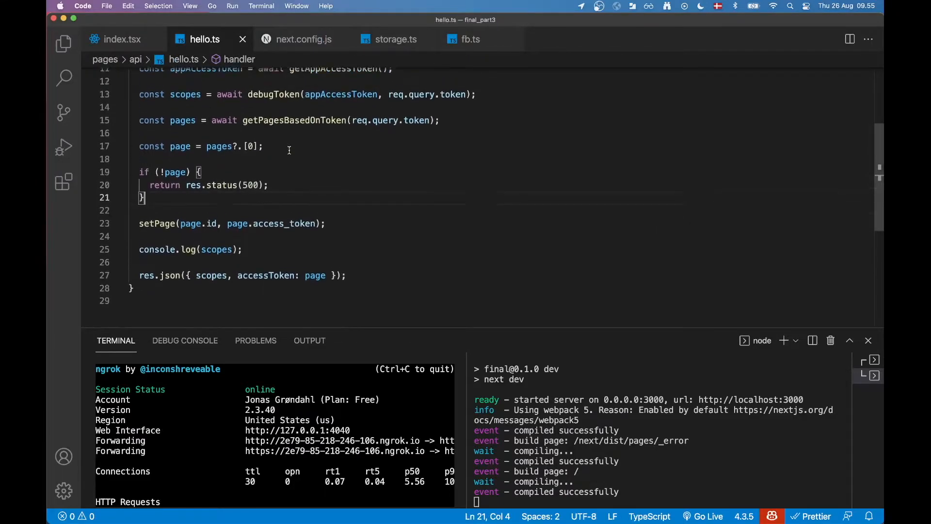
pyautogui.scroll(3)
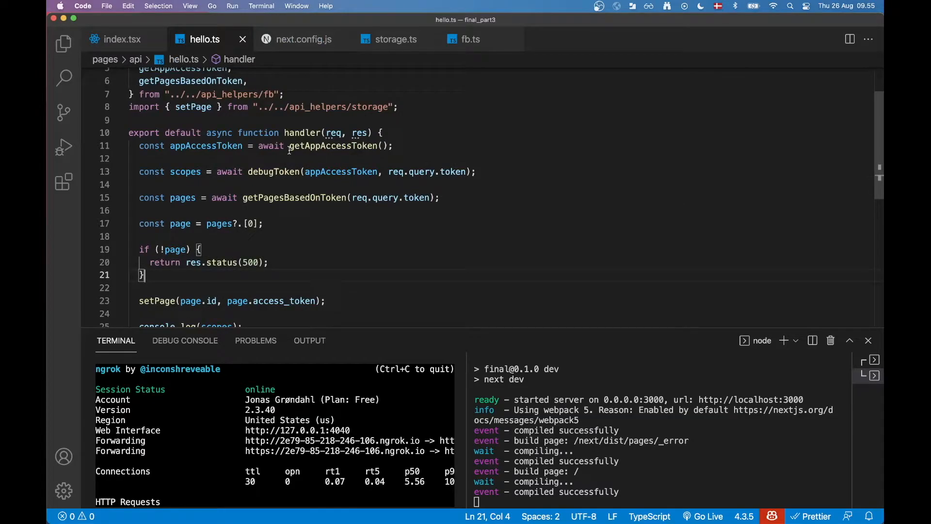
pyautogui.scroll(-3)
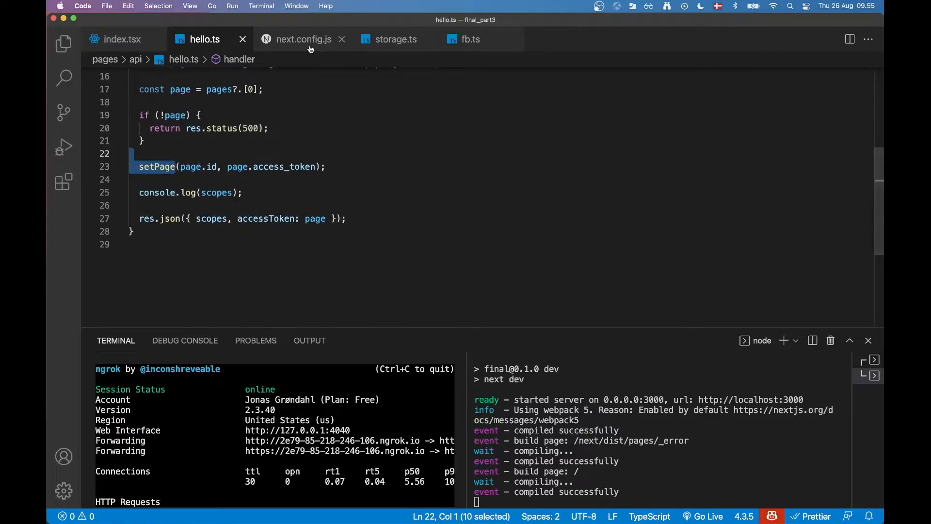
pyautogui.click(303, 40)
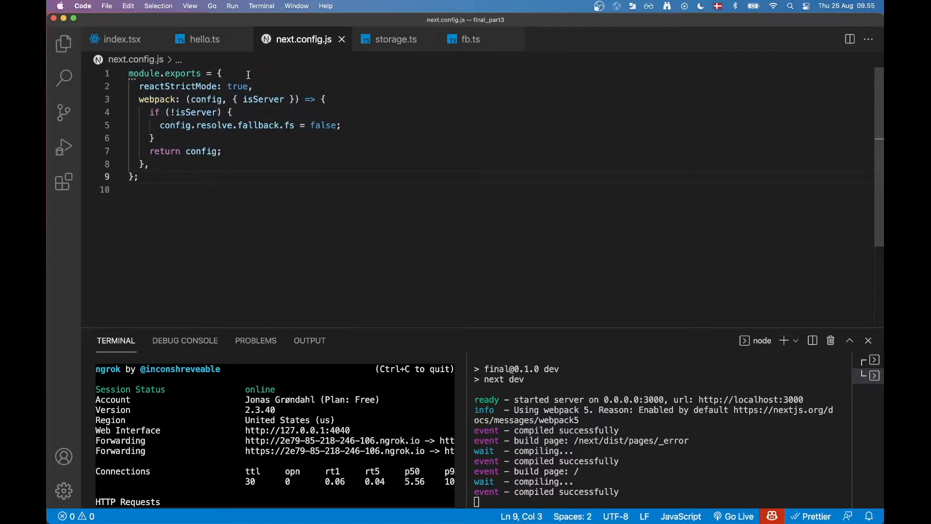
pyautogui.click(204, 39)
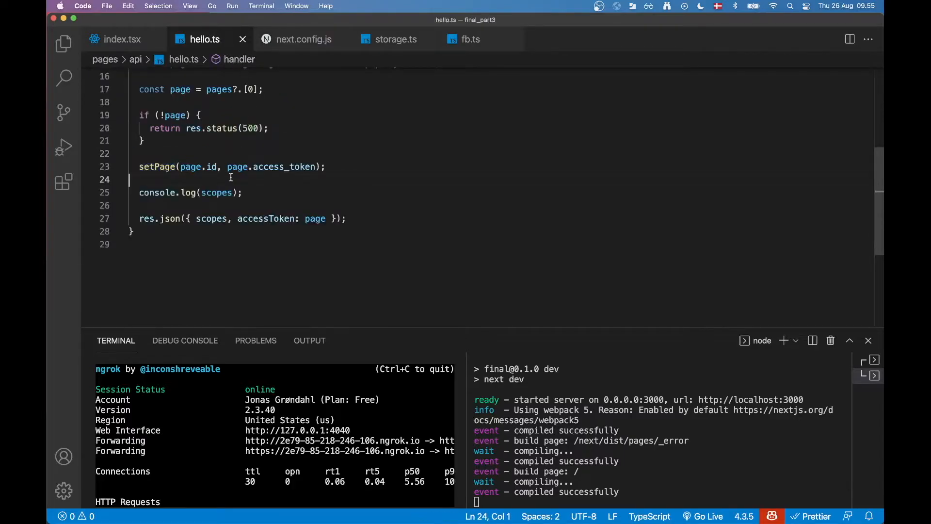
pyautogui.scroll(3)
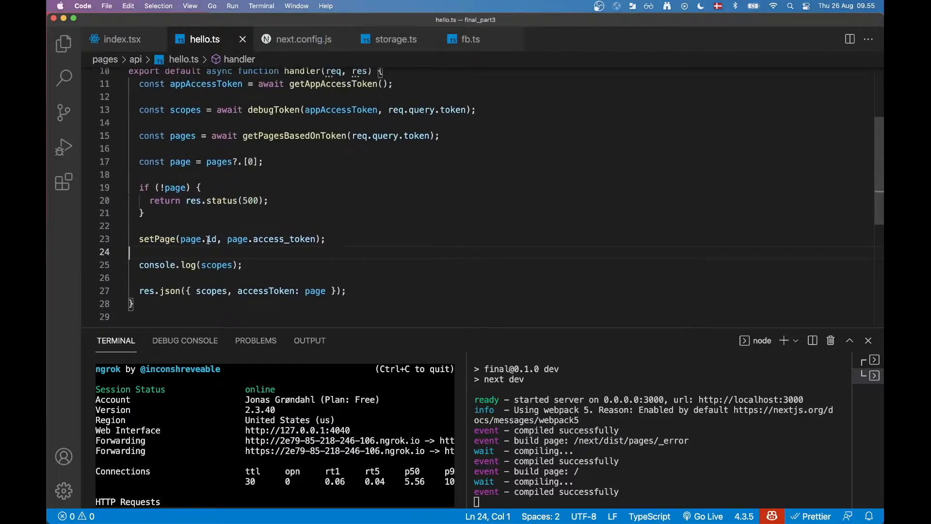
pyautogui.doubleClick(158, 239)
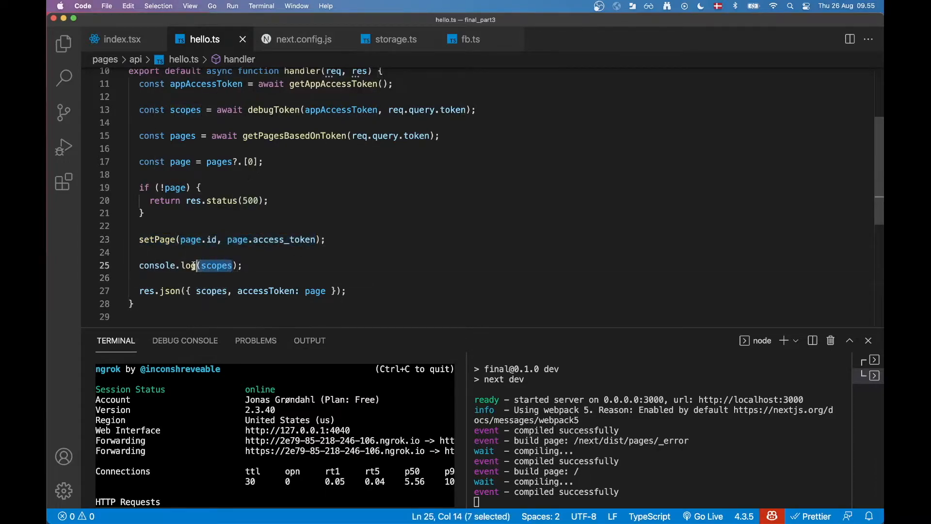
# - Replace the logged scopes in hello.ts with 'checking page...' and getPage()
pyautogui.write("''")
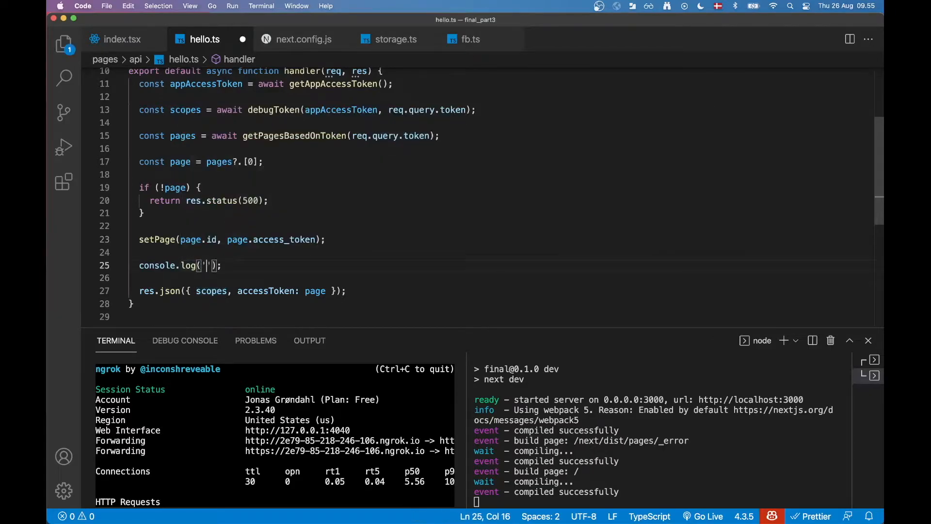
pyautogui.write('checking page...')
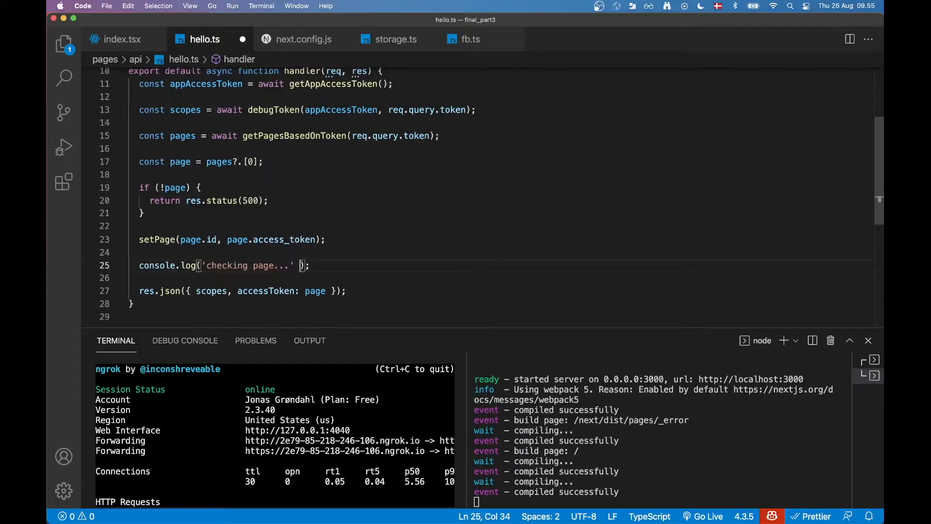
pyautogui.write(', getPage')
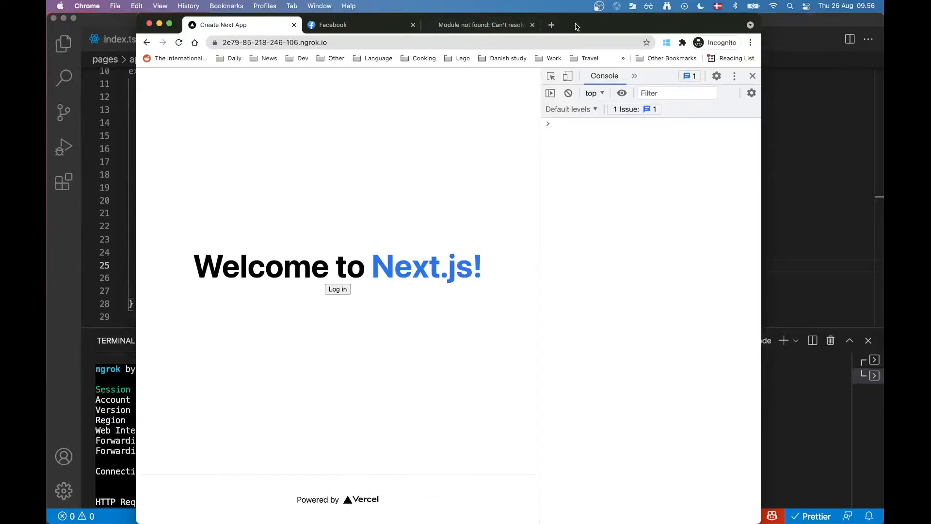
# - Log in to the Next.js app with Facebook, continuing with the earlier permissions
pyautogui.click(338, 289)
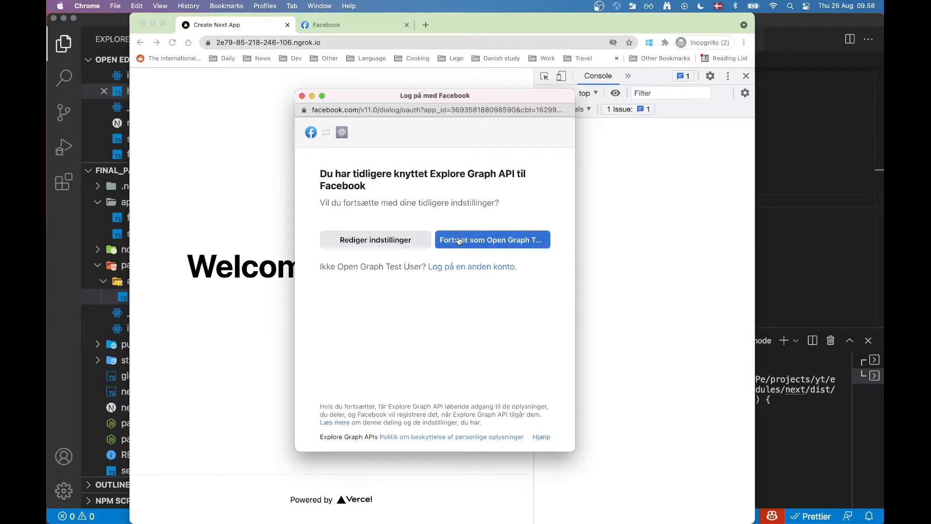
pyautogui.click(491, 239)
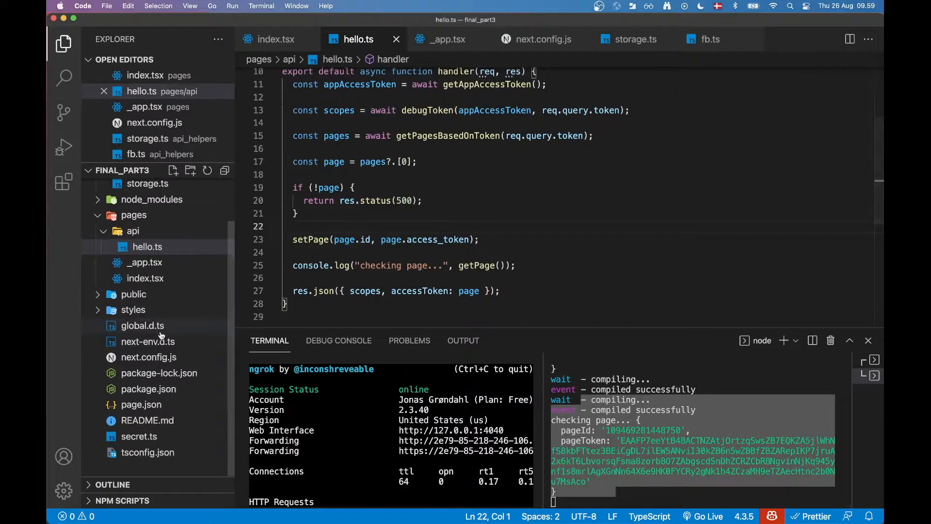
# - Open page.json from the Explorer to view the stored pageId and pageToken
pyautogui.click(141, 405)
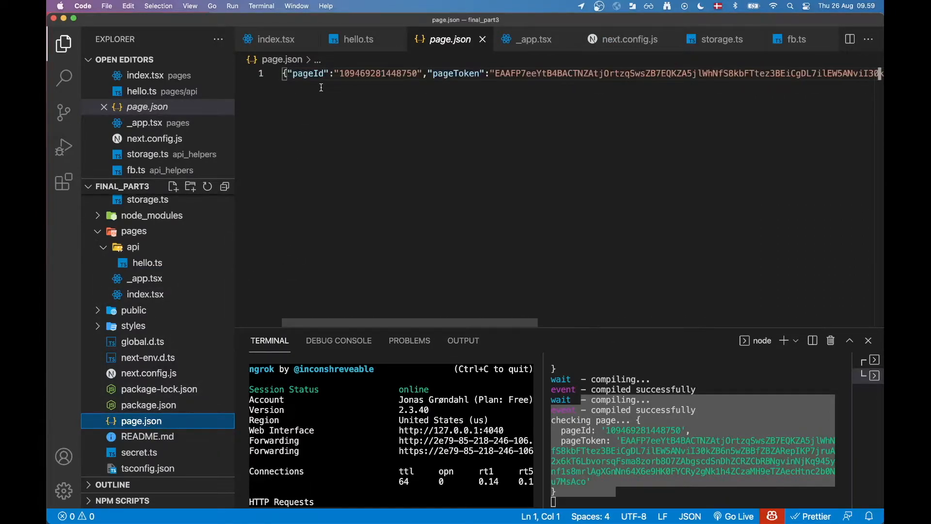
pyautogui.moveTo(324, 144)
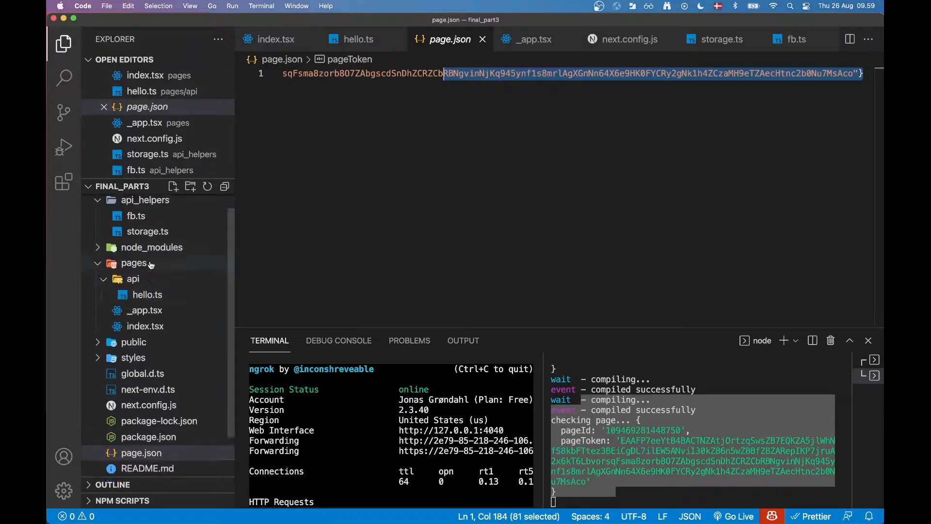
# - Create post.ts in the api folder from hello.ts's code, deleting the handler body
pyautogui.rightClick(133, 297)
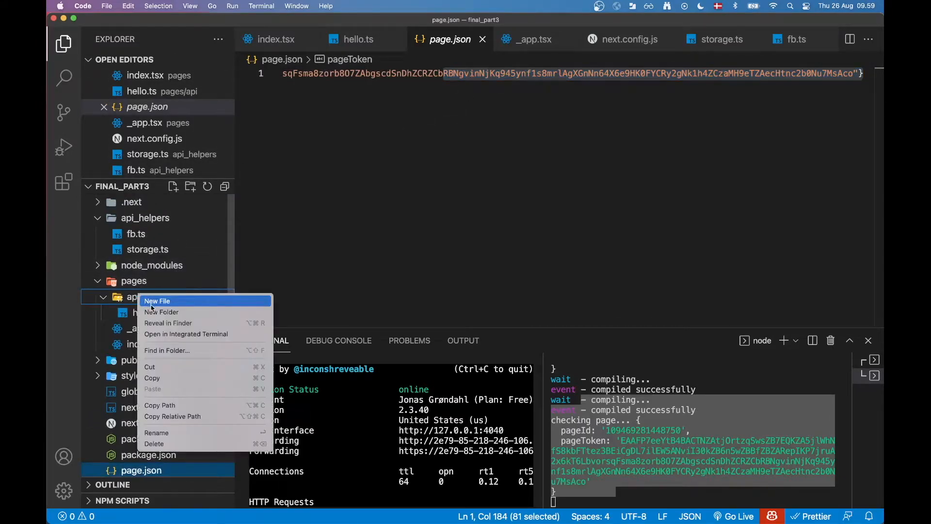
pyautogui.click(157, 301)
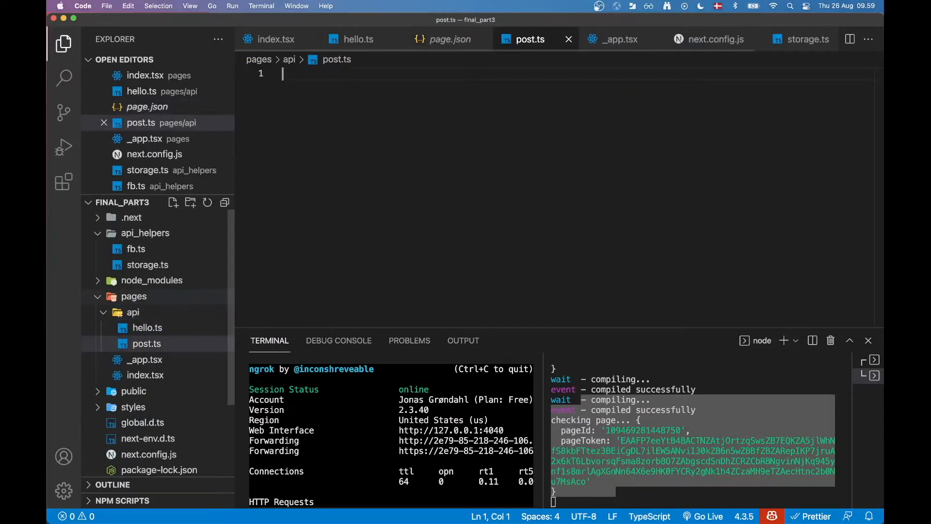
pyautogui.click(358, 40)
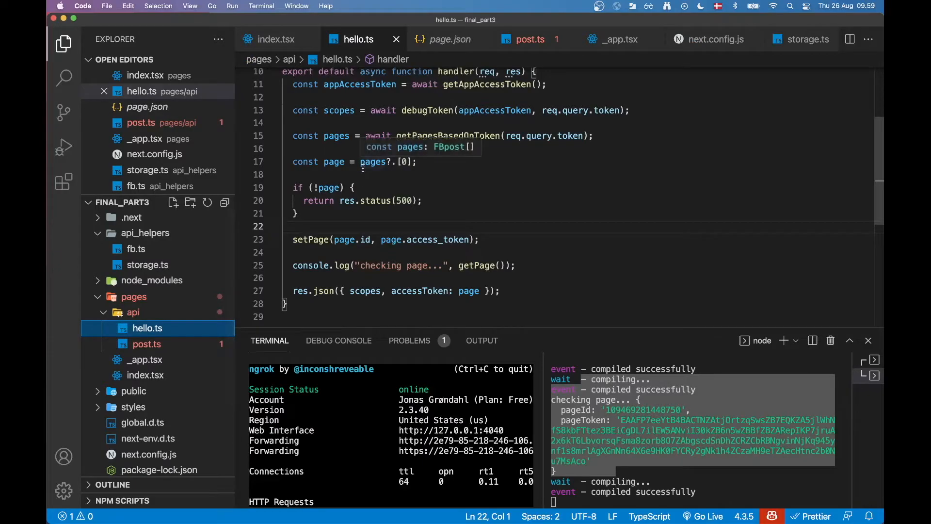
pyautogui.click(527, 39)
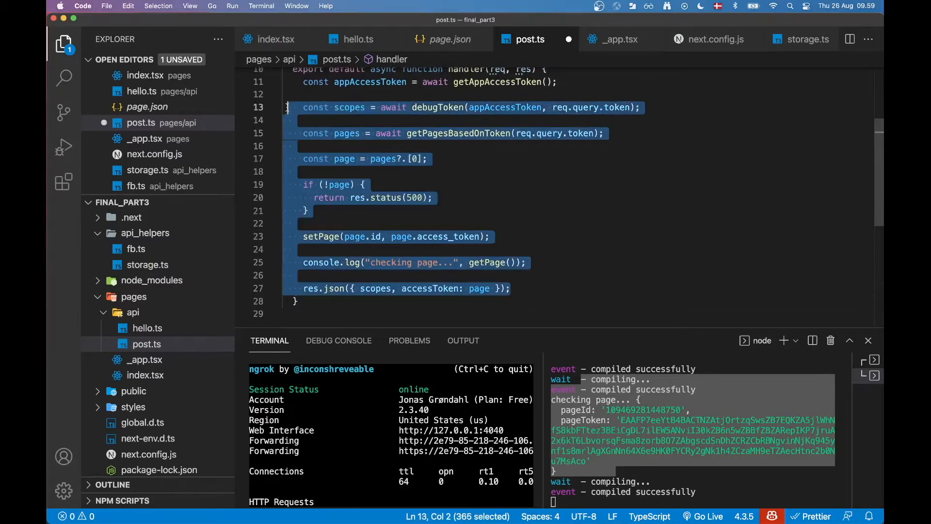
pyautogui.scroll(3)
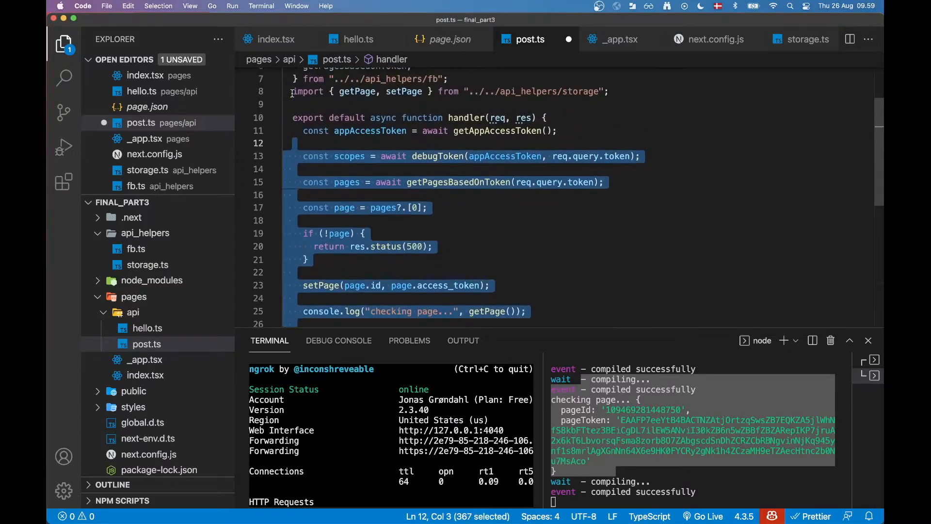
pyautogui.press('Delete')
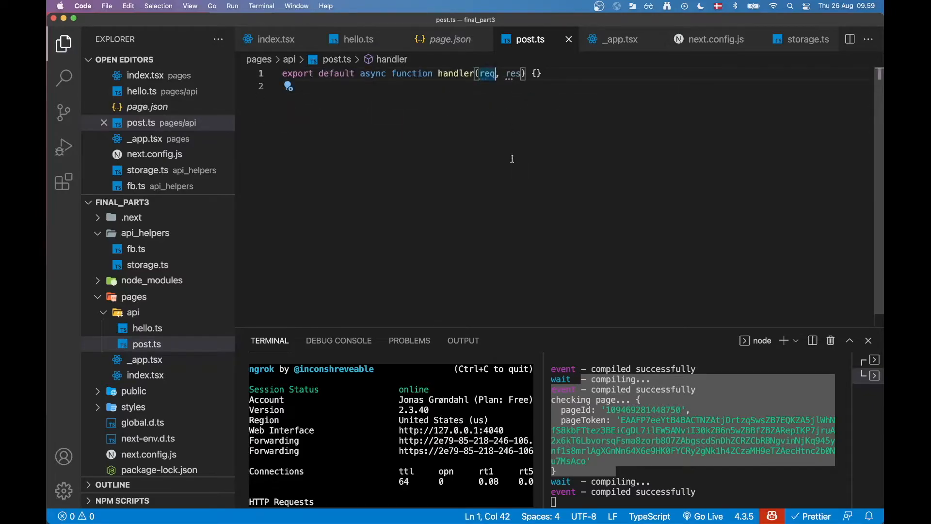
# - Type the handler's parameters as NextApiRequest and NextApiResponse
pyautogui.write(':')
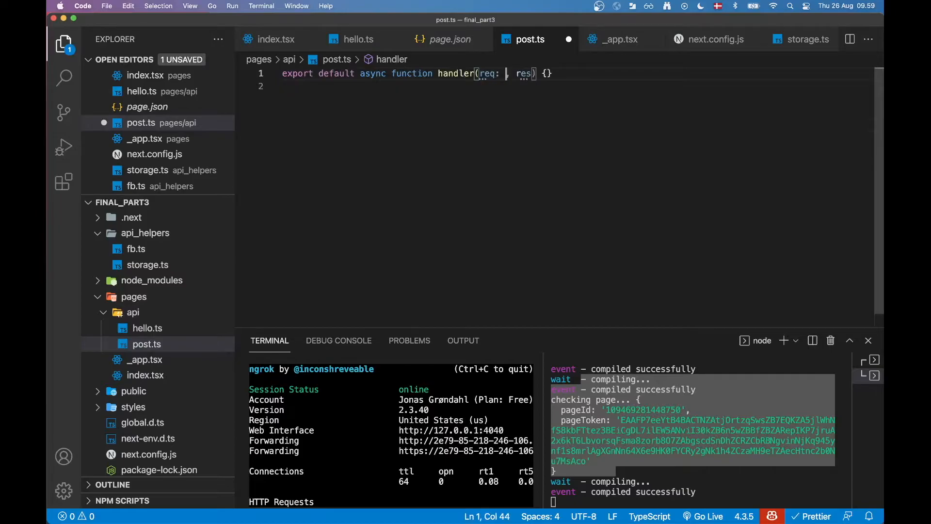
pyautogui.write('NextApiRequest')
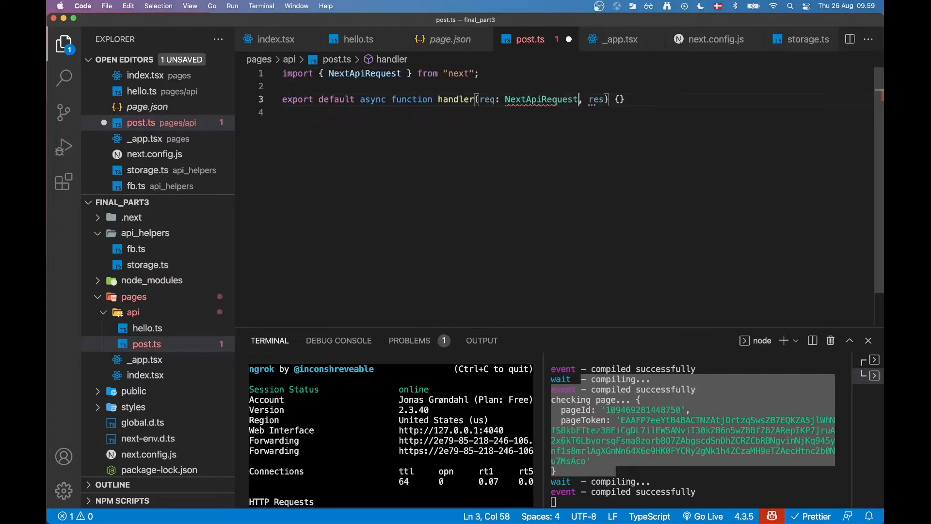
pyautogui.write(': N')
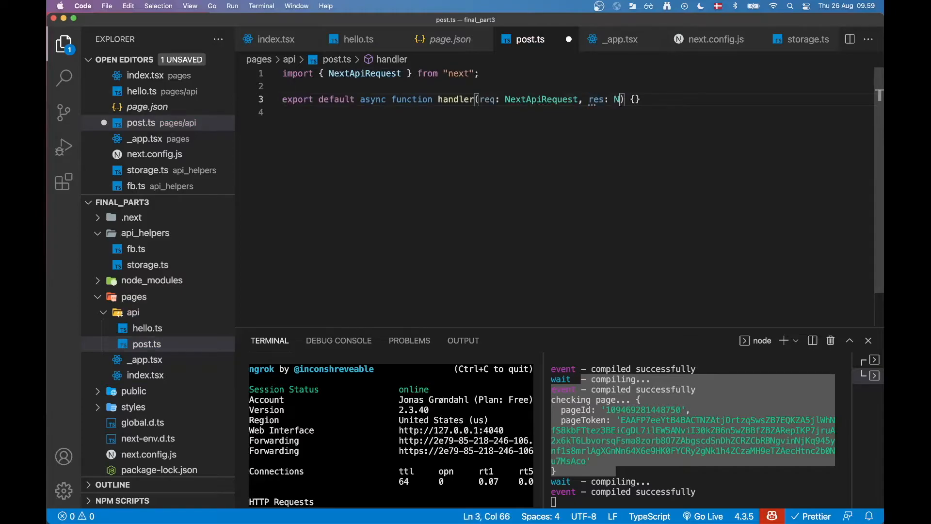
pyautogui.write('extApiResponse')
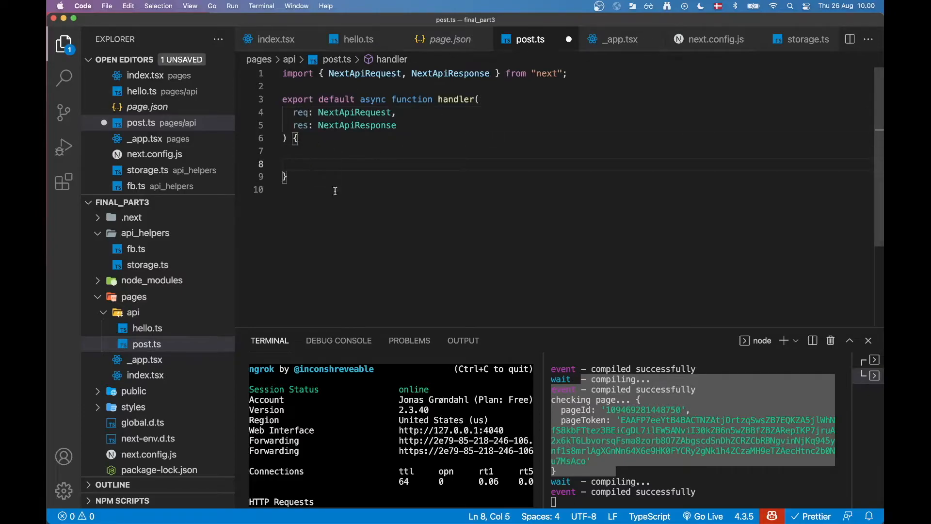
pyautogui.moveTo(312, 195)
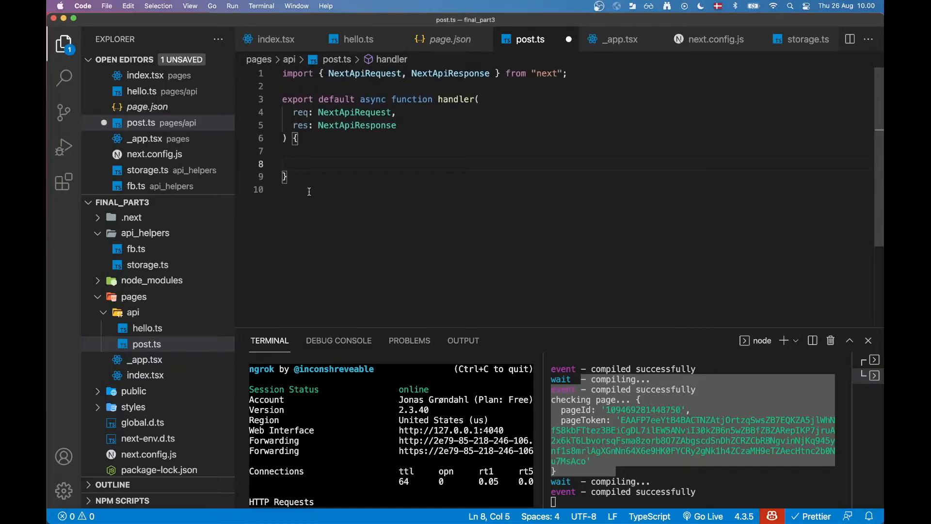
pyautogui.moveTo(178, 32)
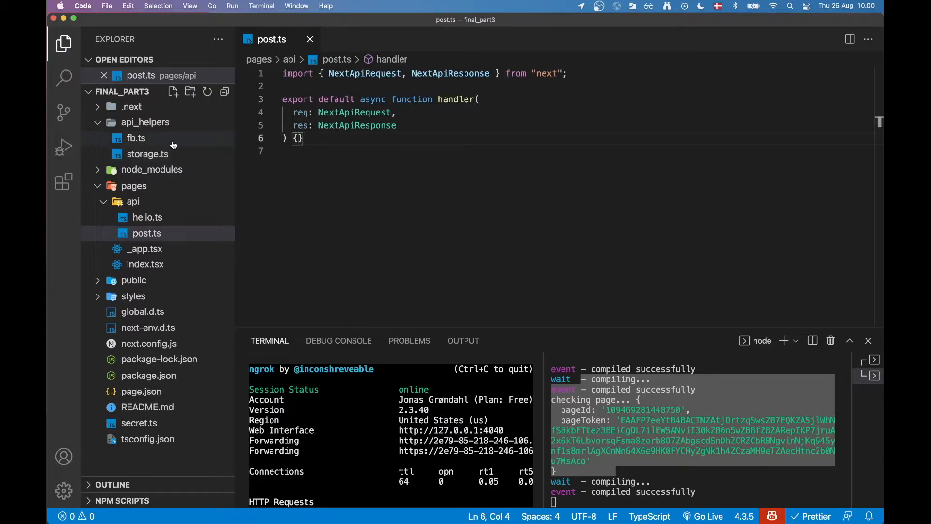
# - Rename the getPagesBasedOnToken function in fb.ts to createPagePost
pyautogui.click(136, 138)
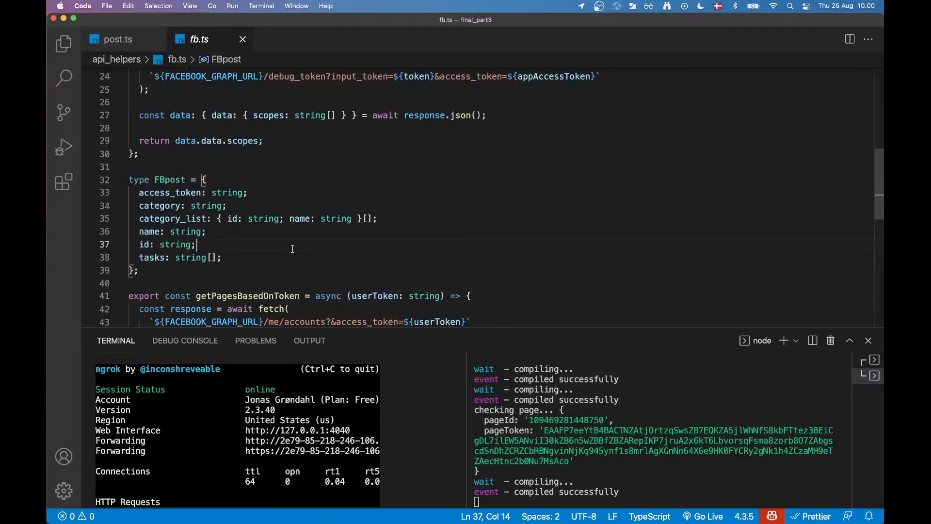
pyautogui.scroll(-3)
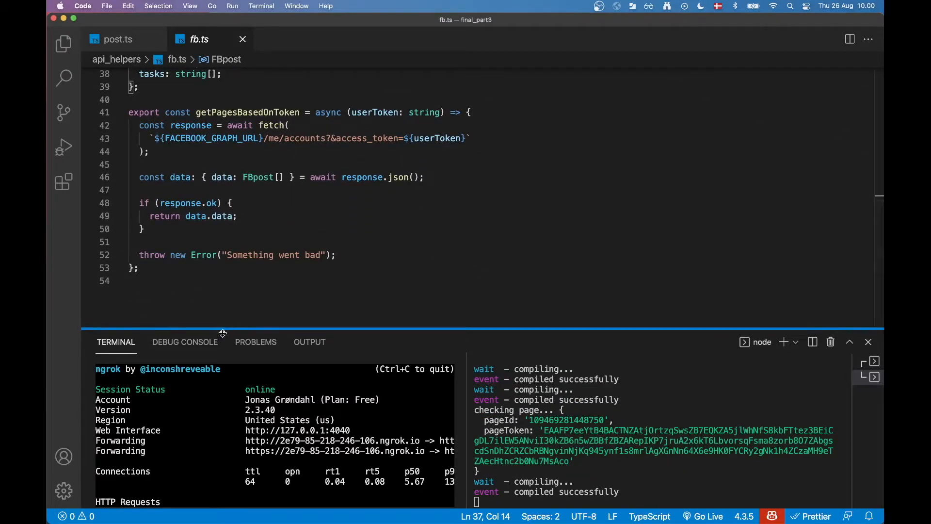
pyautogui.scroll(3)
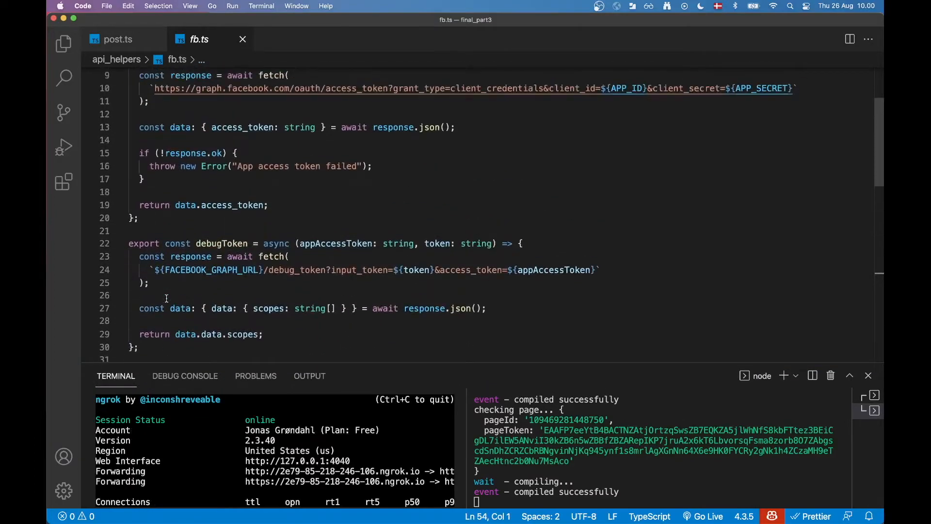
pyautogui.scroll(-3)
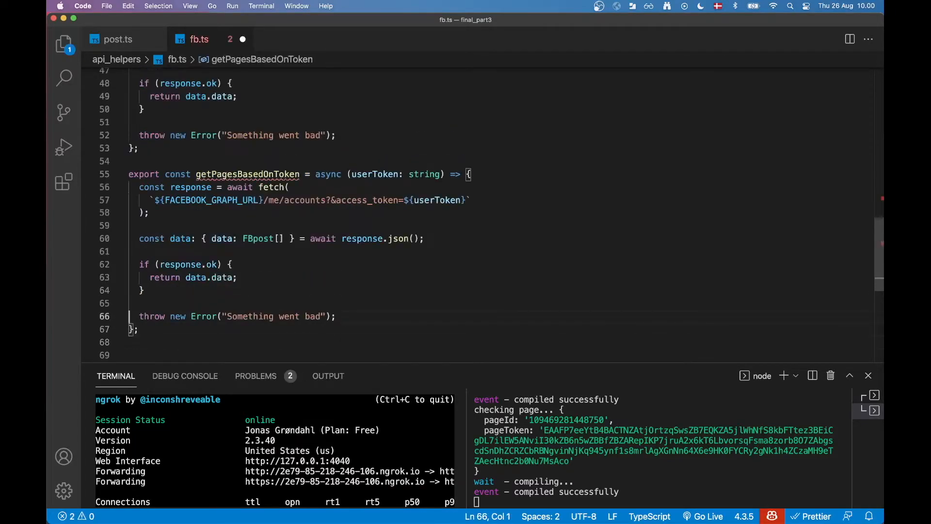
pyautogui.click(193, 174)
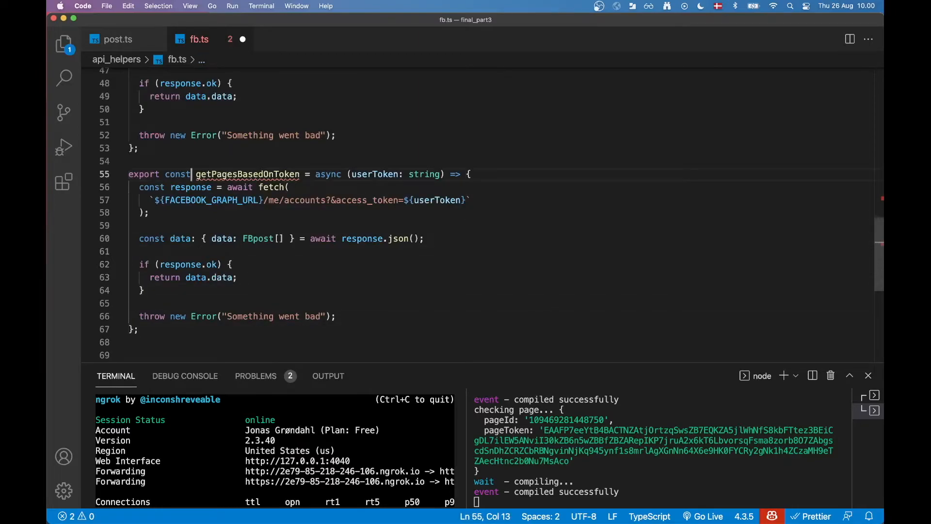
pyautogui.write('create')
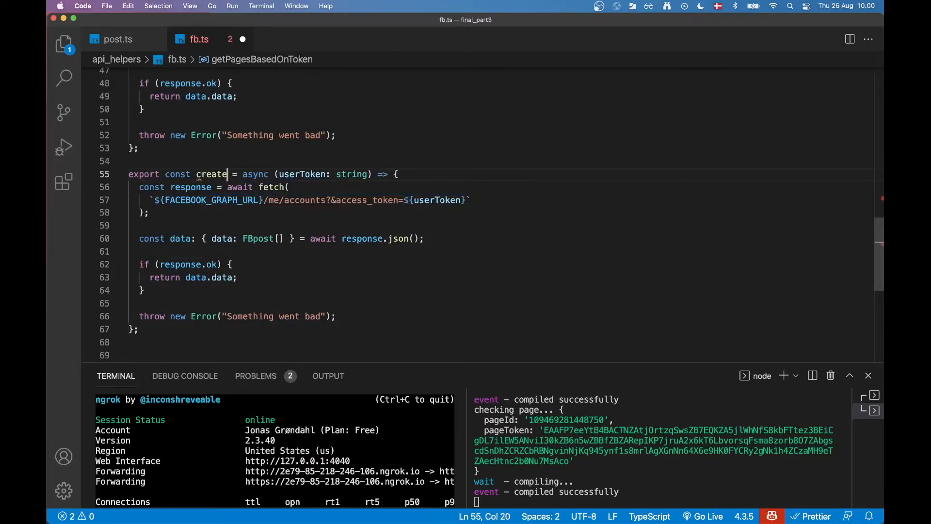
pyautogui.write('Fa')
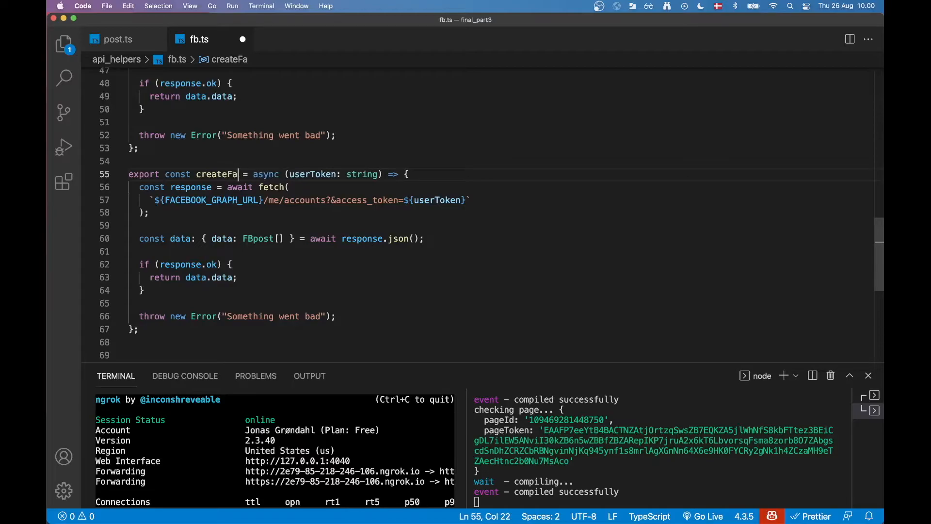
pyautogui.write('bPo')
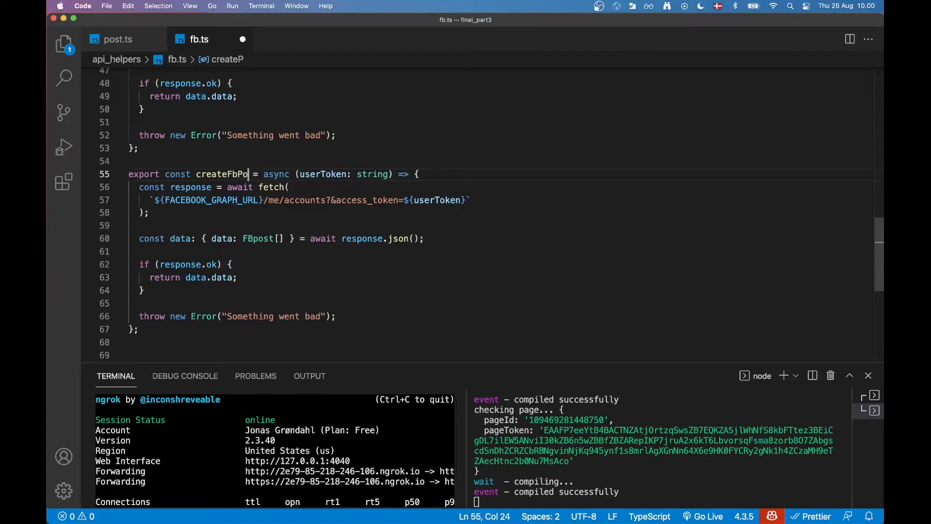
pyautogui.press('Backspace')
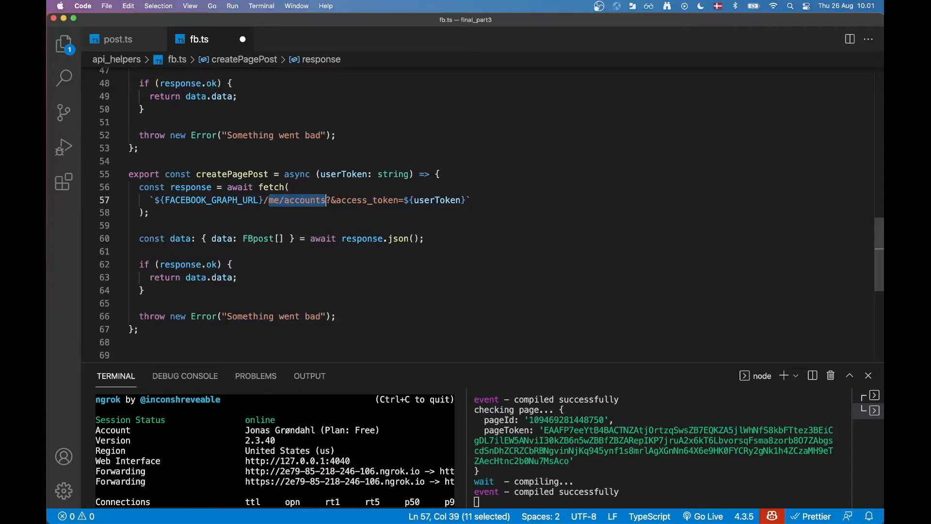
# - Fetch ${pageId} instead of /me/accounts, with pageToken and pageId: string parameters
pyautogui.write('${}')
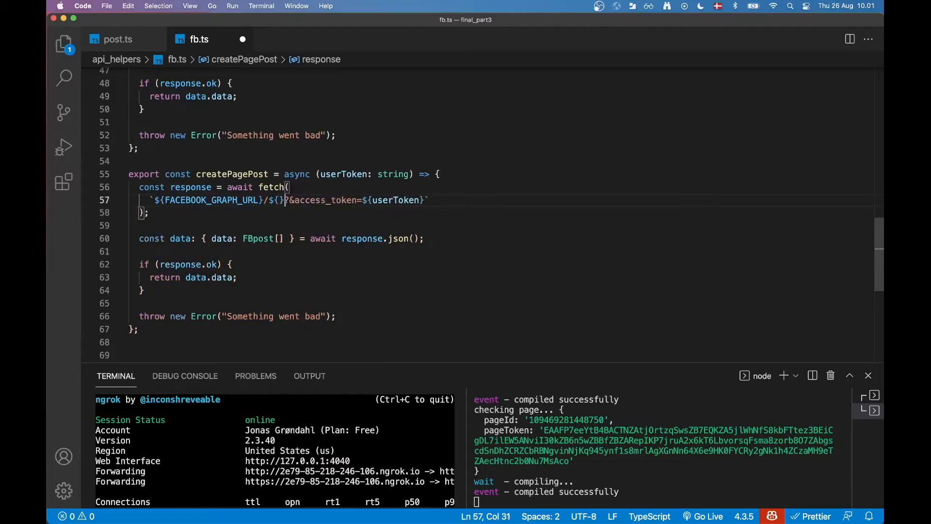
pyautogui.write('pageId')
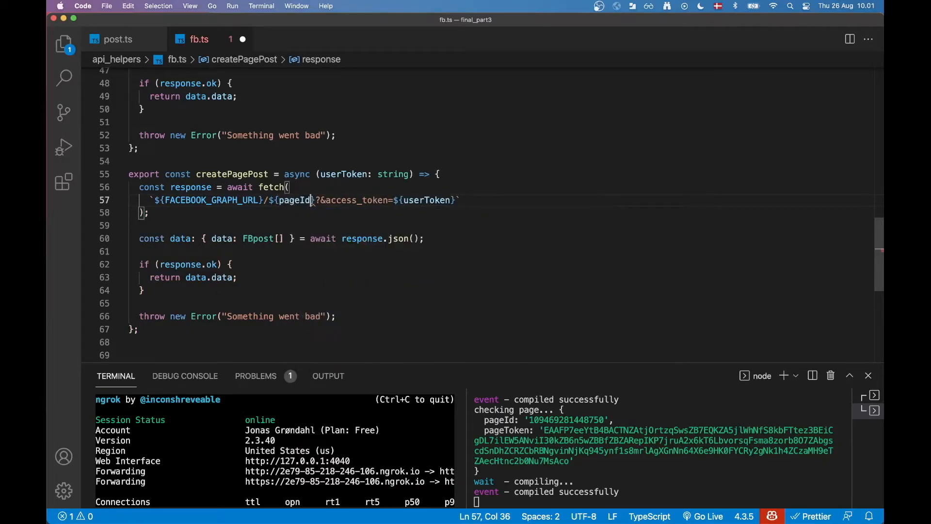
pyautogui.click(291, 187)
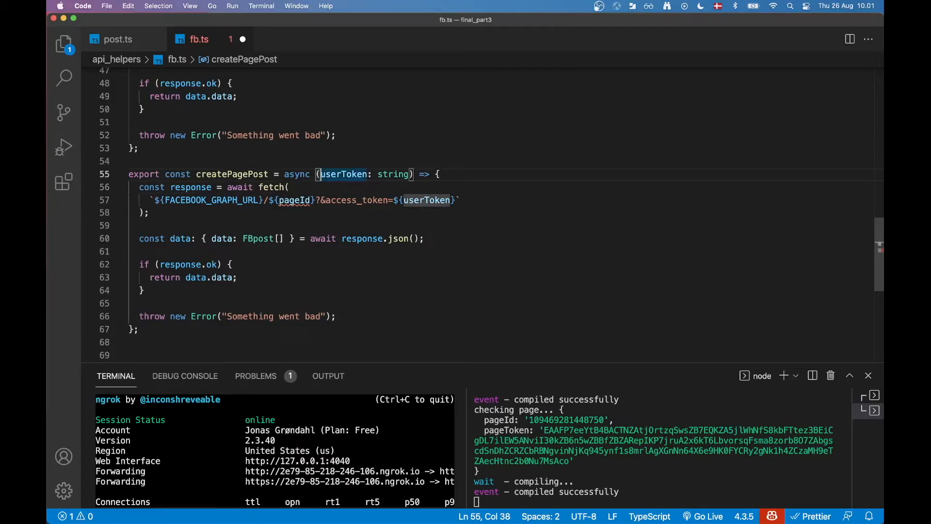
pyautogui.doubleClick(343, 174)
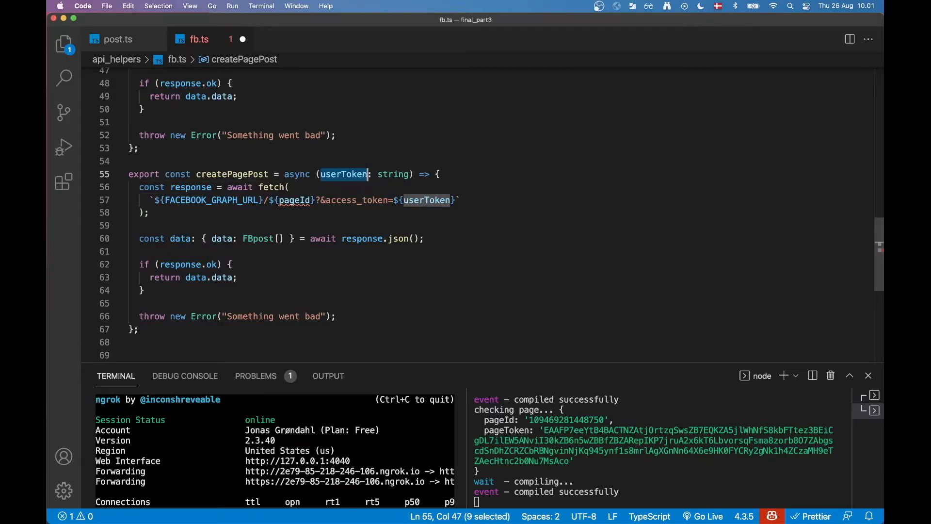
pyautogui.write('pageTo')
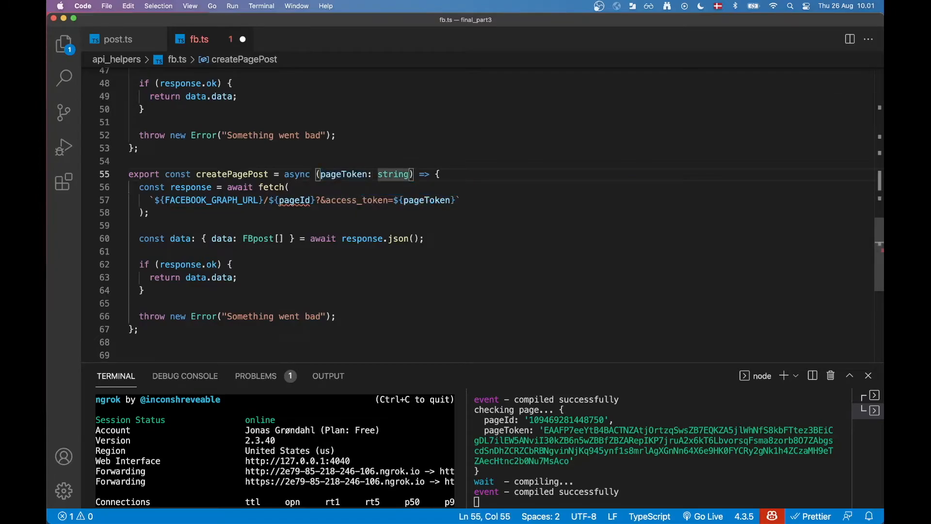
pyautogui.write('pageId: string, page')
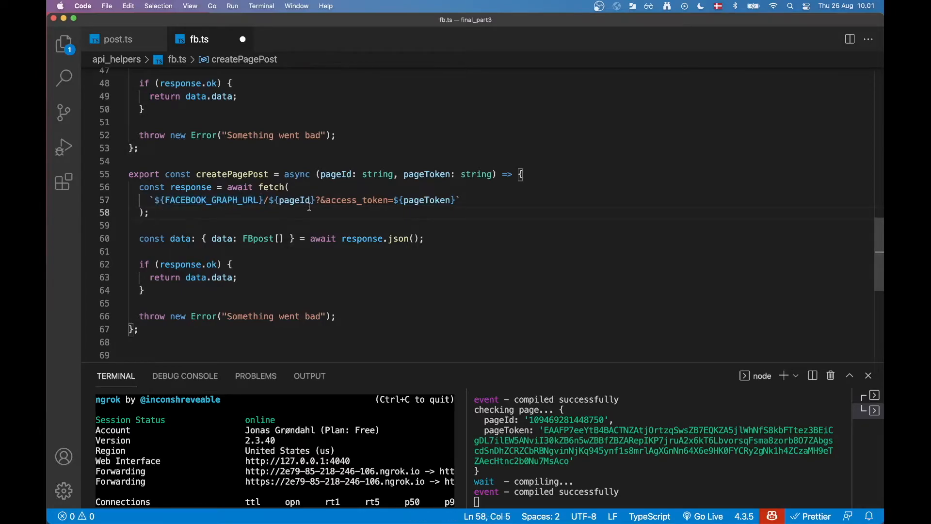
pyautogui.doubleClick(294, 200)
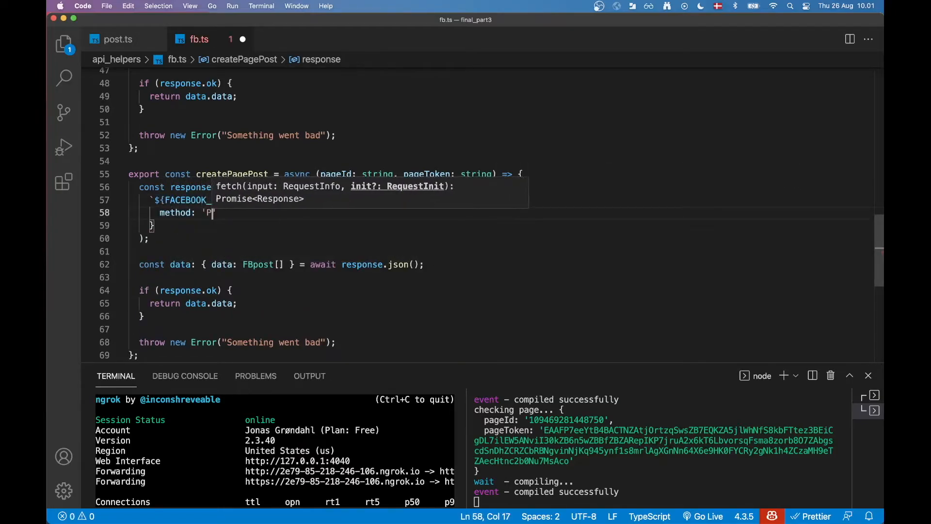
# - Make the fetch a POST and type the response as success plus optional error message
pyautogui.write('OST",')
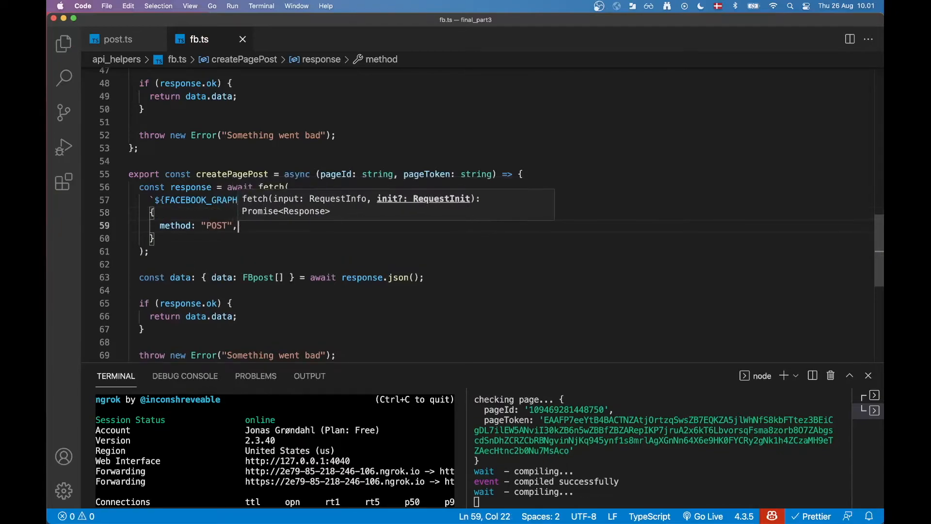
pyautogui.click(199, 241)
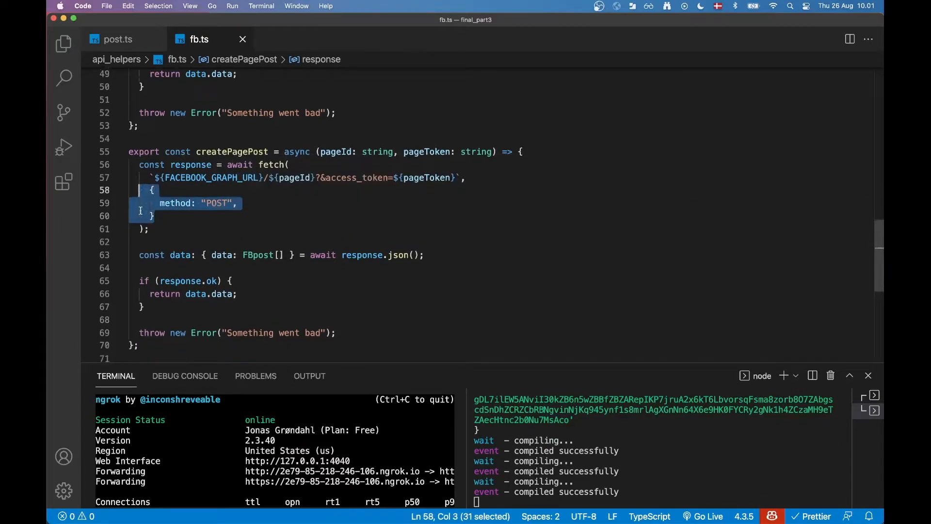
pyautogui.scroll(3)
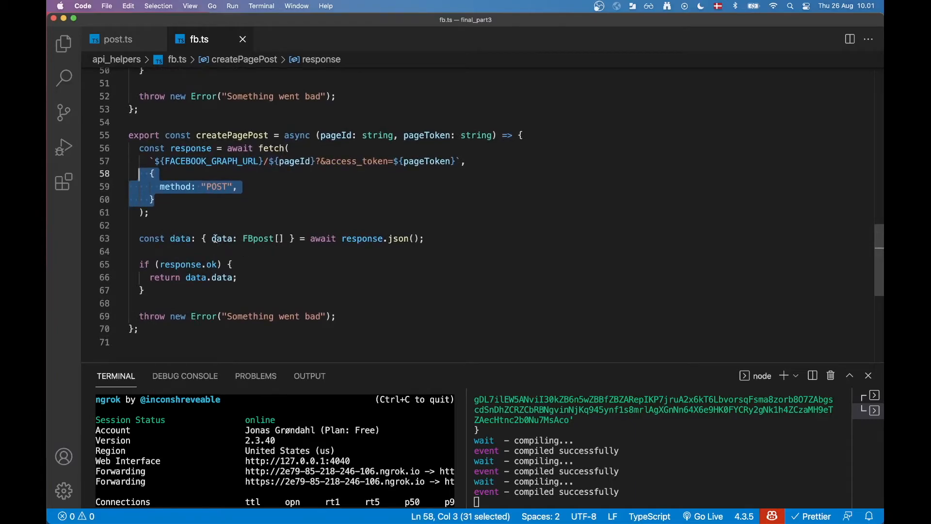
pyautogui.click(279, 238)
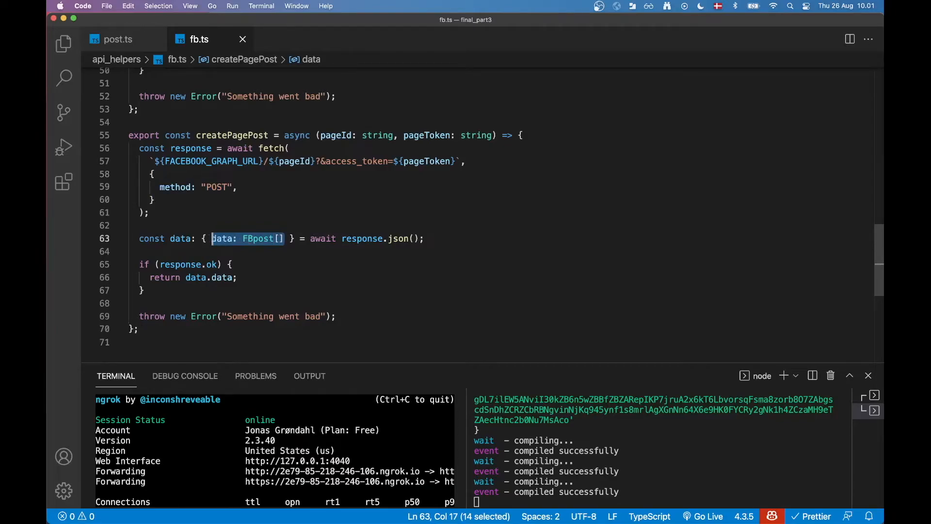
pyautogui.write('success: boolean')
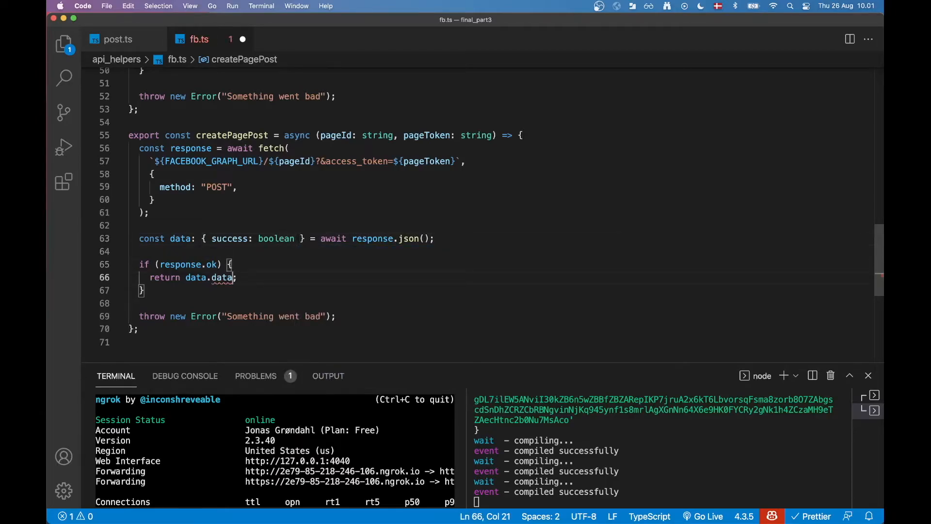
pyautogui.write('success')
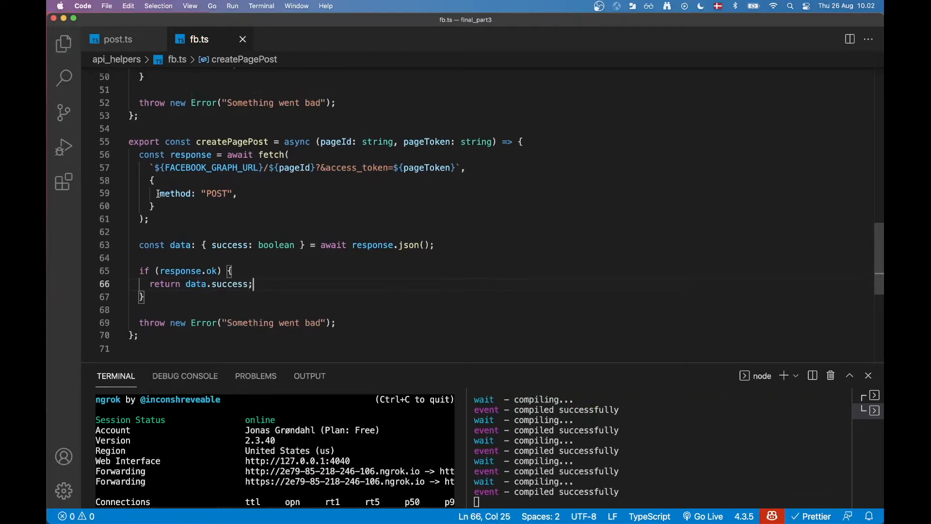
pyautogui.scroll(3)
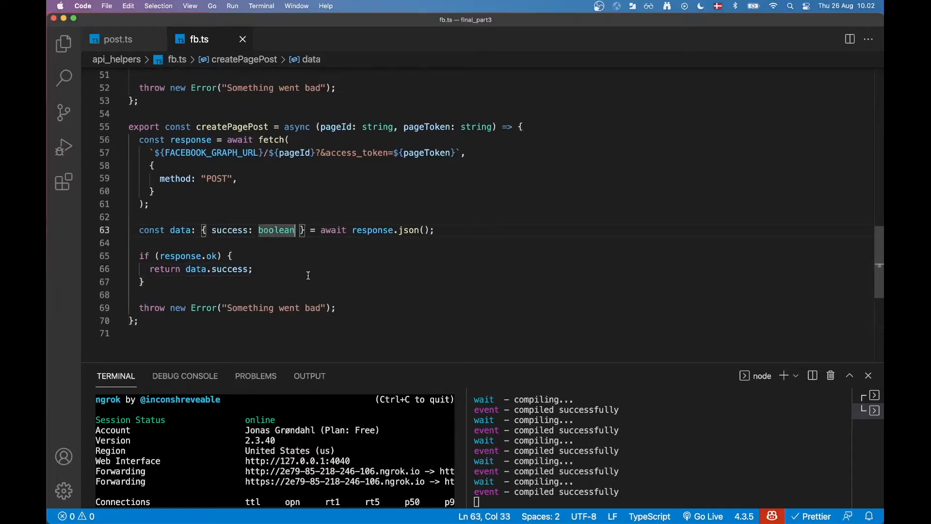
pyautogui.write(', error=')
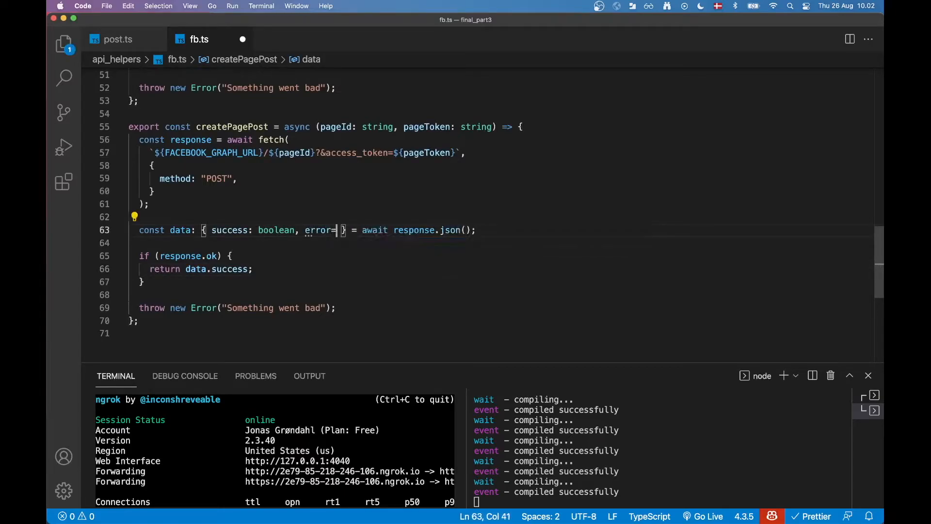
pyautogui.write('?:')
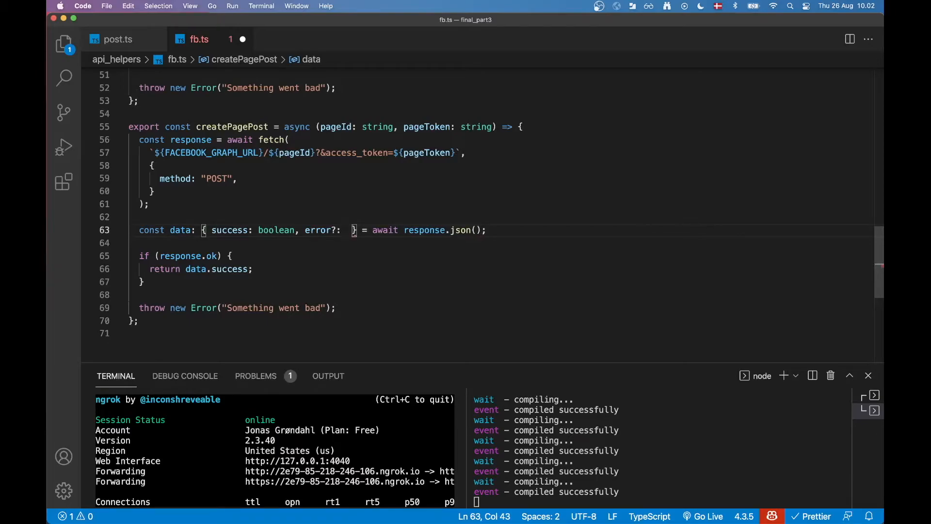
pyautogui.write('message: string }')
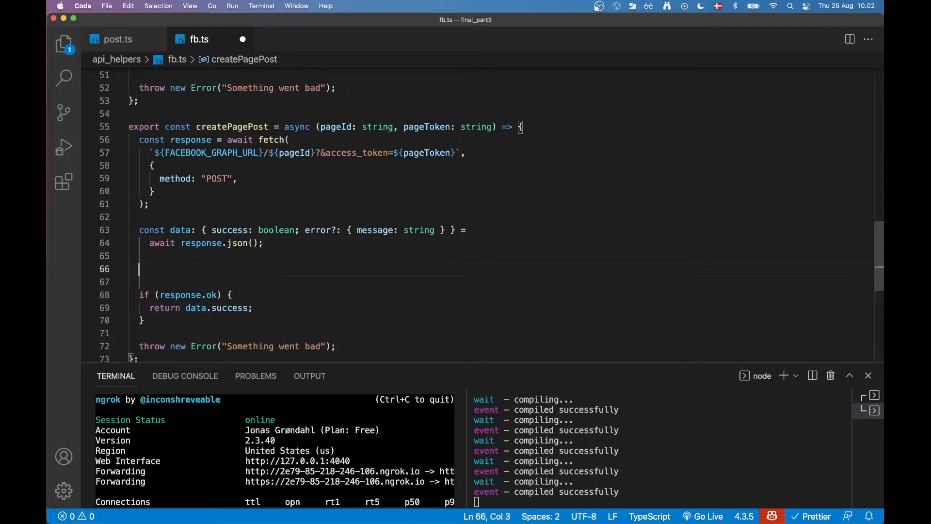
# - Log 'Cool' together with the response data
pyautogui.write('console.log(data)')
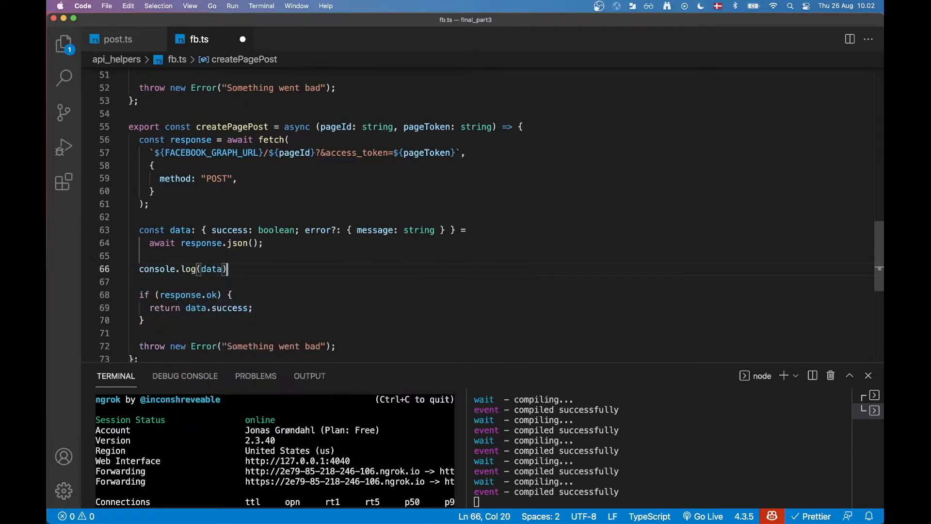
pyautogui.doubleClick(212, 268)
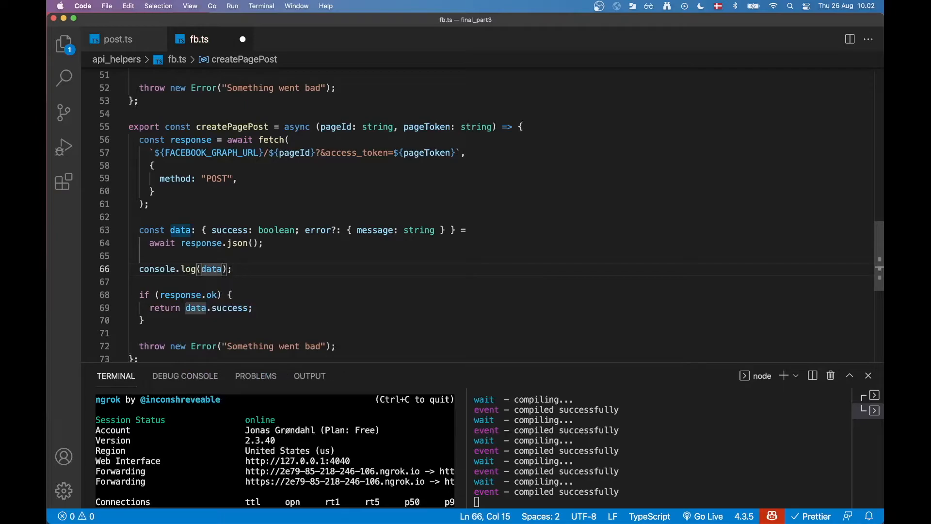
pyautogui.write("'data'")
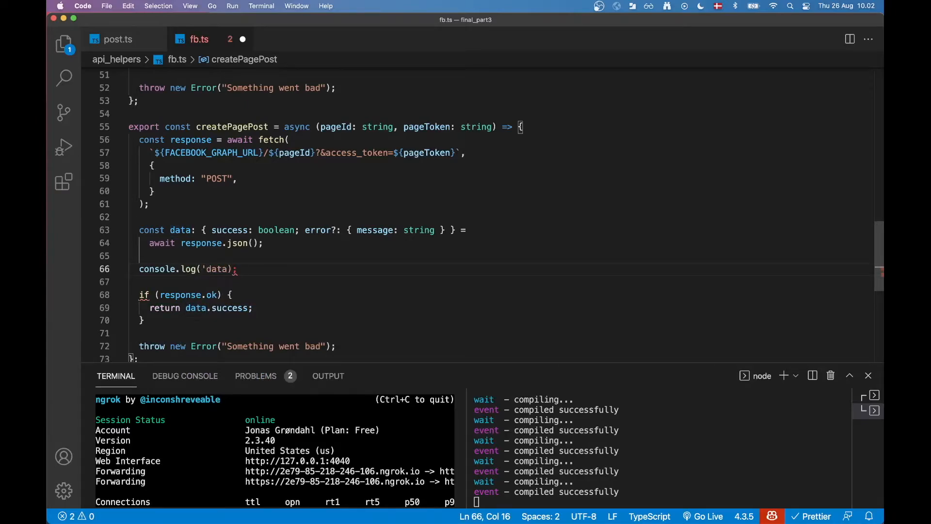
pyautogui.write("'Cool', data")
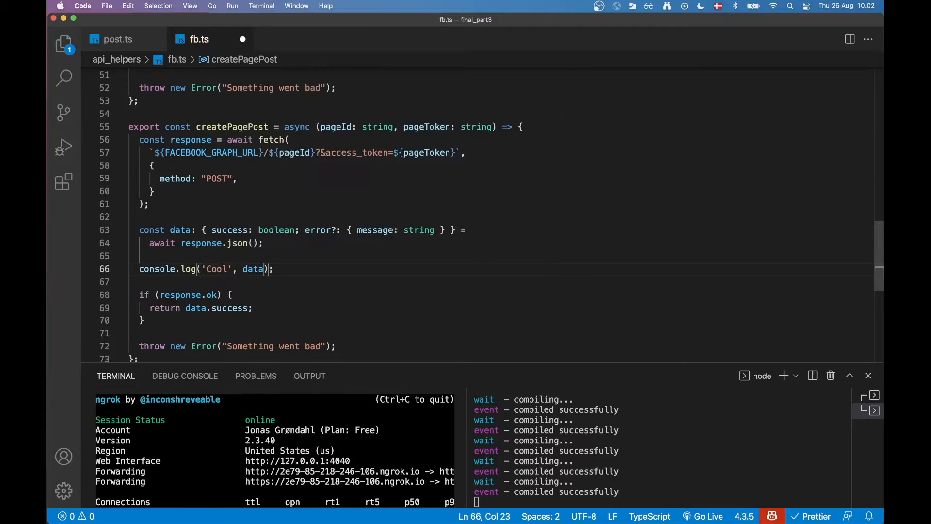
pyautogui.click(196, 230)
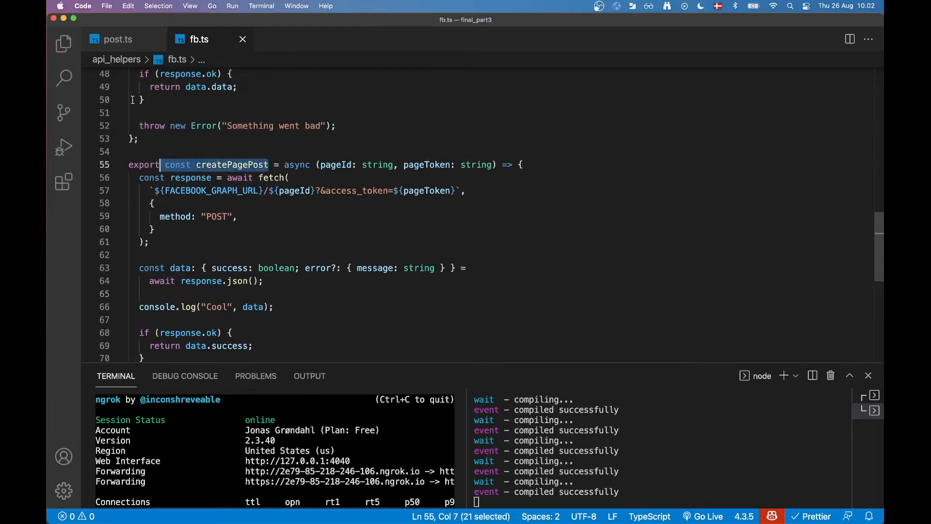
# - Insert a createPagePost() call into post.ts's handler via IntelliSense
pyautogui.click(117, 39)
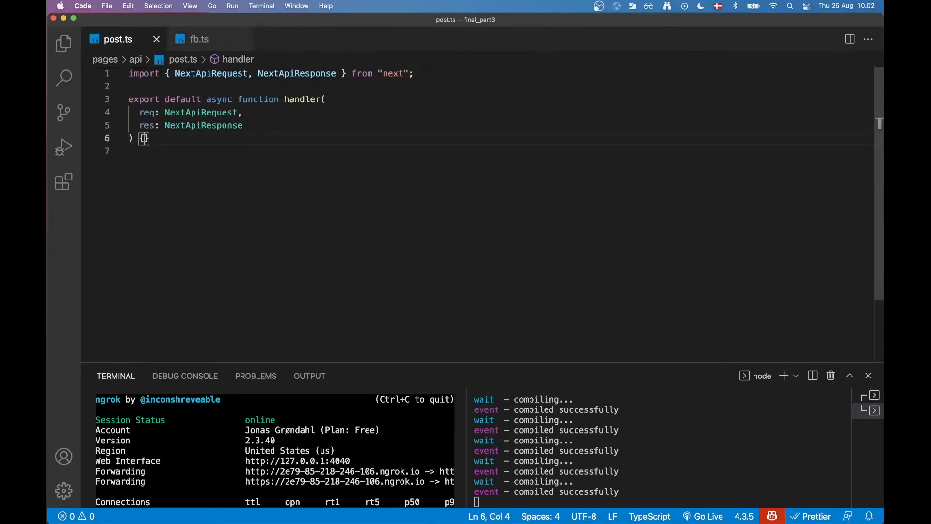
pyautogui.click(88, 112)
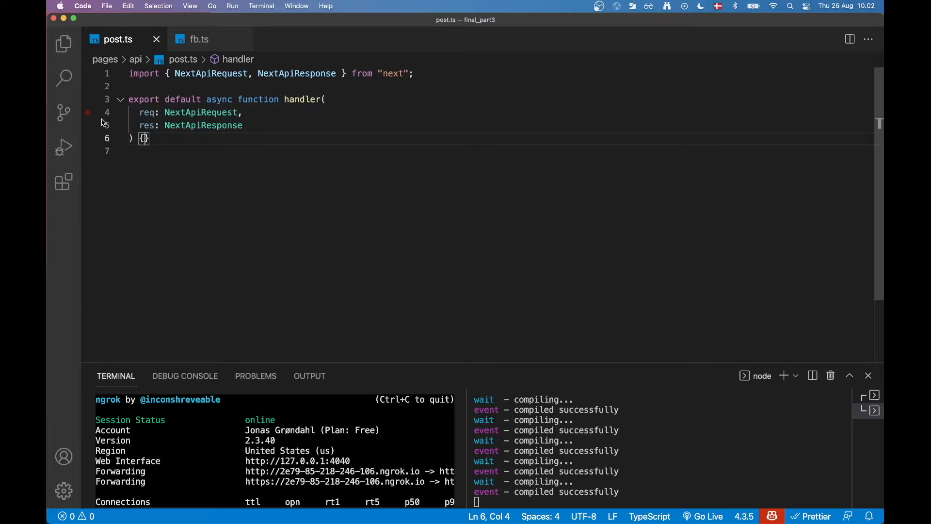
pyautogui.write('cre')
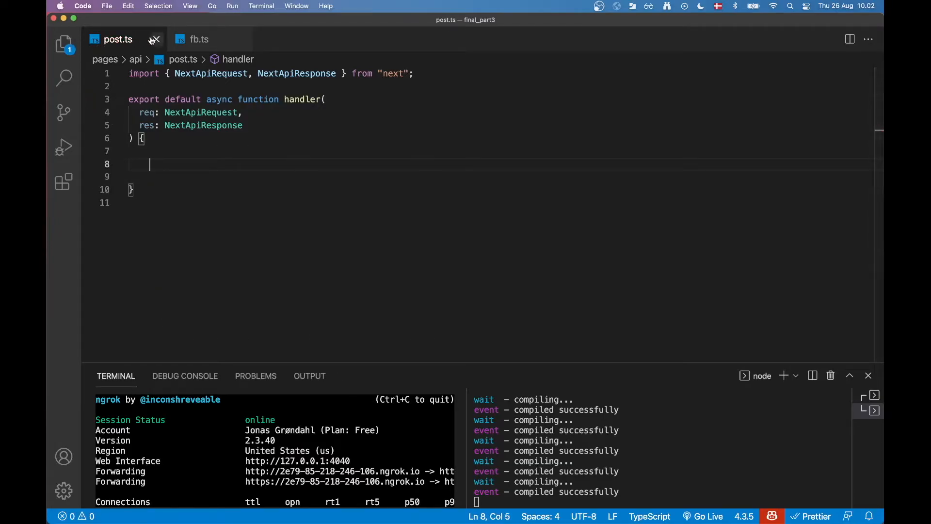
pyautogui.write('create')
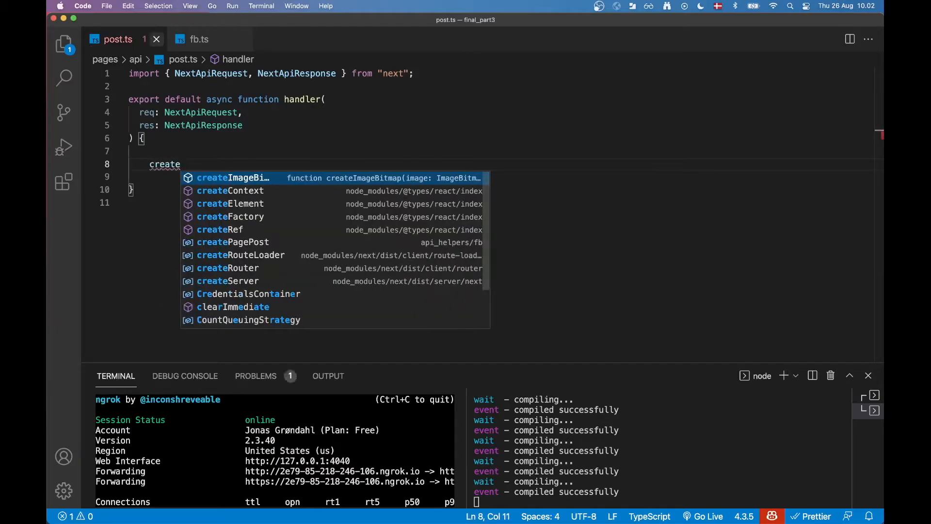
pyautogui.click(233, 241)
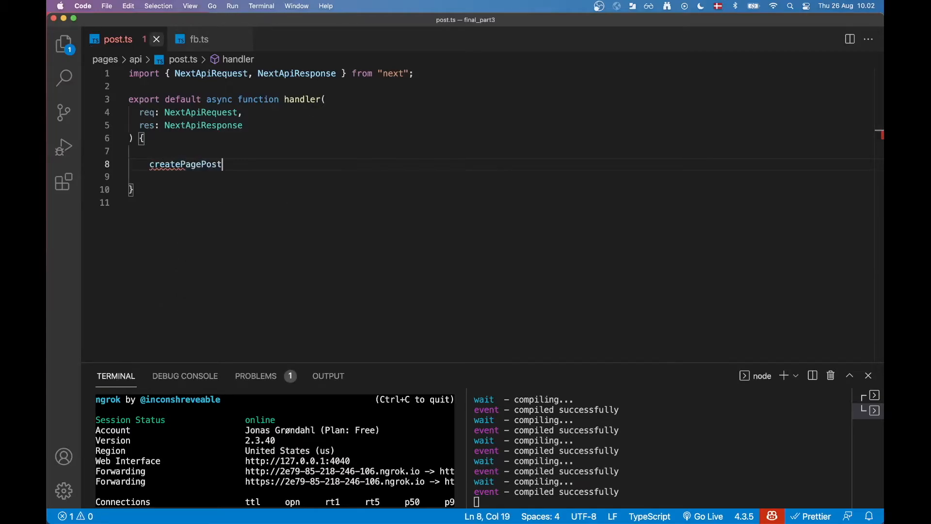
pyautogui.write('()')
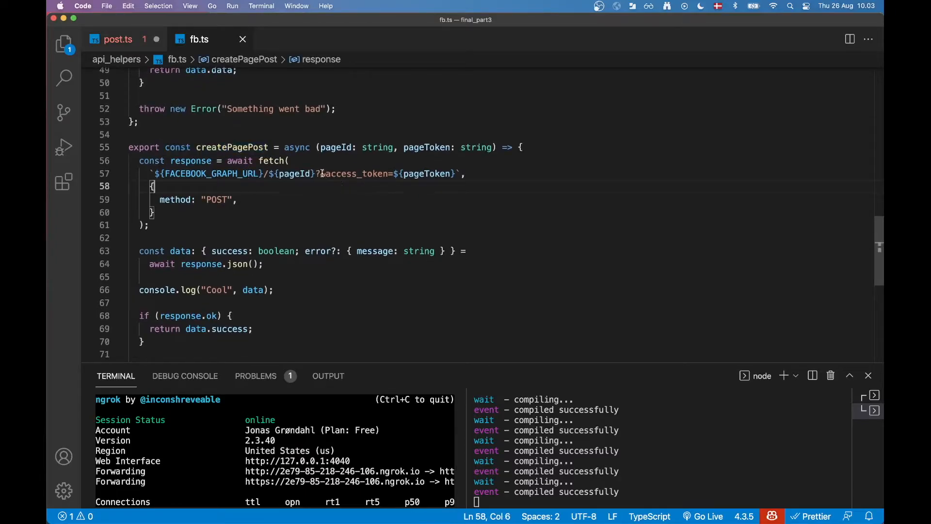
# - Add message=${message}& to the Graph URL query and a message: string parameter
pyautogui.click(376, 174)
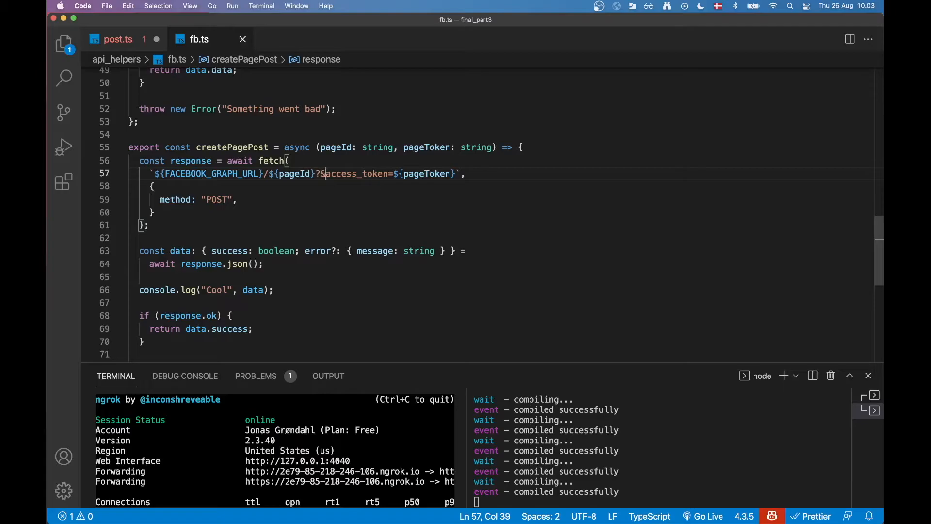
pyautogui.press('Backspace')
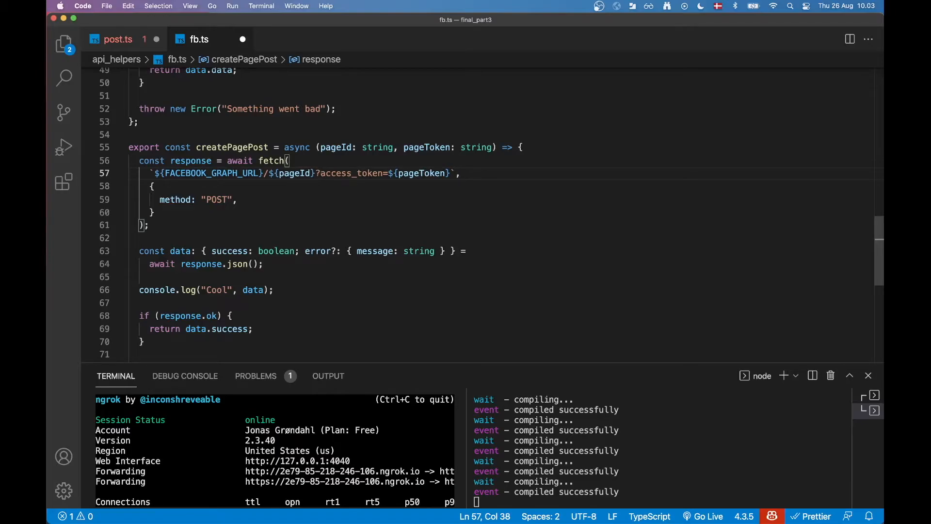
pyautogui.write('message=')
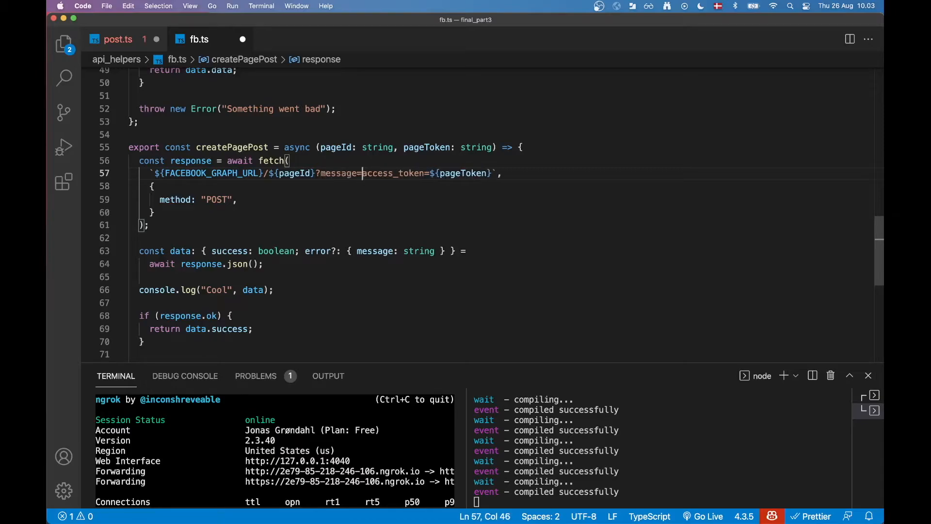
pyautogui.write('${}')
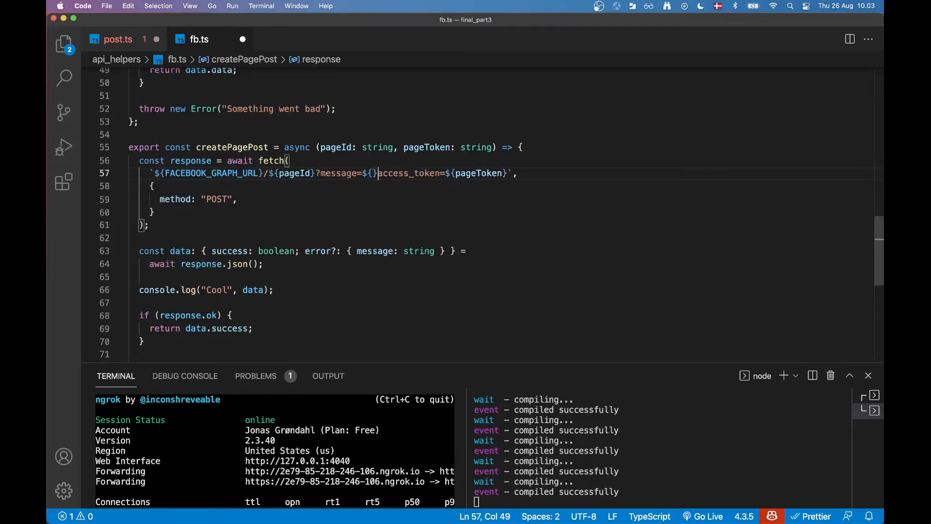
pyautogui.write('/')
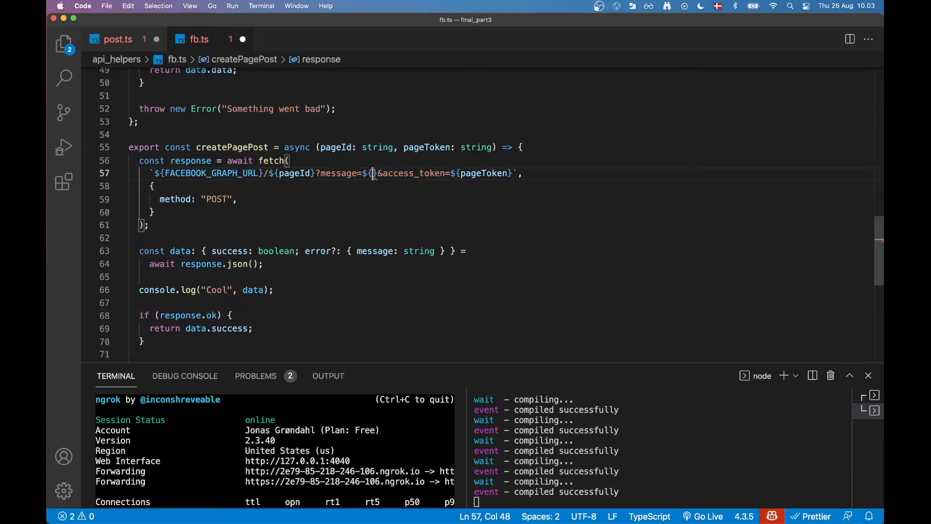
pyautogui.write('message')
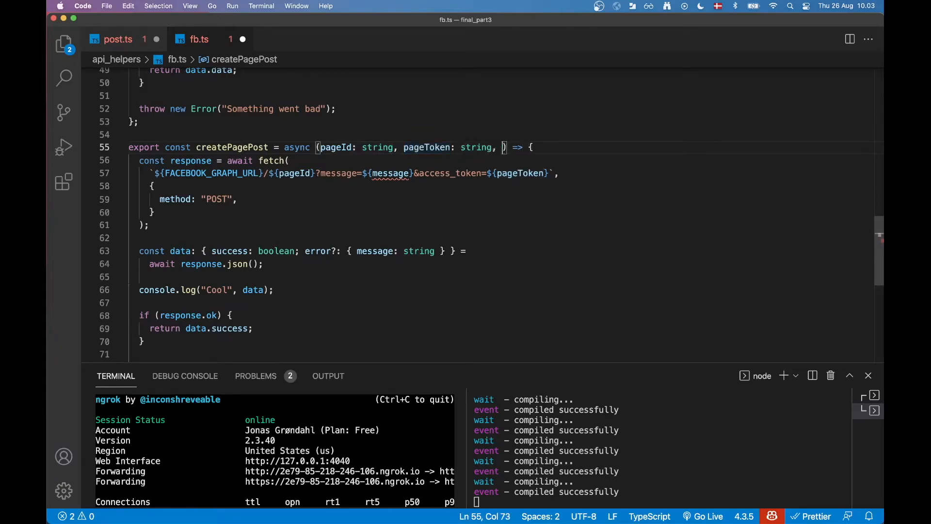
pyautogui.write('message: string')
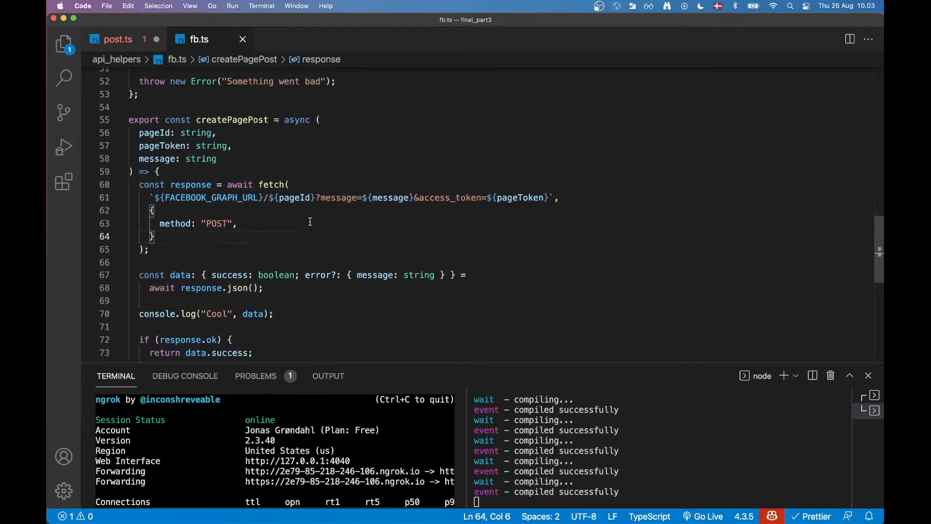
pyautogui.scroll(3)
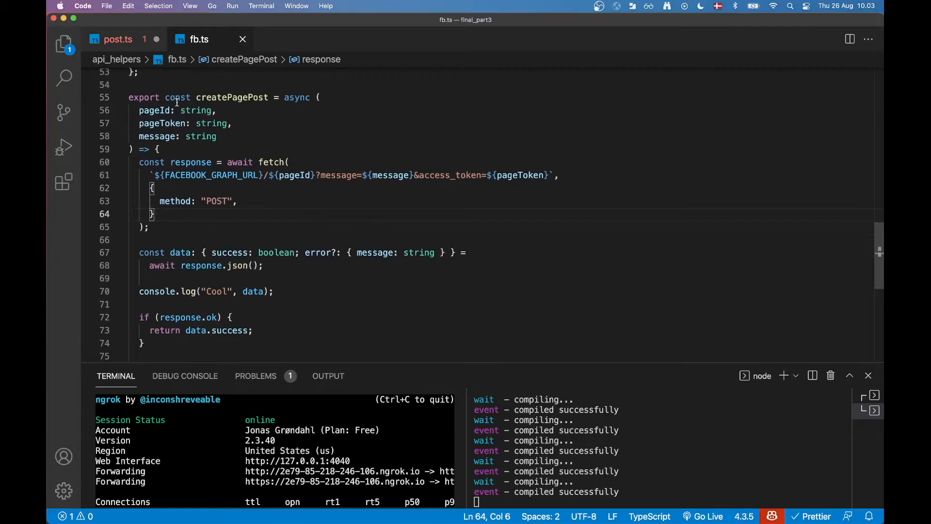
# - Add const page = getPage() to the post.ts handler
pyautogui.click(118, 40)
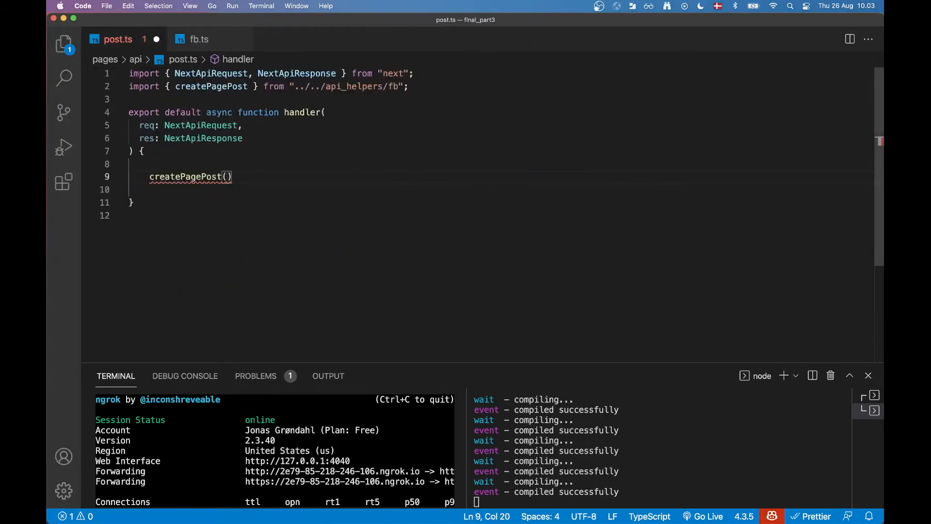
pyautogui.write('const')
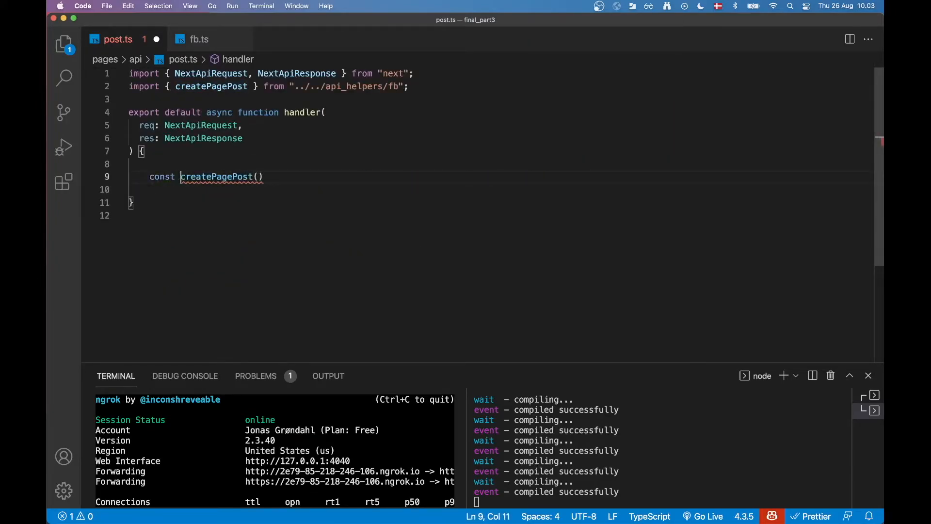
pyautogui.write('pagePost = awai')
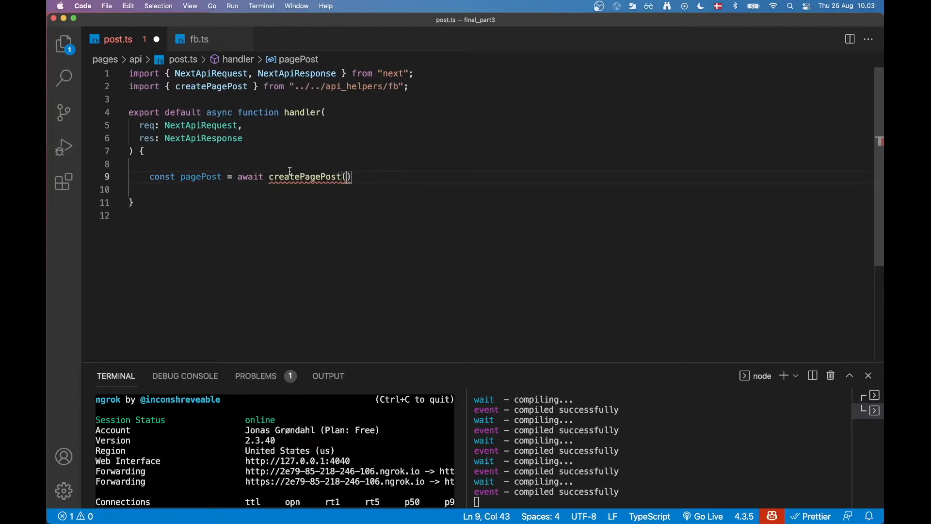
pyautogui.moveTo(304, 177)
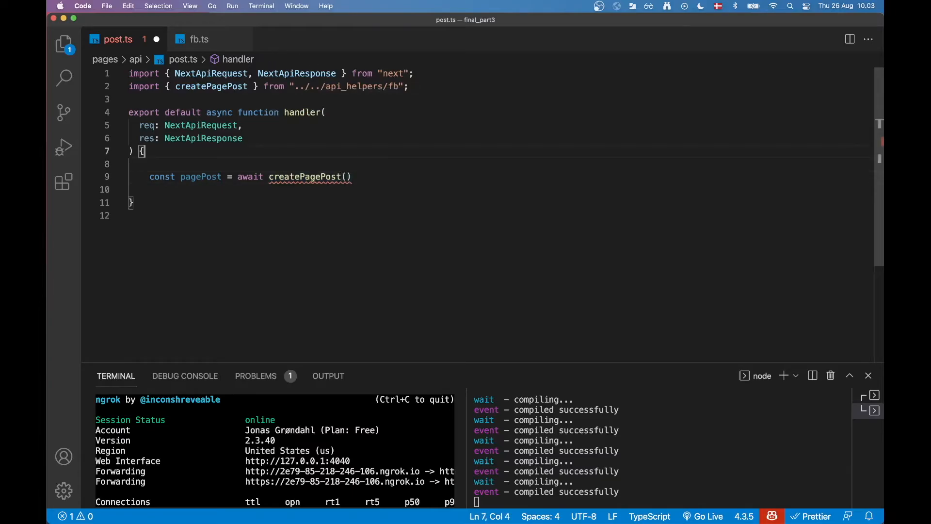
pyautogui.write('const p')
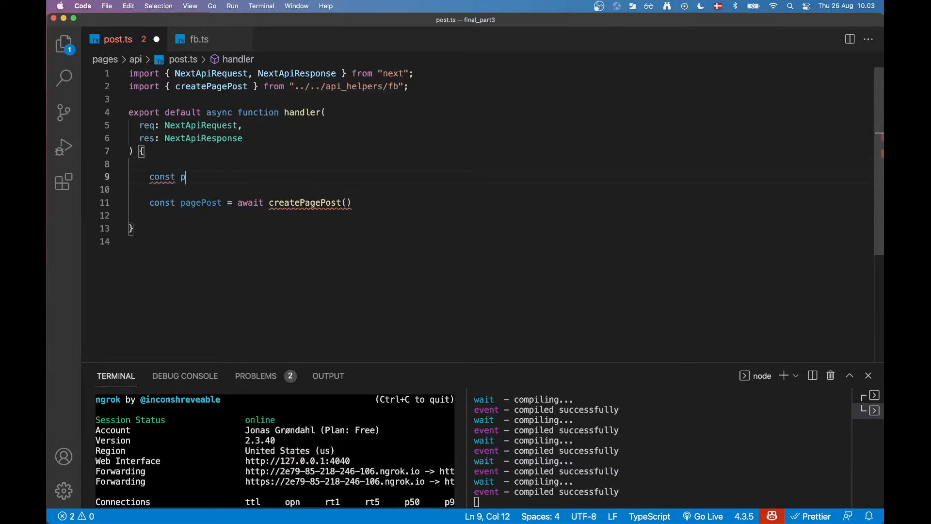
pyautogui.write('age = getToken')
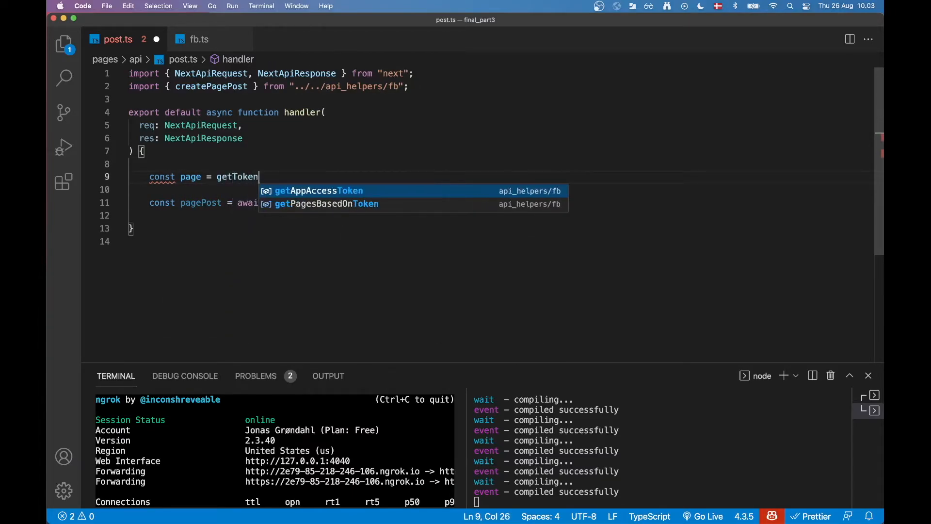
pyautogui.write('getPage();')
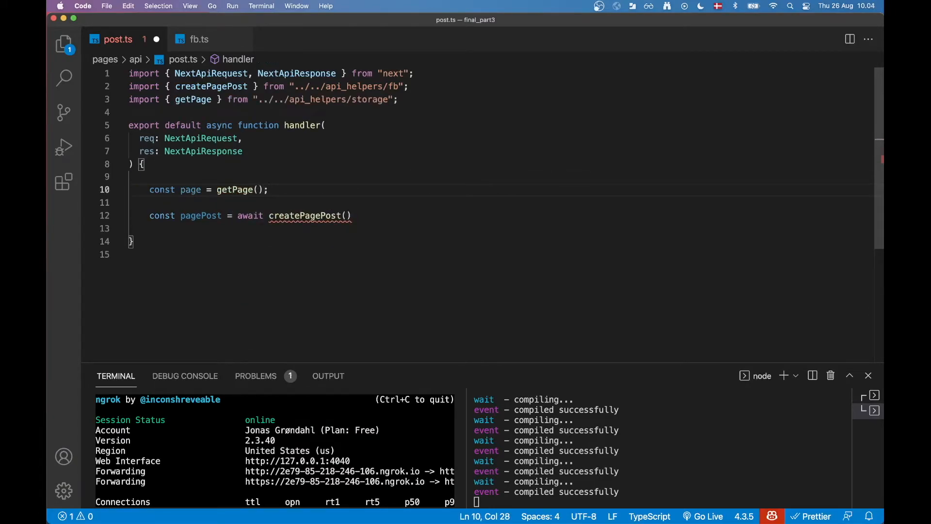
# - Start passing the page's fields into the awaited createPagePost call
pyautogui.click(63, 44)
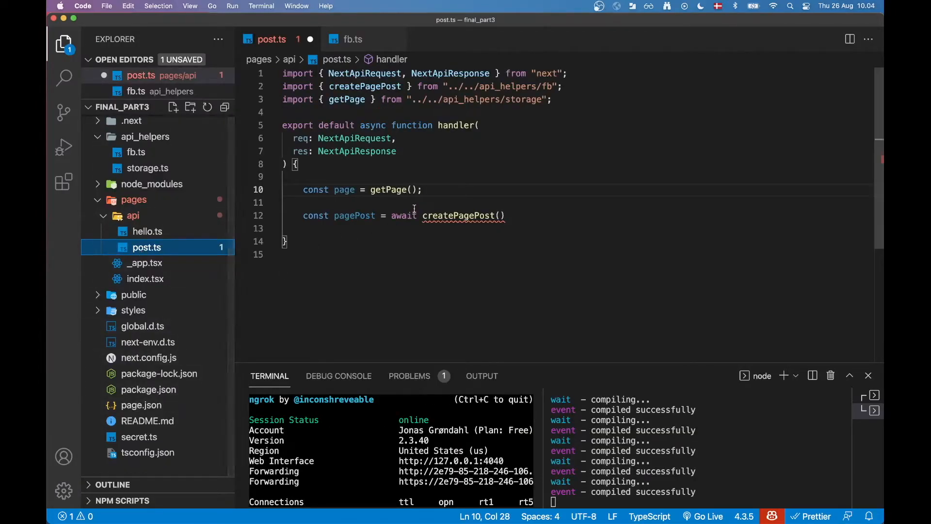
pyautogui.click(407, 190)
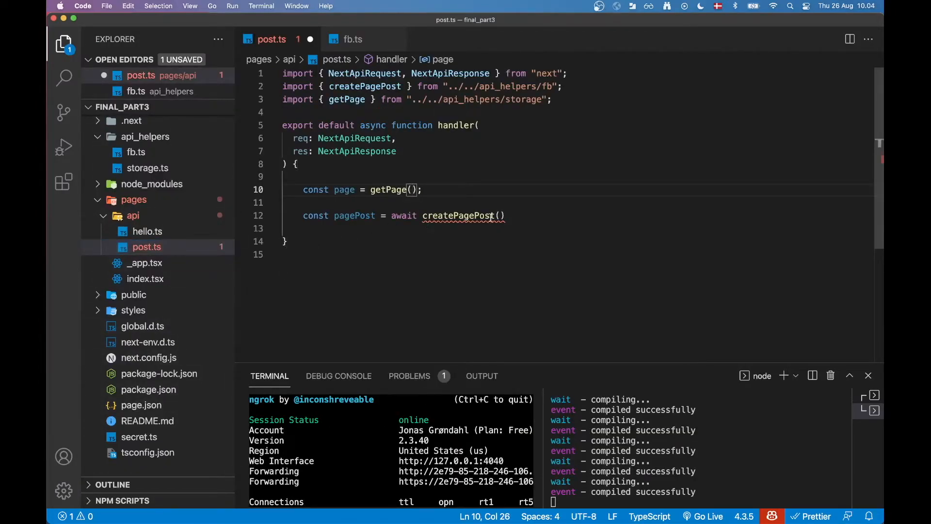
pyautogui.click(498, 215)
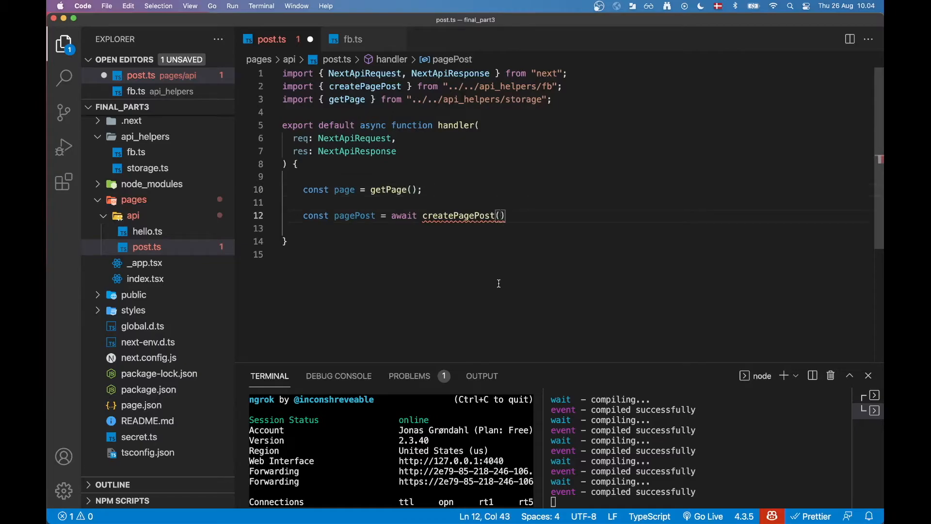
pyautogui.write('page.')
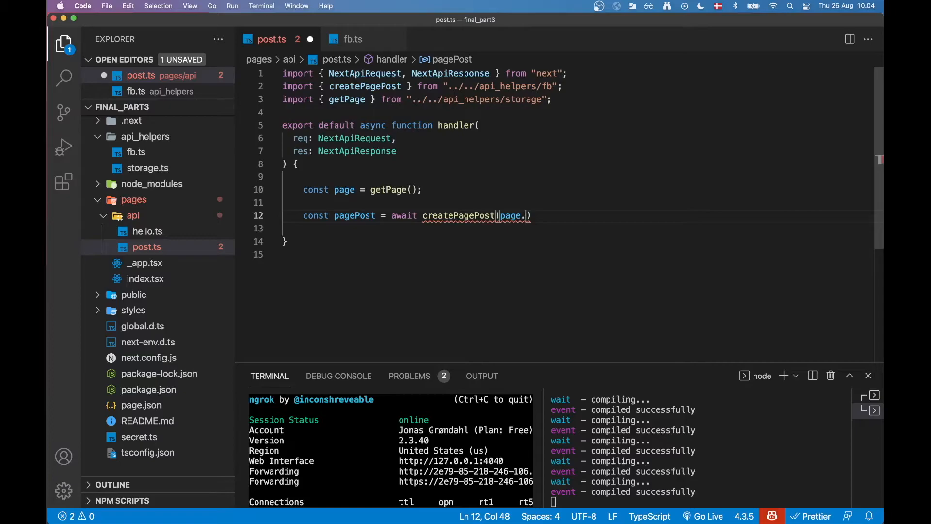
pyautogui.moveTo(505, 216)
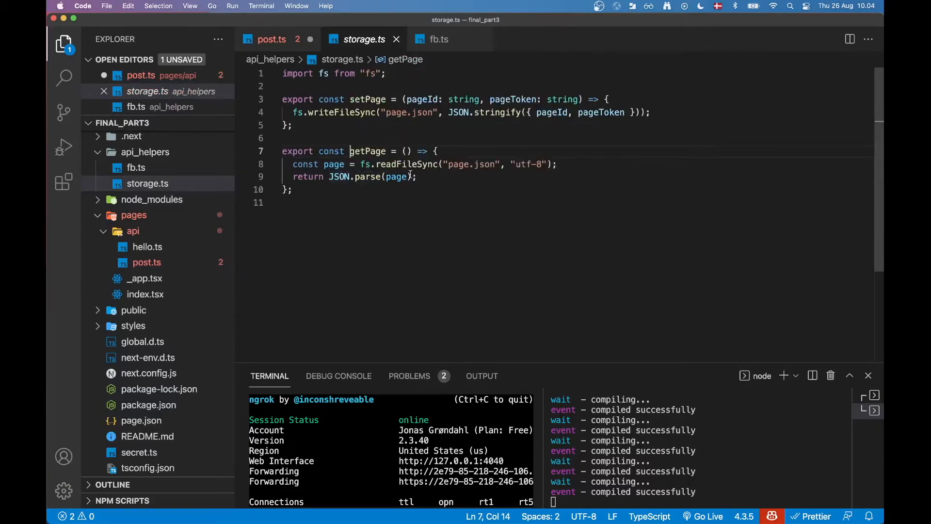
# - Cast getPage's parsed JSON as { pageId: string; pageToken: string }, checking page.json's fields
pyautogui.write('as {')
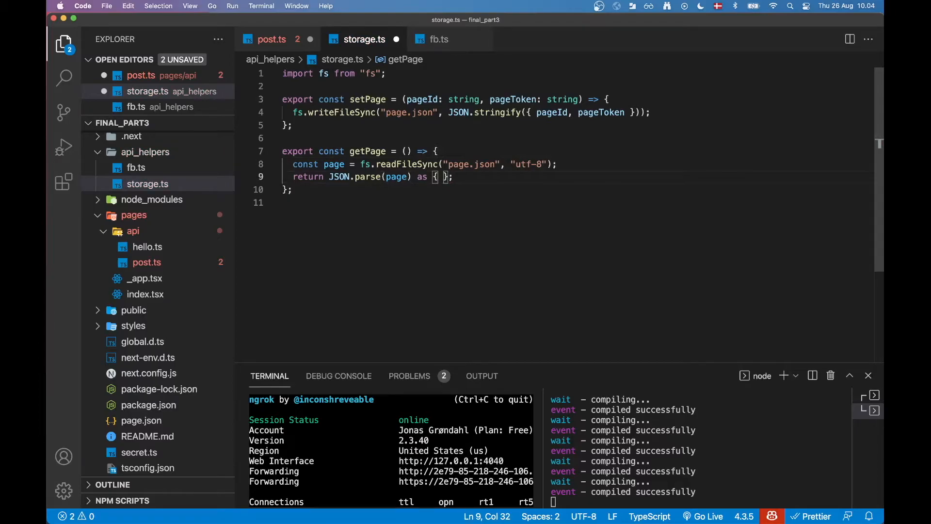
pyautogui.write('pageId:')
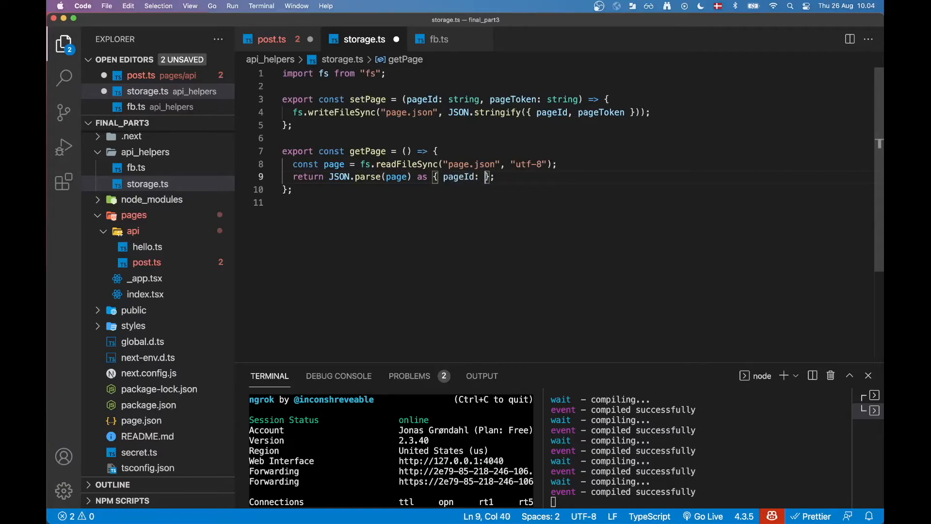
pyautogui.write(', page')
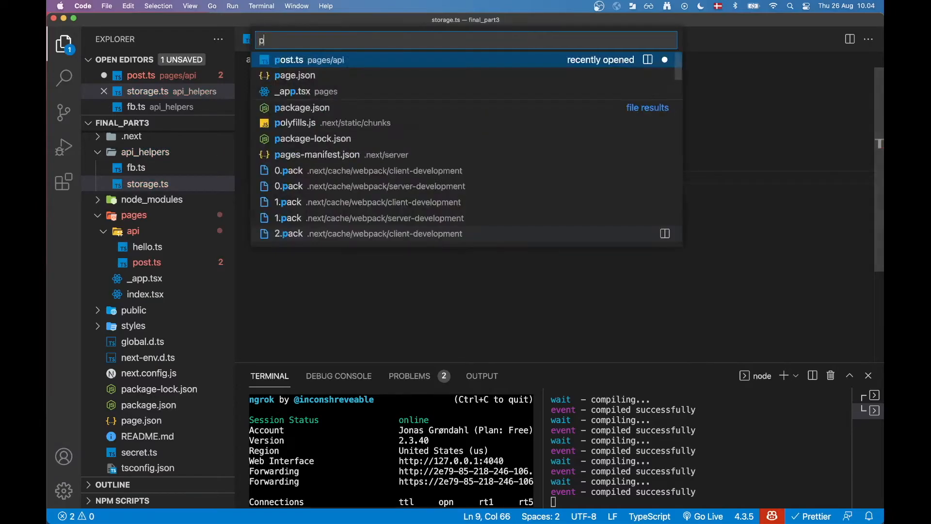
pyautogui.click(294, 75)
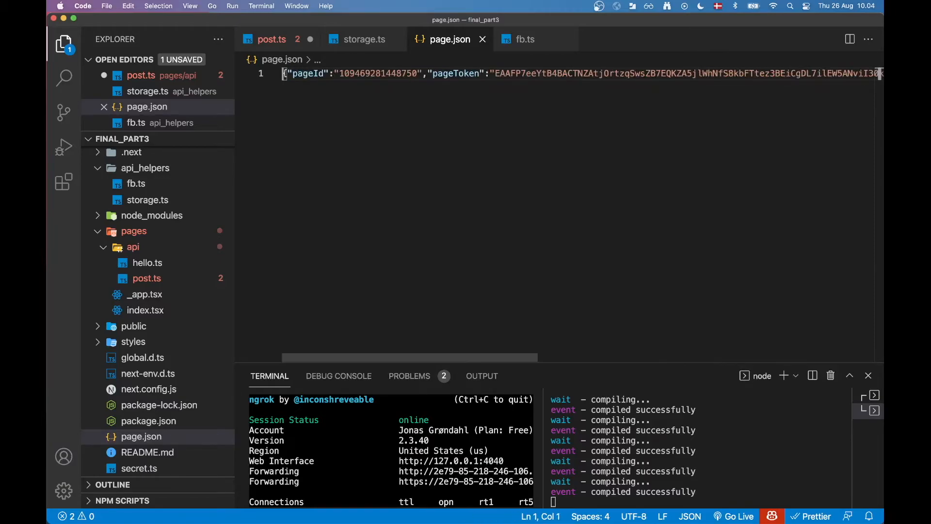
pyautogui.click(364, 40)
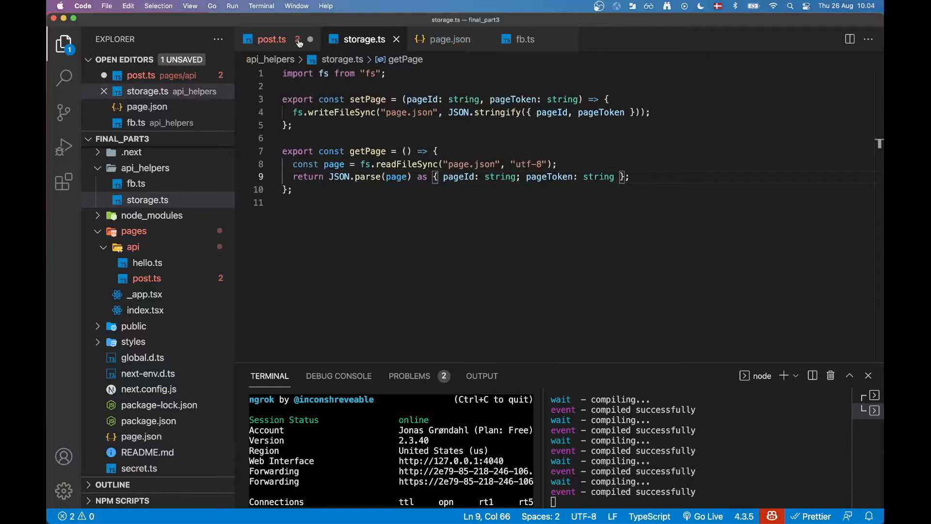
pyautogui.moveTo(271, 39)
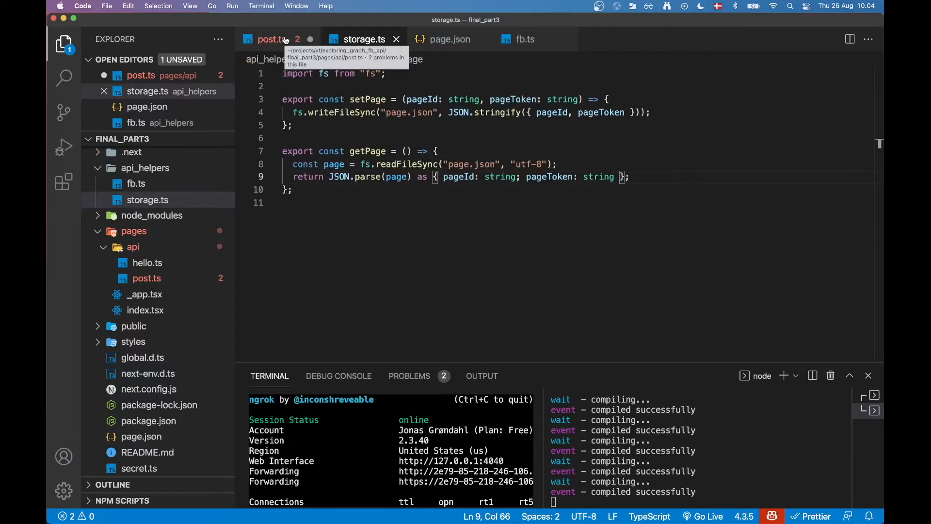
pyautogui.click(271, 39)
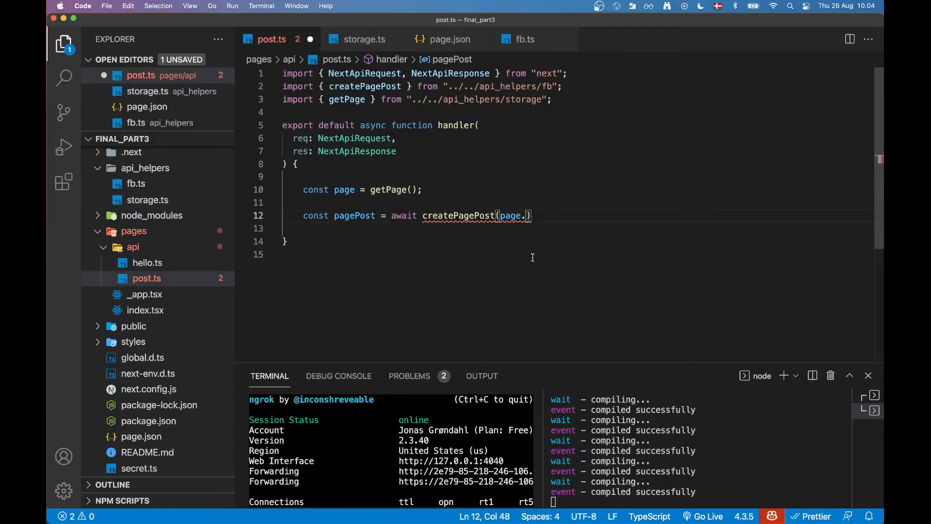
# - After createPagePost in post.ts, respond with res.status(200).json({ message: 'Great!' }) and save
pyautogui.write('.pageToken,')
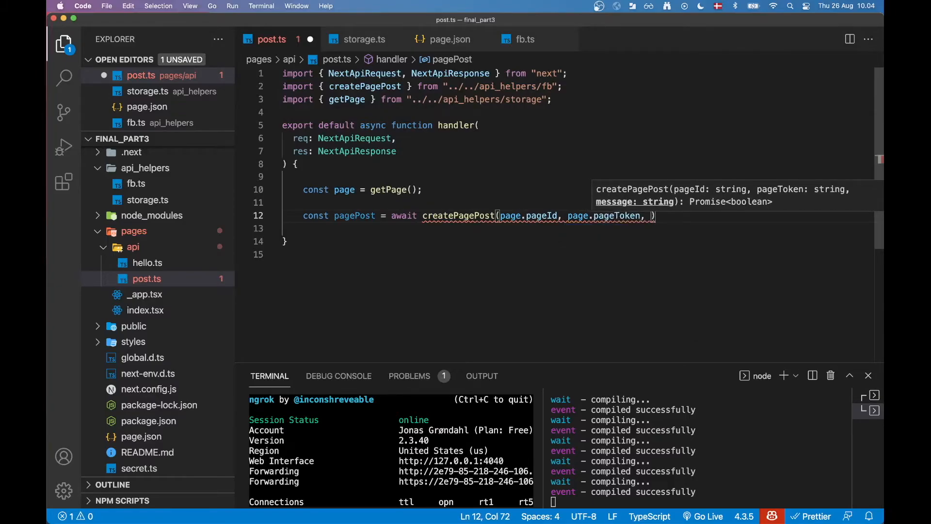
pyautogui.write("''")
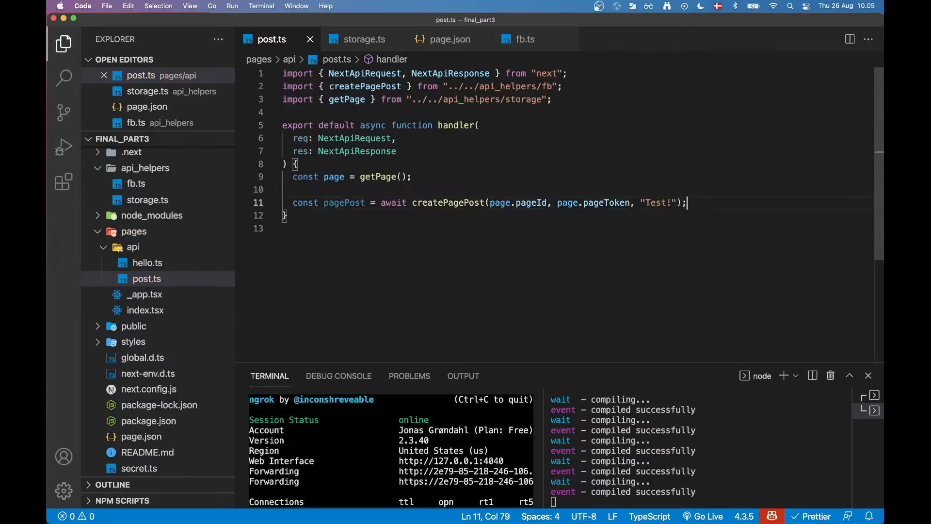
pyautogui.write('res.')
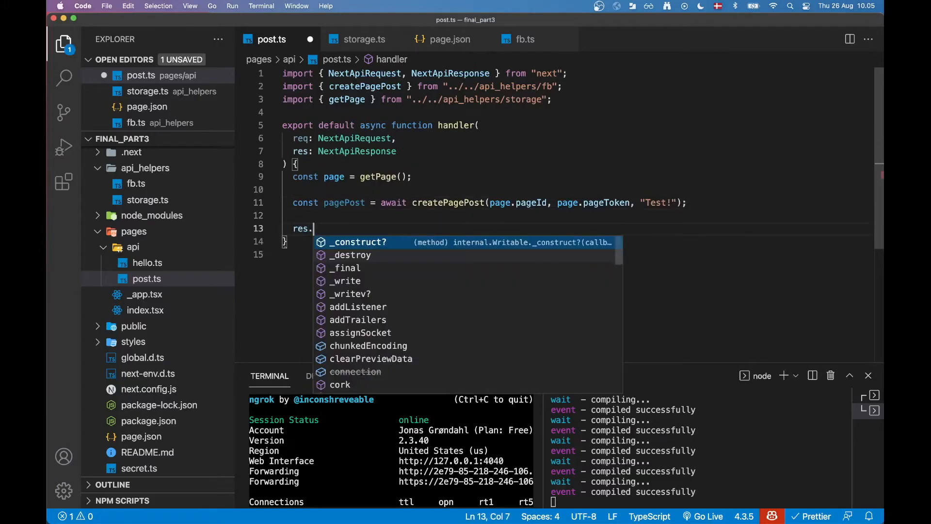
pyautogui.write('status')
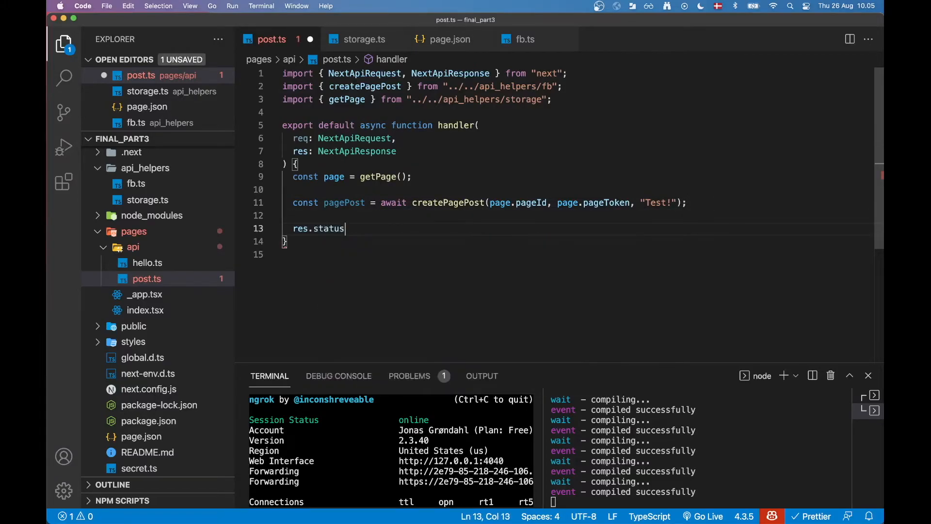
pyautogui.write('(200).s')
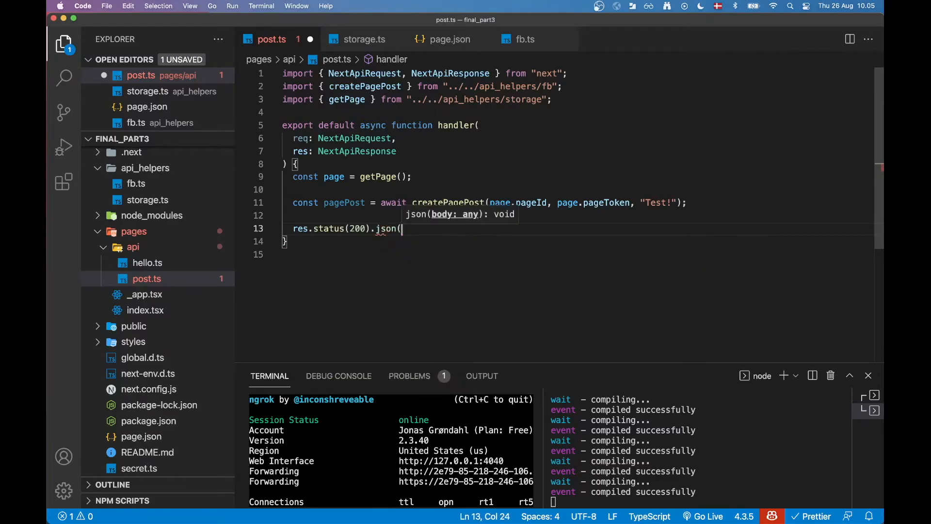
pyautogui.write("{ mesage: 'G")
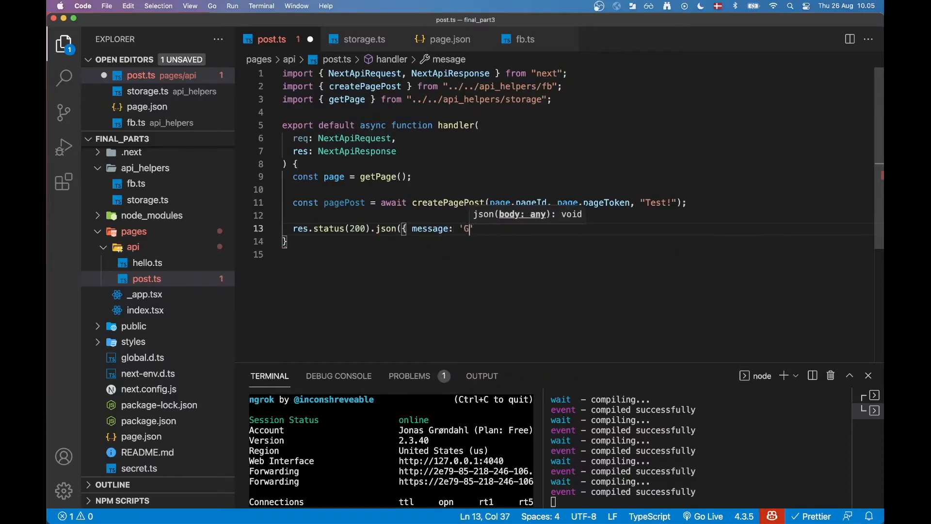
pyautogui.write("reat!'});")
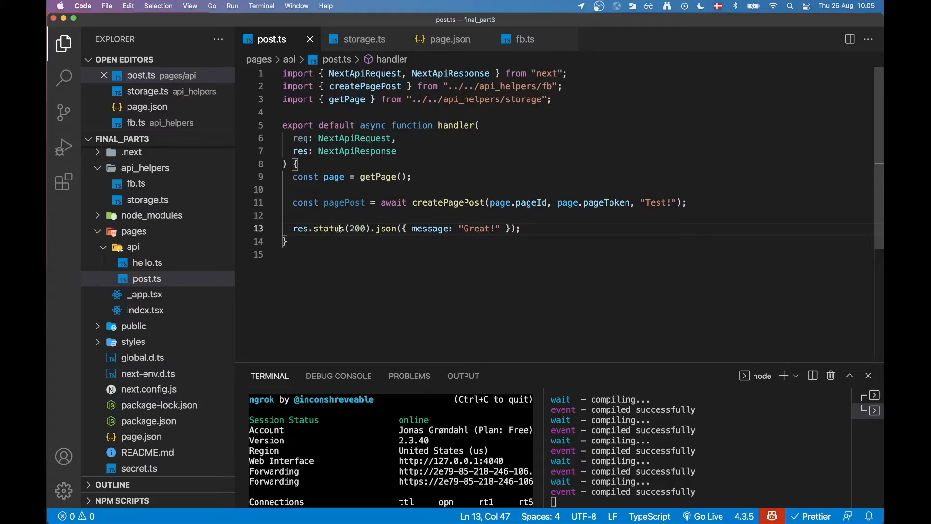
# - In index.tsx, duplicate the Log in button as 'Create new post' with a createPost handler
pyautogui.click(145, 326)
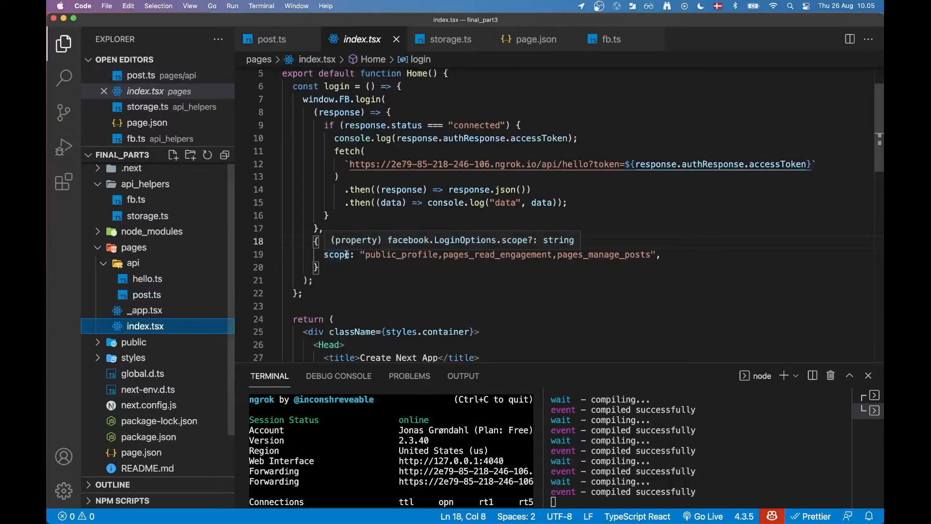
pyautogui.scroll(-3)
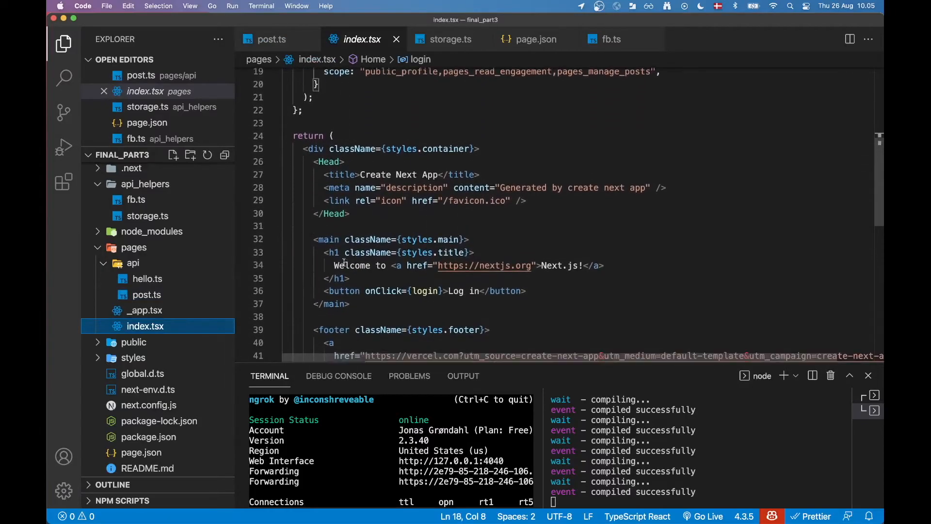
pyautogui.tripleClick(425, 291)
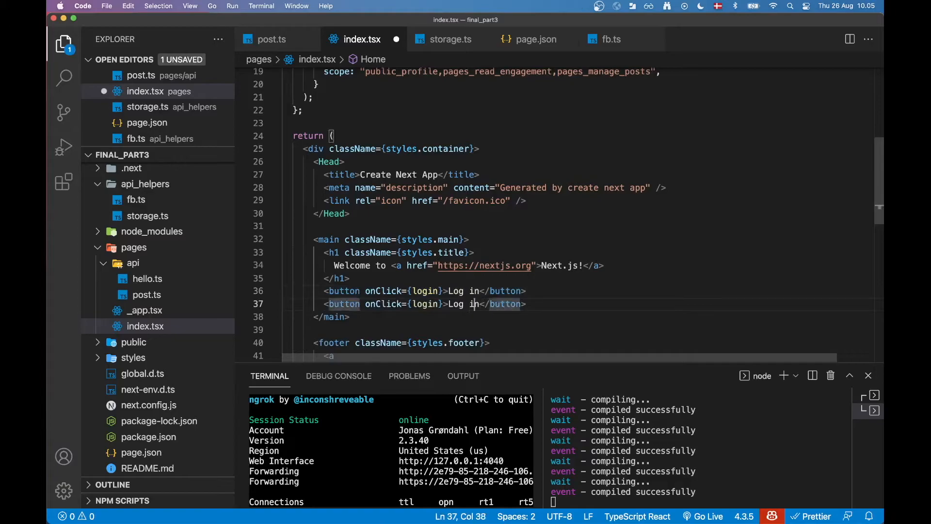
pyautogui.write('Ceate')
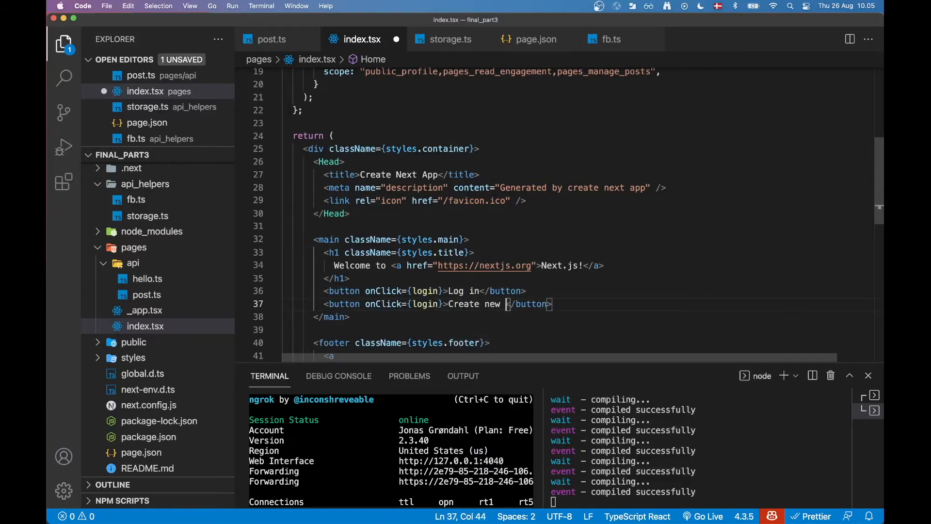
pyautogui.write('post')
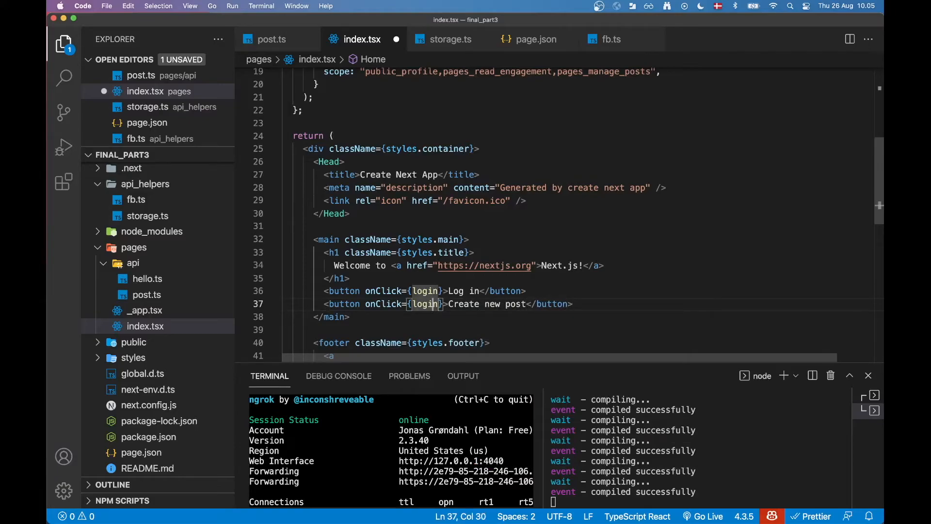
pyautogui.press('Backspace')
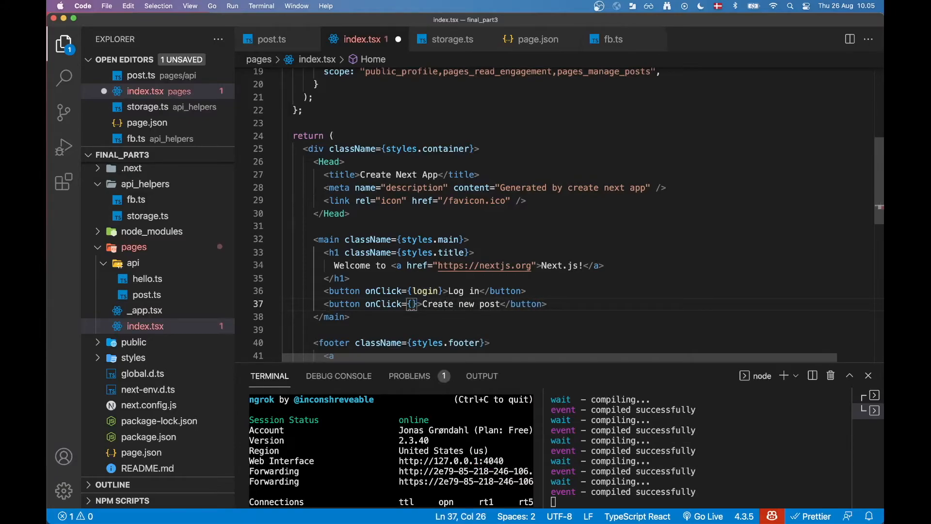
pyautogui.write('createPost')
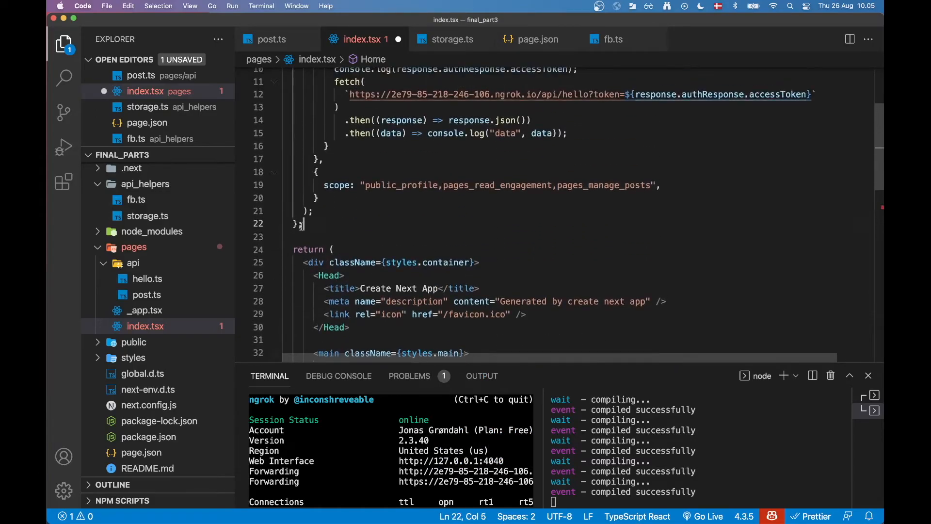
# - Write a createPost arrow function that fetches `${API_URL}/api/post` in index.tsx
pyautogui.write('const c')
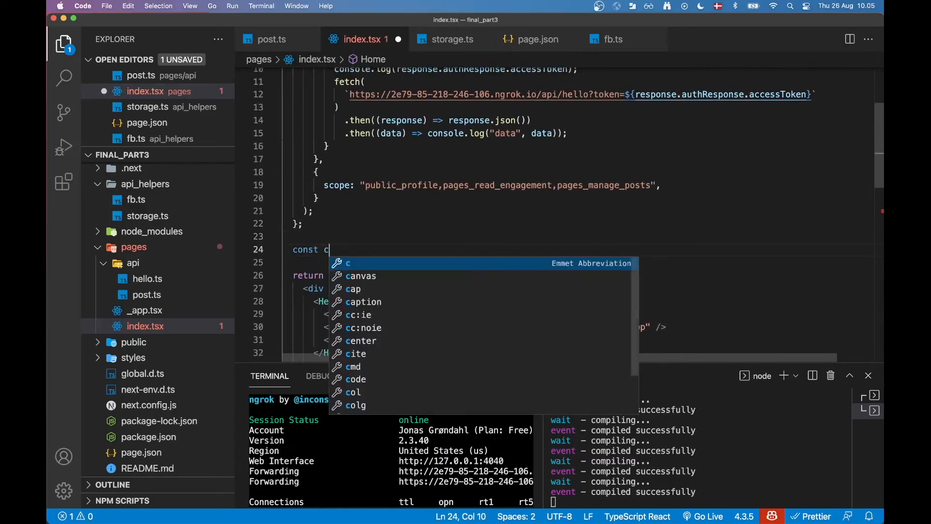
pyautogui.write('reatePost = (')
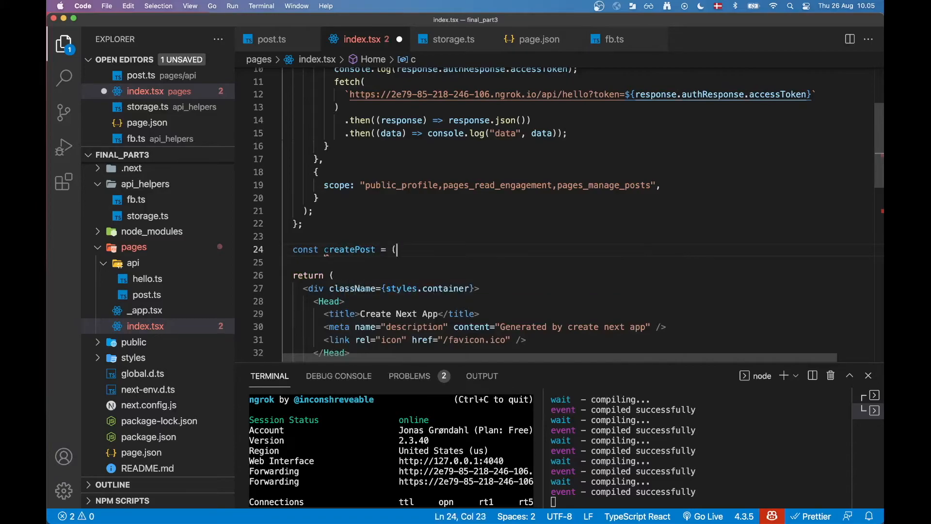
pyautogui.write(') => {')
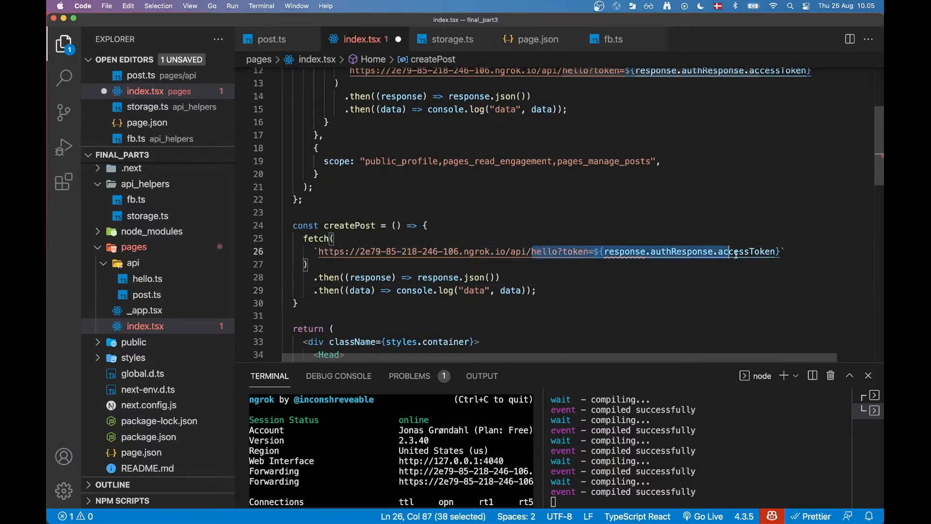
pyautogui.write('åps')
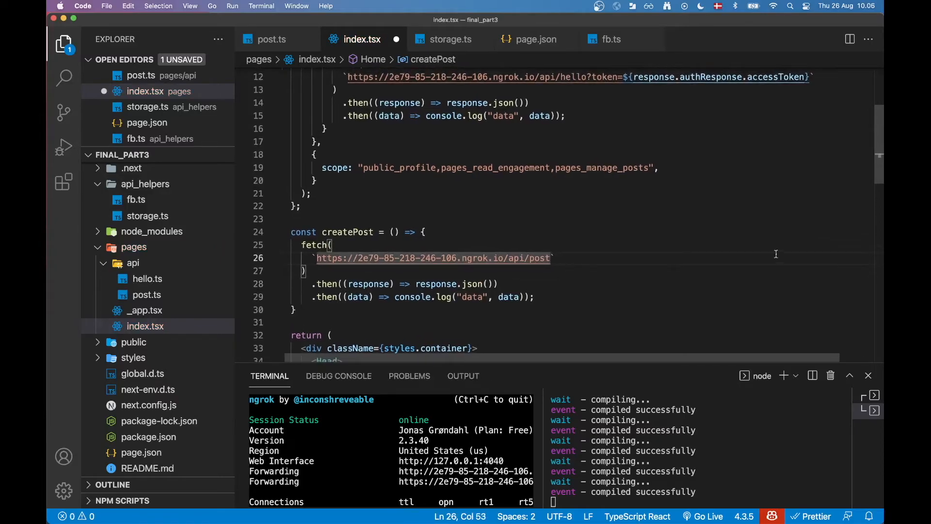
pyautogui.scroll(3)
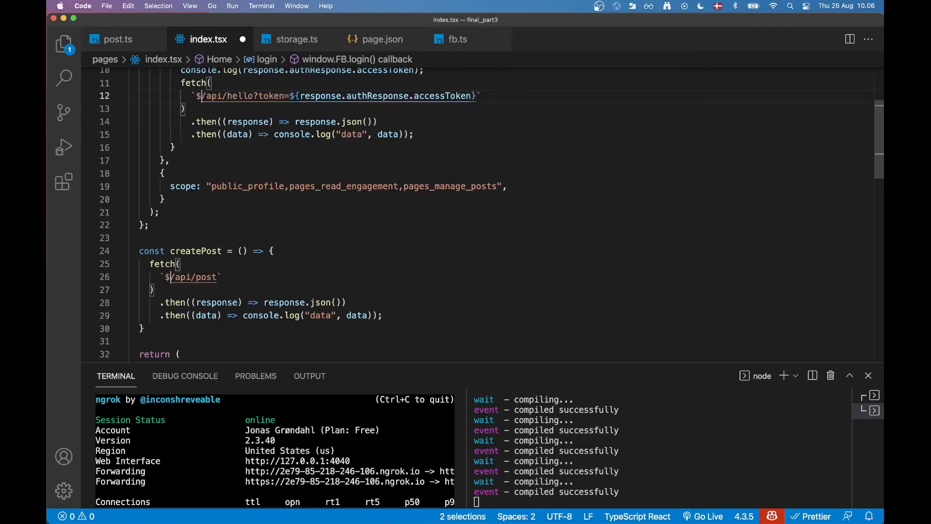
pyautogui.write('${API_URL')
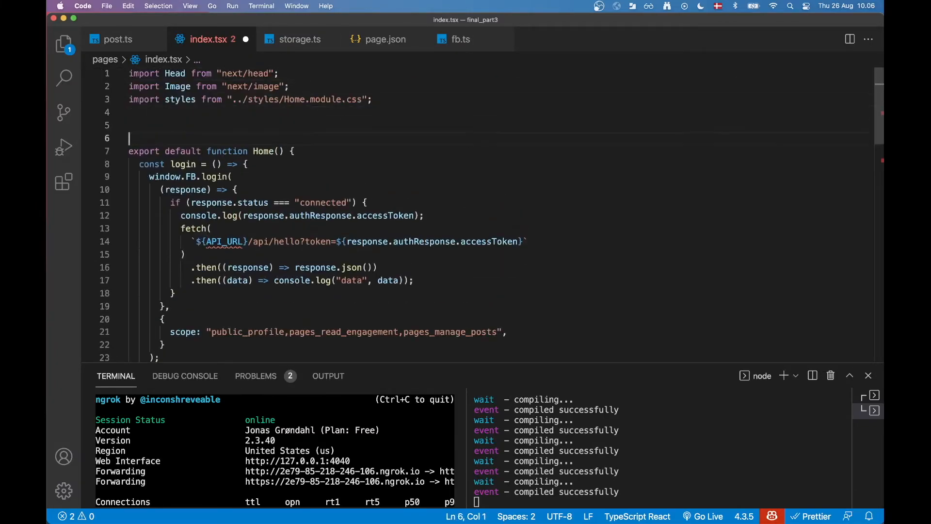
pyautogui.write('const API_URL =')
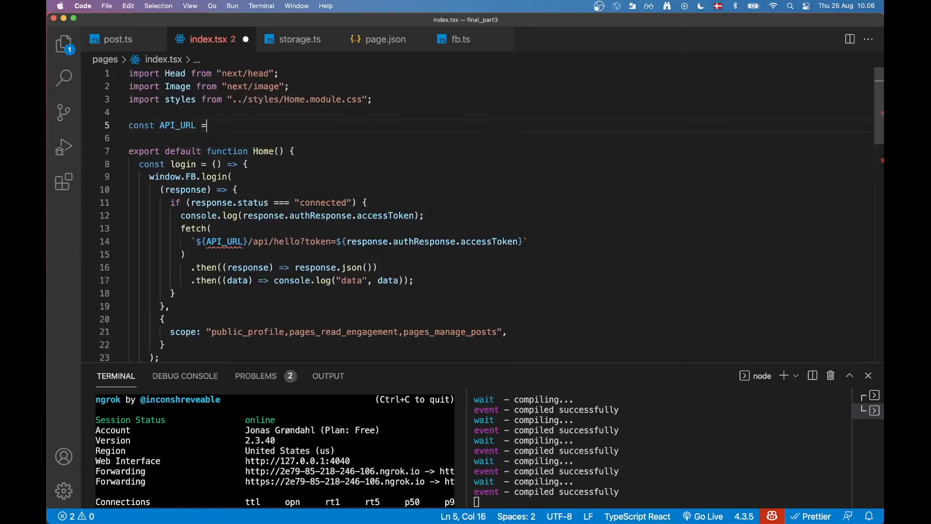
pyautogui.write('https://2e79-85-218-246-106.ngrok.io";')
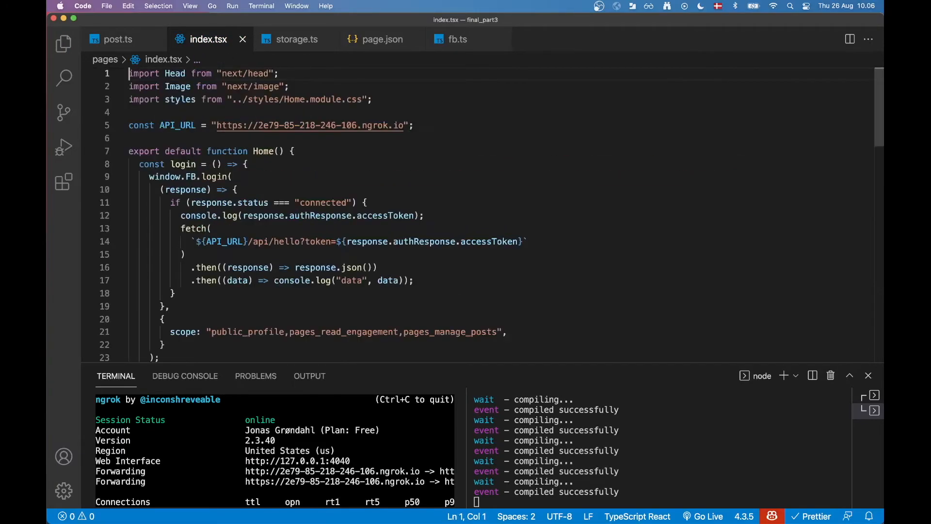
pyautogui.scroll(-3)
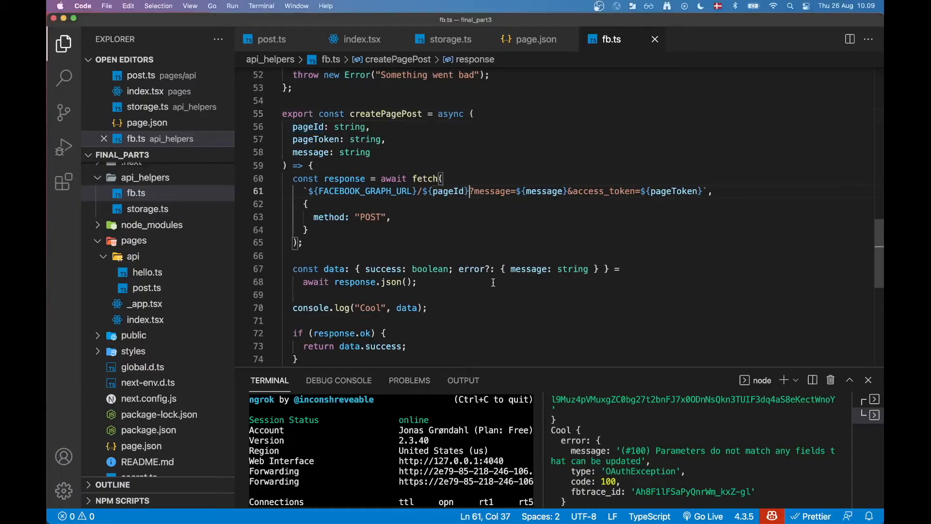
# - Append /feed after ${pageId} in createPagePost's Graph API fetch URL in fb.ts
pyautogui.write('fe')
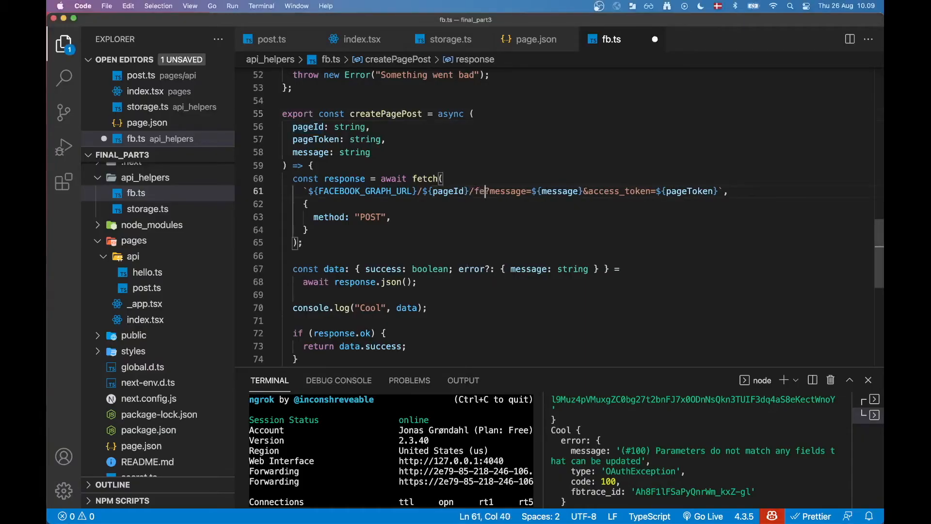
pyautogui.write('ed')
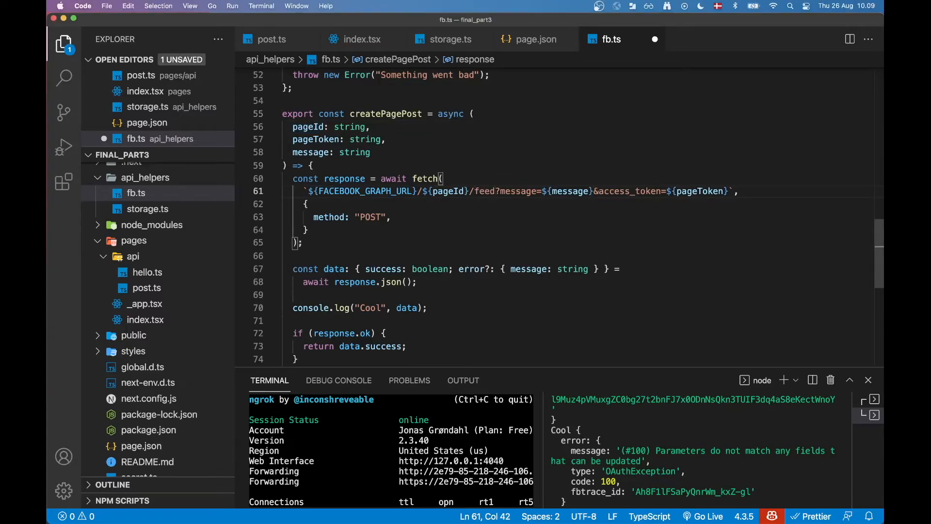
pyautogui.doubleClick(449, 191)
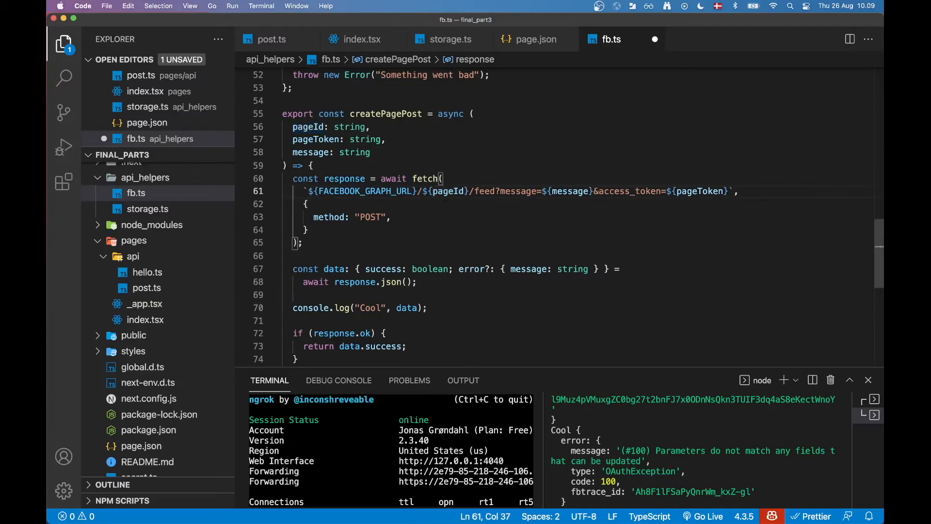
pyautogui.doubleClick(484, 191)
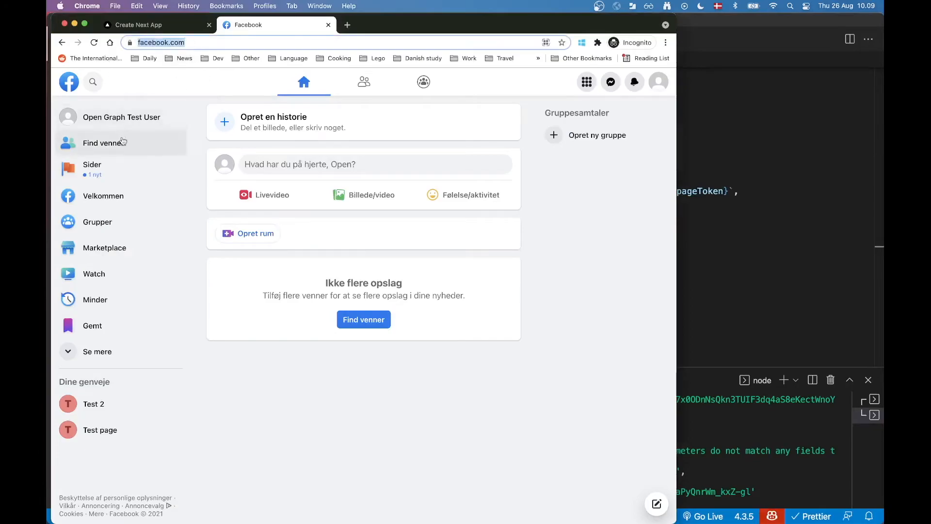
# - In the Create Next App tab, press the Create new post button
pyautogui.click(142, 24)
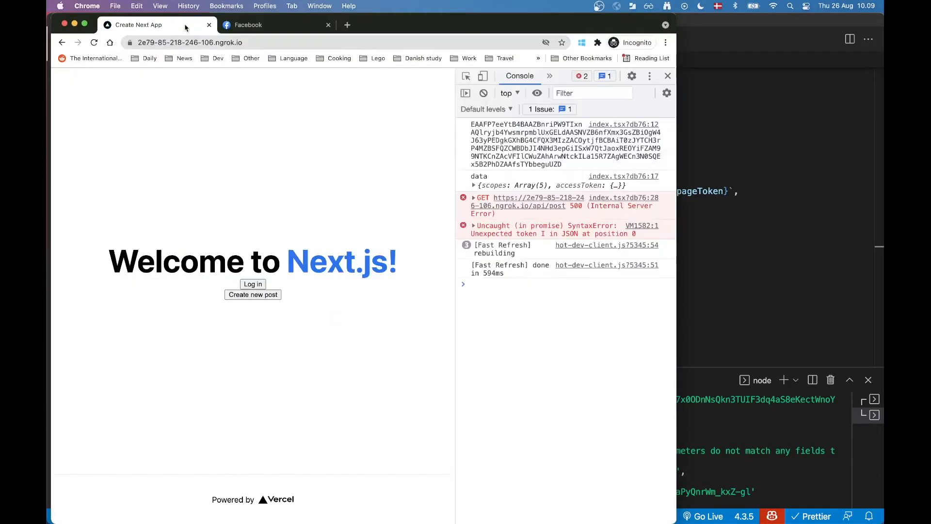
pyautogui.click(347, 24)
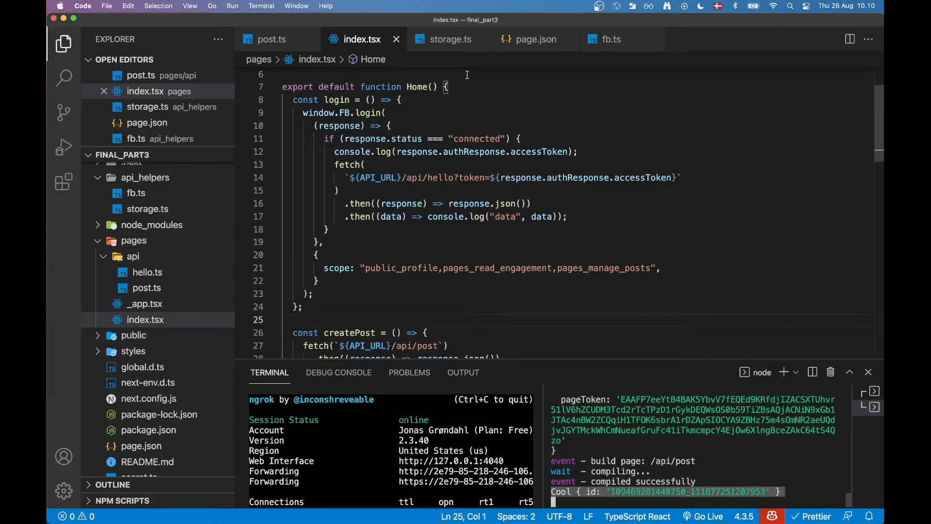
# - In fb.ts, type the response as { id: string } and return data.id instead of success
pyautogui.click(612, 39)
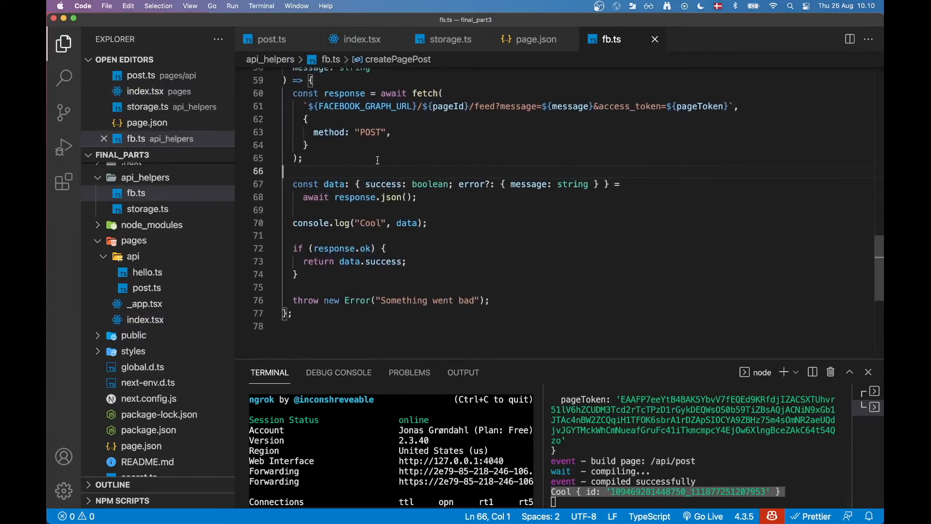
pyautogui.doubleClick(384, 184)
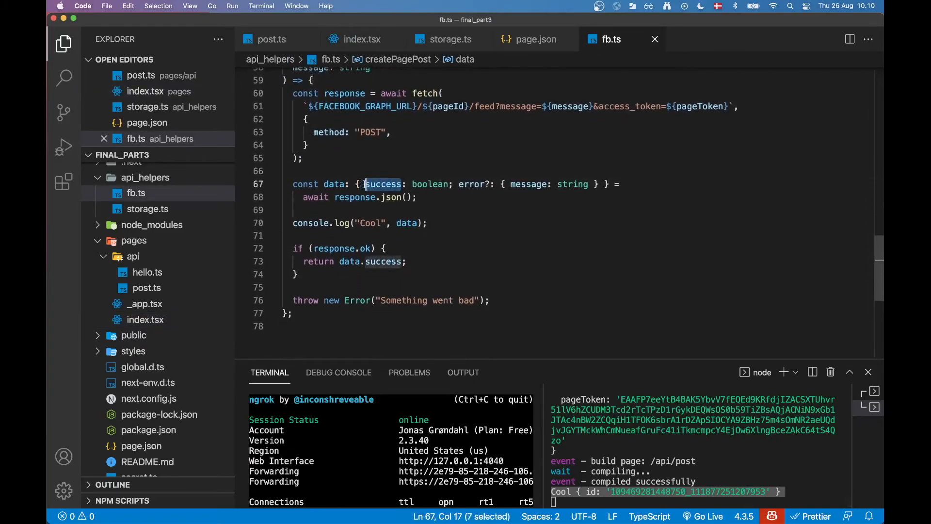
pyautogui.write('id')
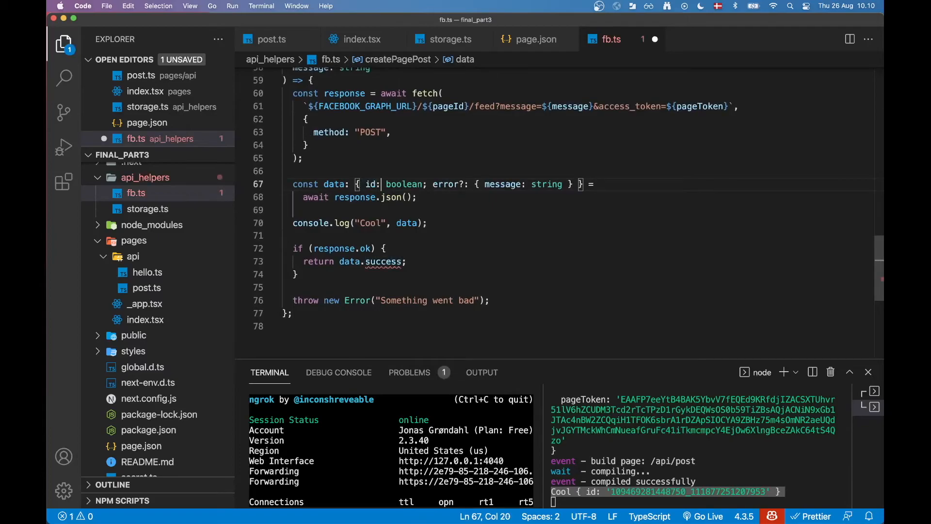
pyautogui.write('string')
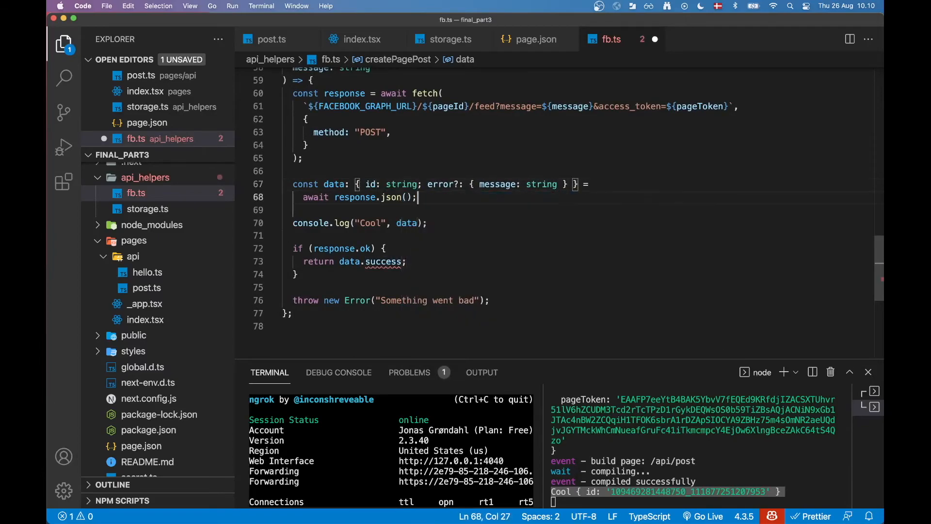
pyautogui.doubleClick(383, 262)
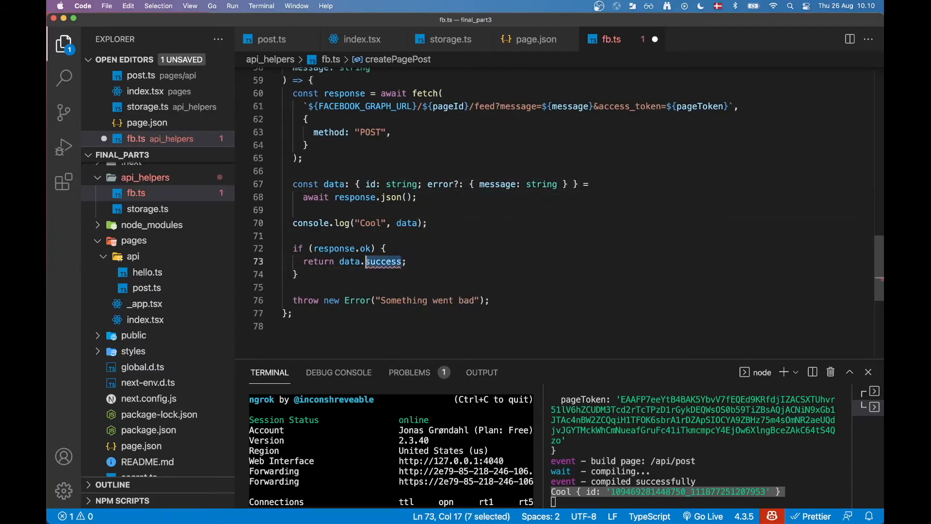
pyautogui.write('i')
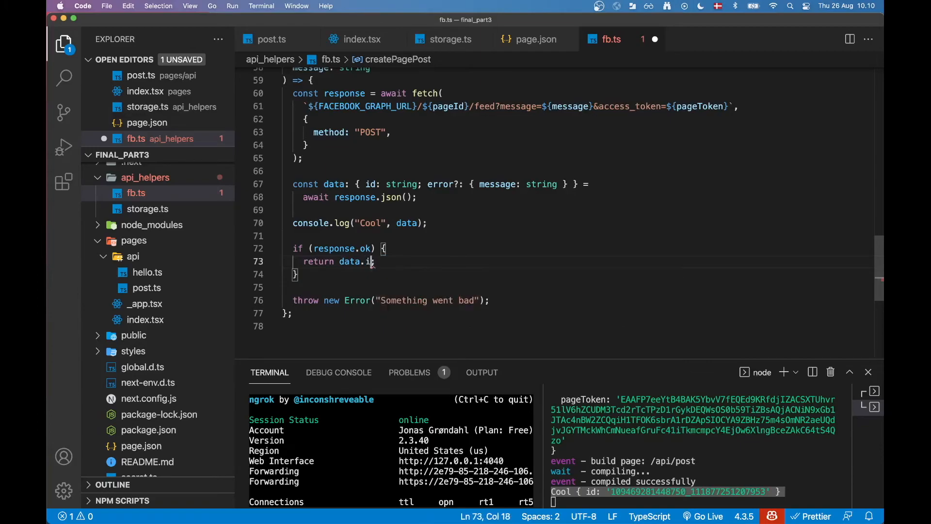
pyautogui.write('d;')
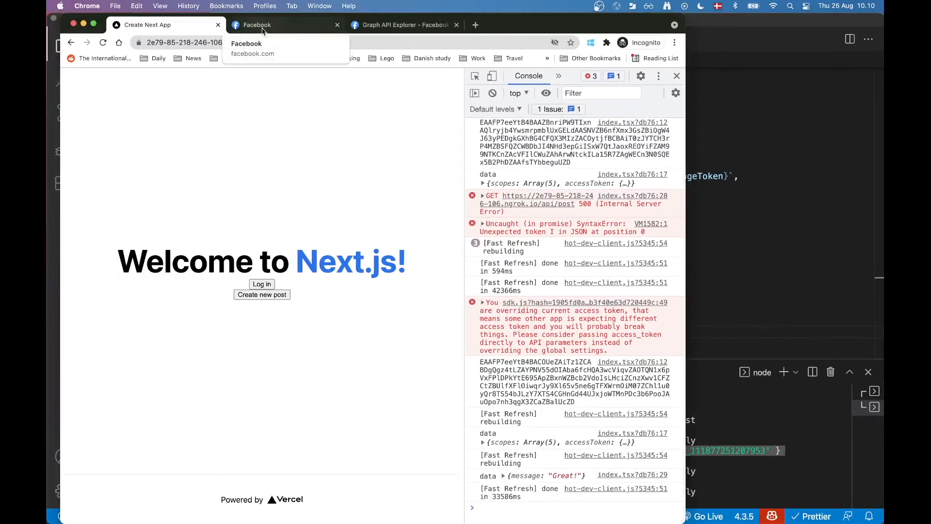
# - In the Facebook tab, open the Test 2 page and scroll to its 'test!' post
pyautogui.click(257, 24)
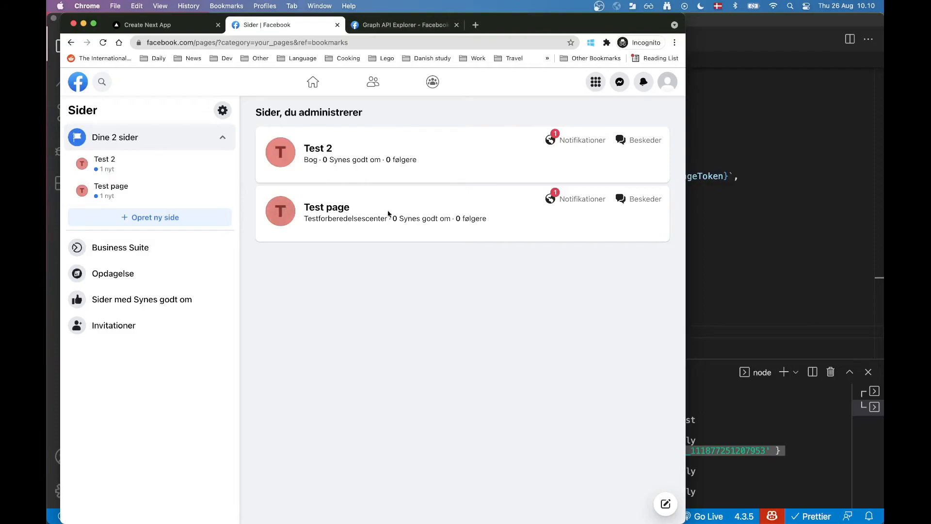
pyautogui.moveTo(496, 23)
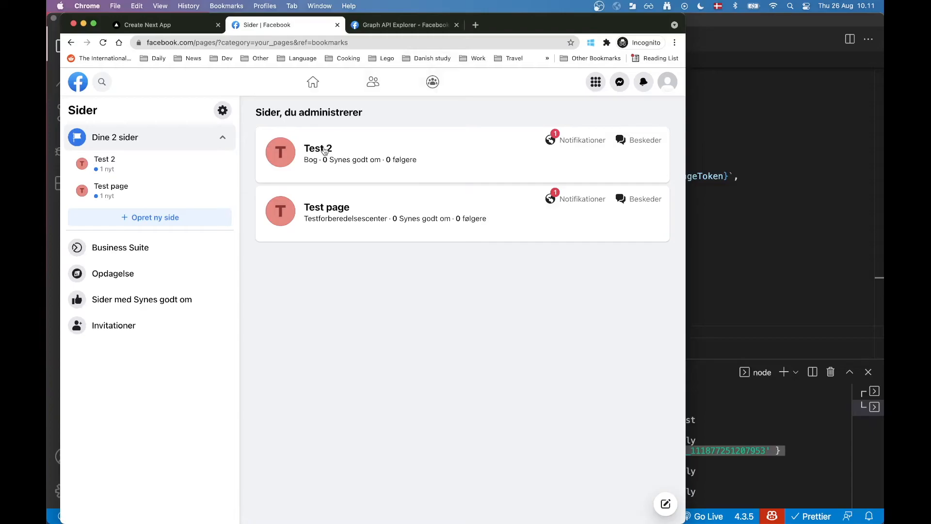
pyautogui.click(317, 148)
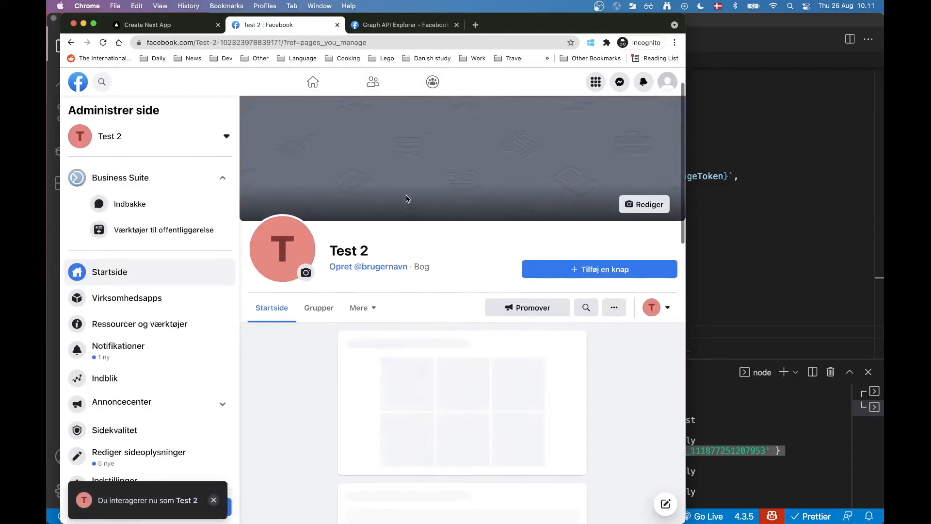
pyautogui.scroll(-3)
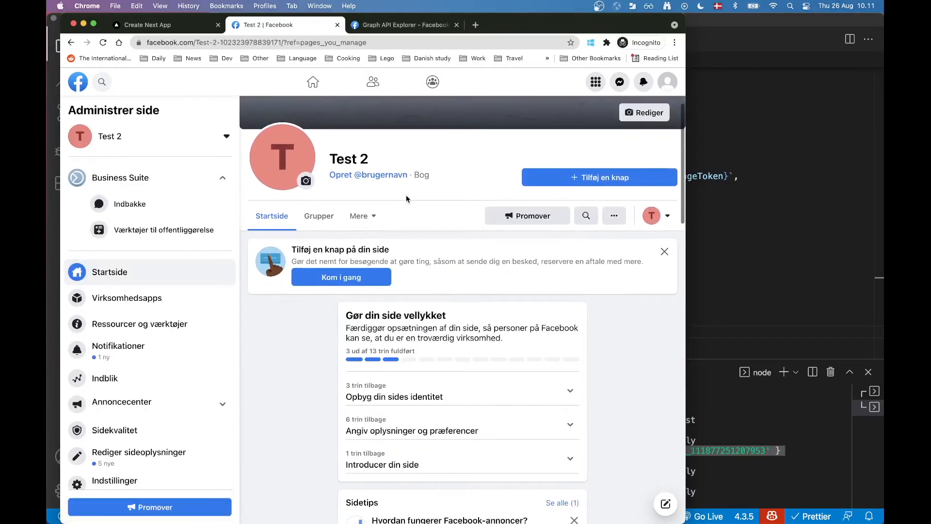
pyautogui.scroll(-3)
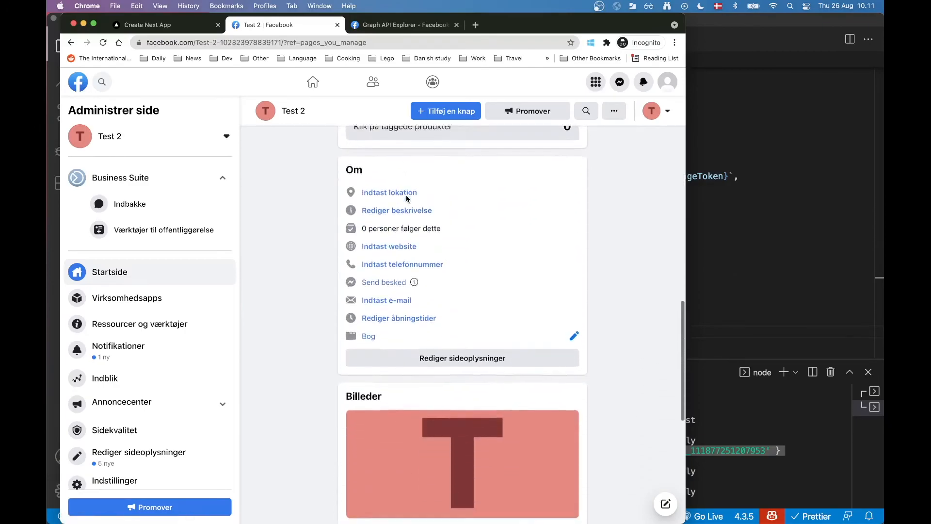
pyautogui.scroll(-3)
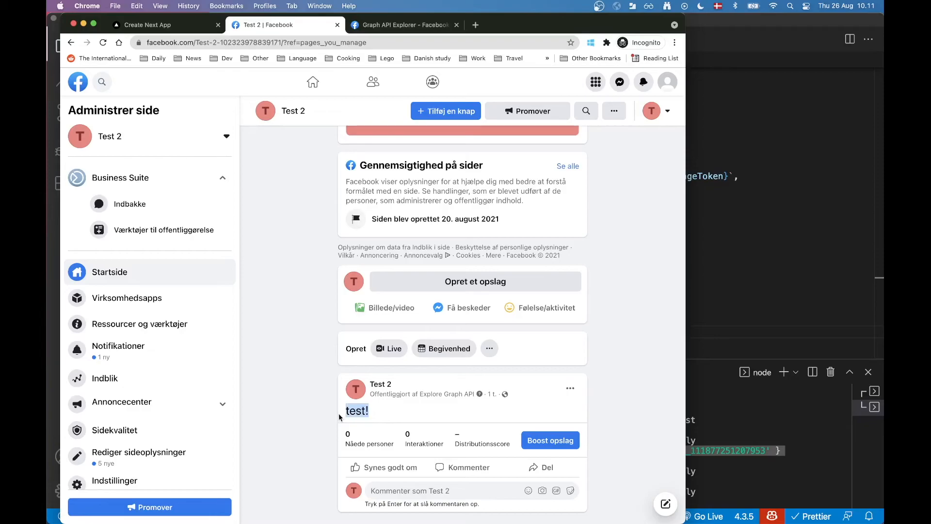
pyautogui.moveTo(492, 394)
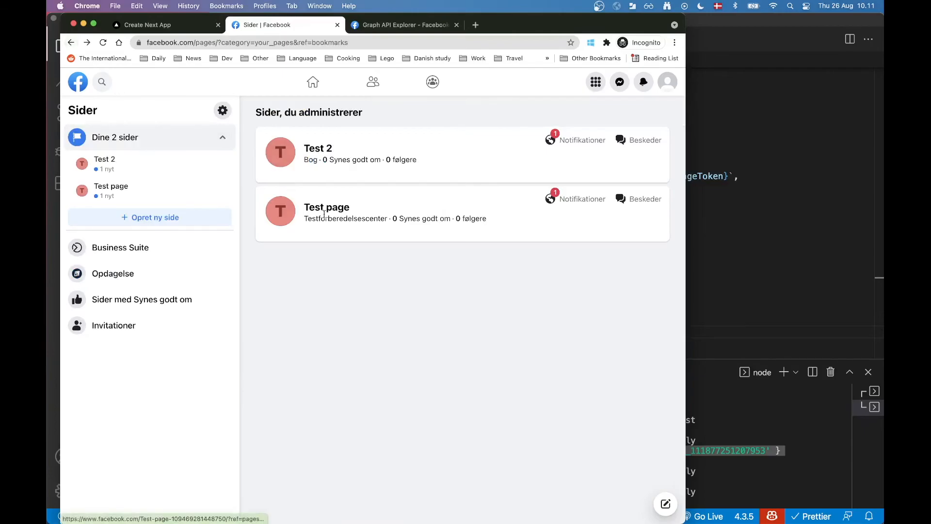
# - Open the Facebook Test page and highlight the newest 'Test!' post in its feed
pyautogui.click(327, 207)
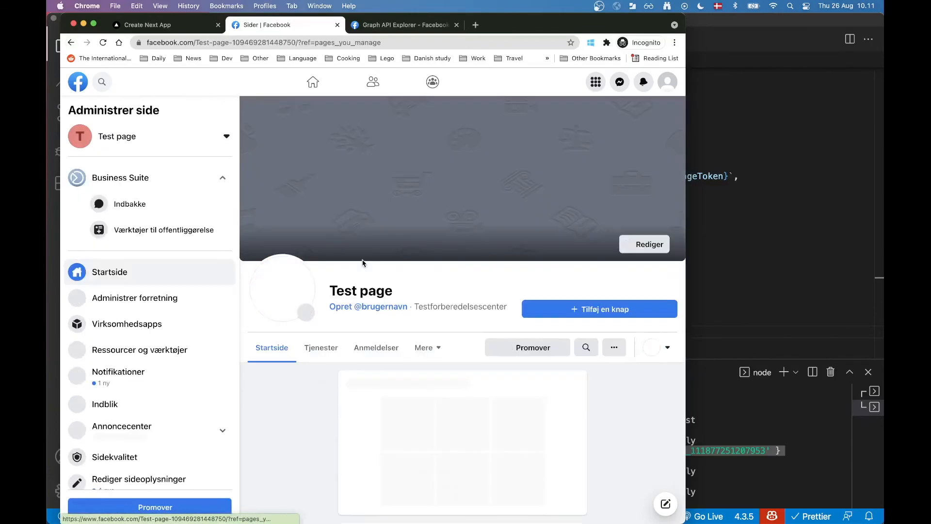
pyautogui.scroll(-3)
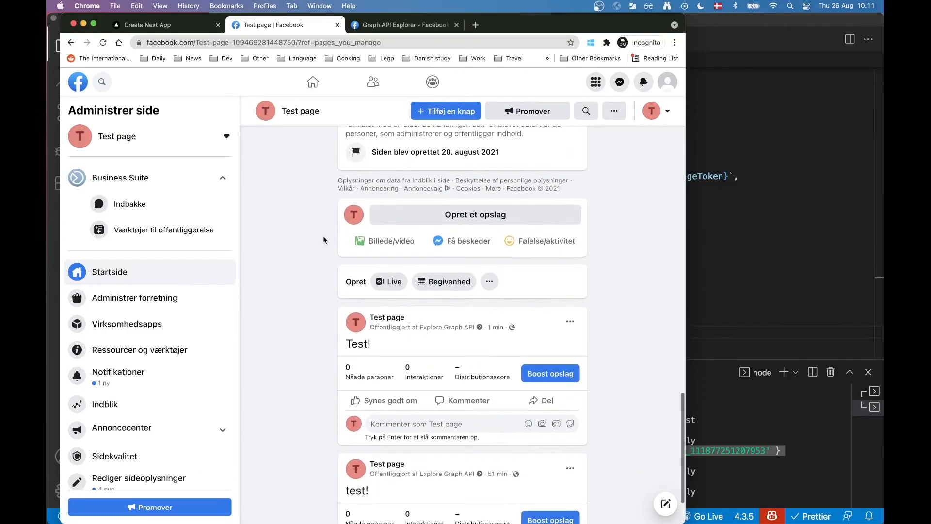
pyautogui.doubleClick(357, 344)
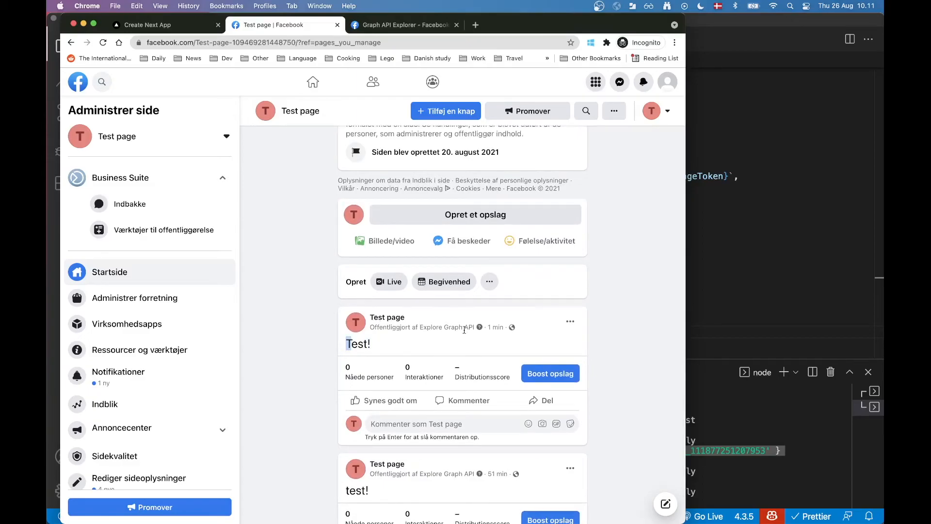
pyautogui.moveTo(450, 346)
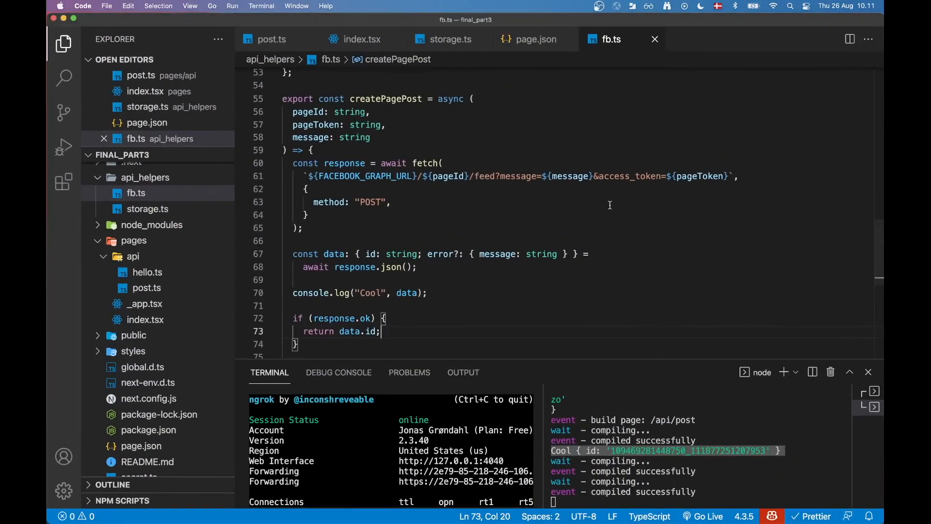
# - Review storage.ts, index.tsx and fb.ts, then type 'Cool' into post.ts's message string
pyautogui.scroll(3)
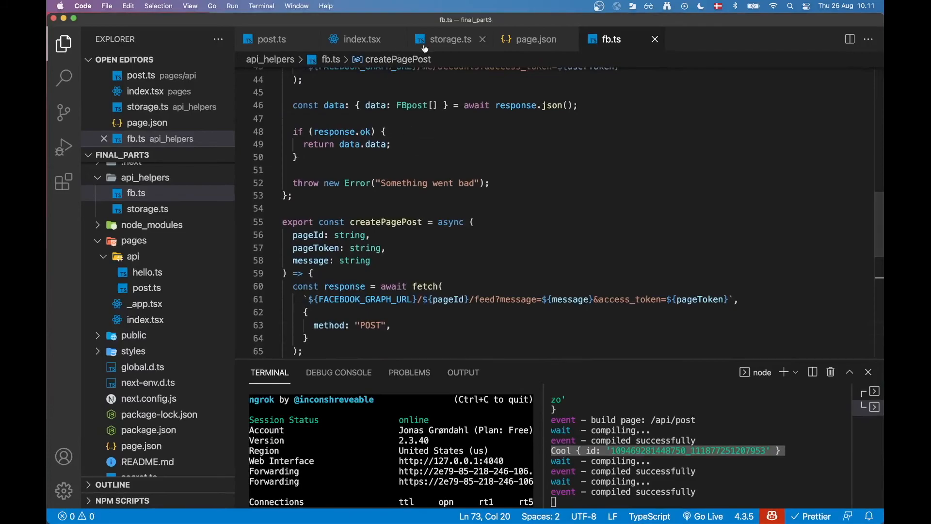
pyautogui.click(450, 39)
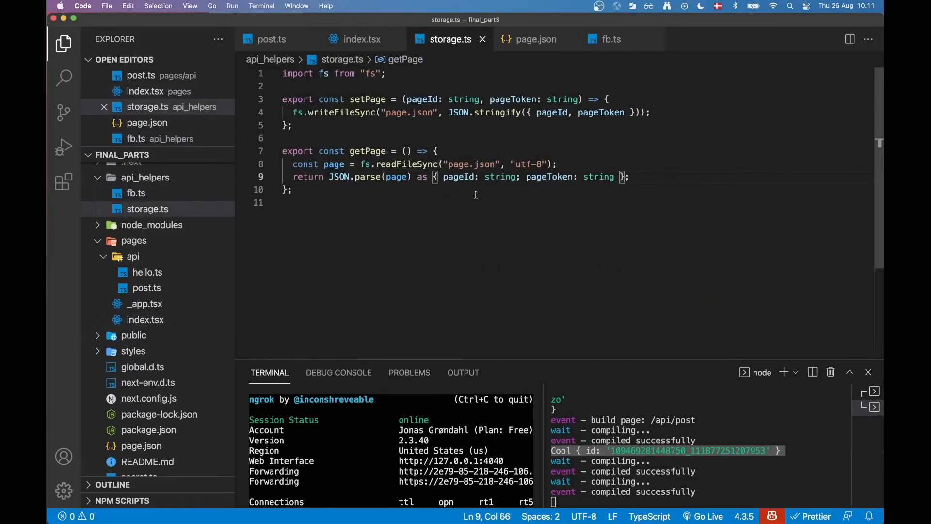
pyautogui.click(362, 40)
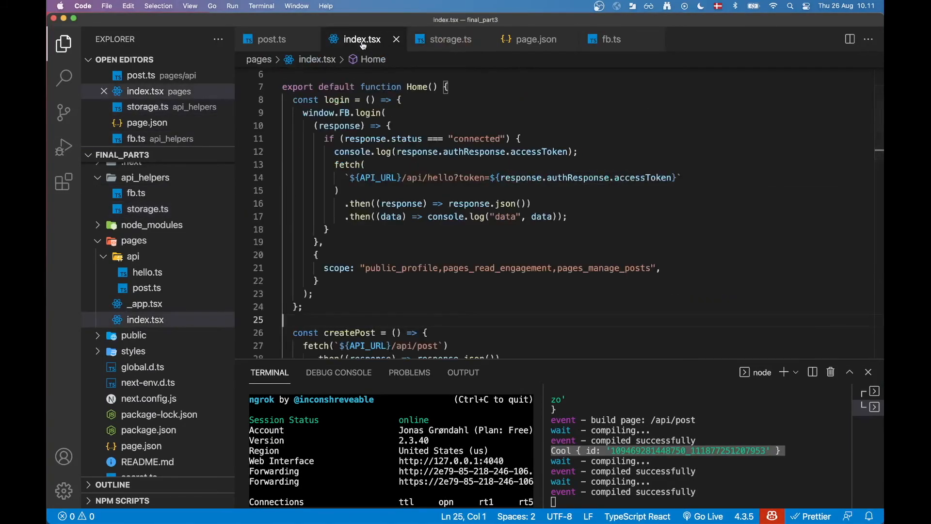
pyautogui.click(612, 39)
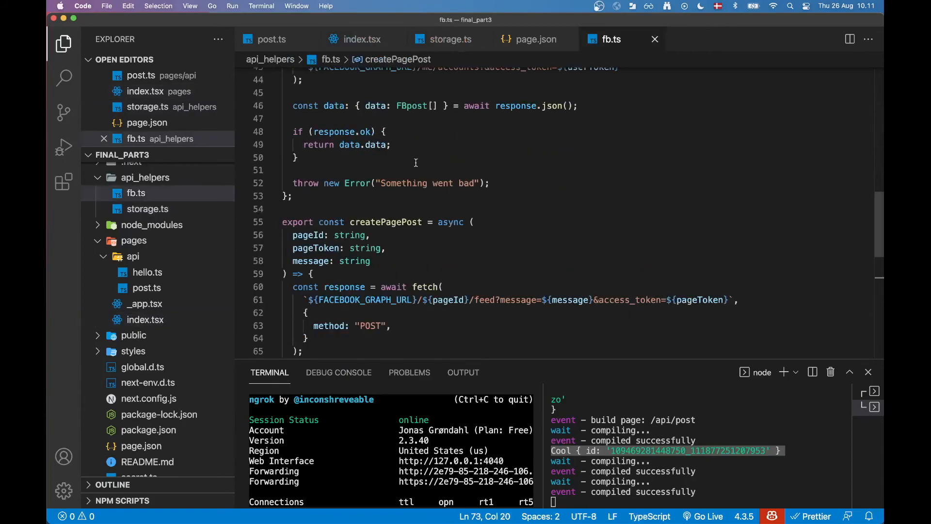
pyautogui.scroll(-3)
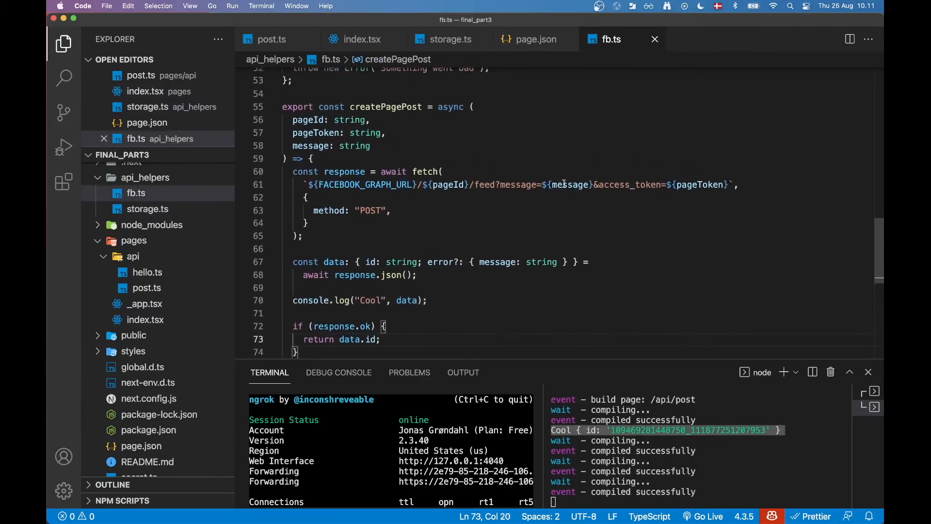
pyautogui.click(271, 39)
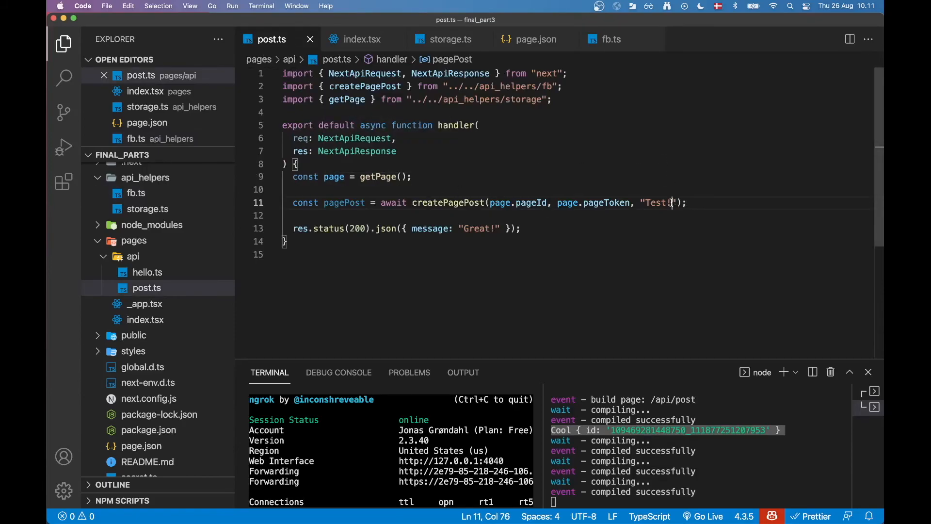
pyautogui.write('Cool')
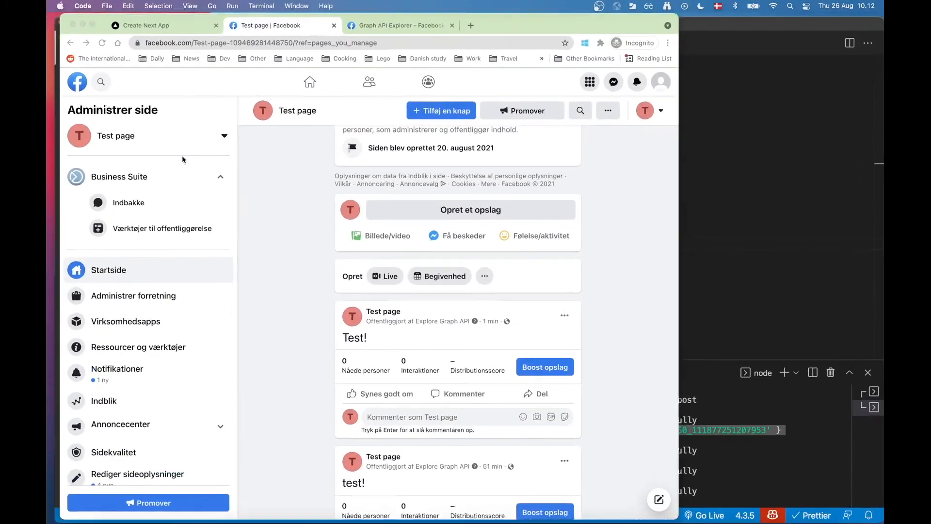
# - Reload Facebook's Test page and scroll to the new 'Cool beans' post above 'Test!'
pyautogui.click(161, 25)
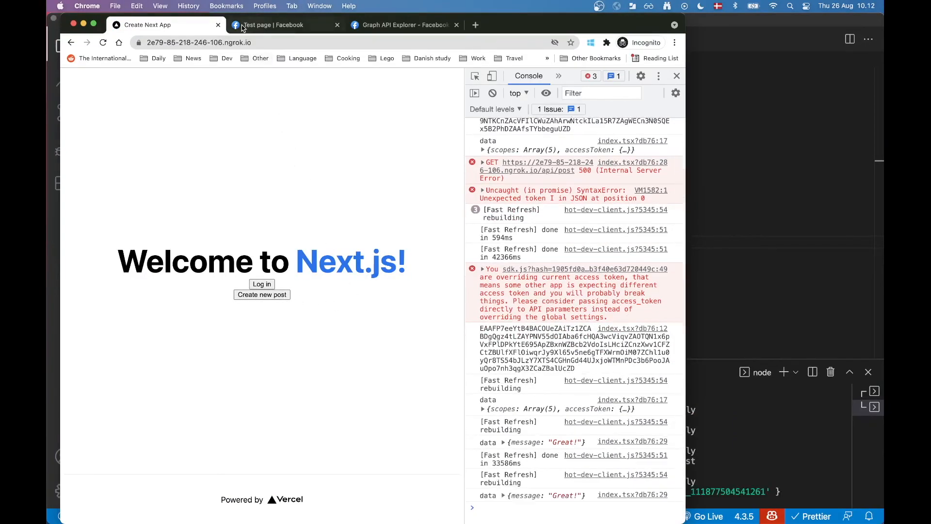
pyautogui.click(273, 25)
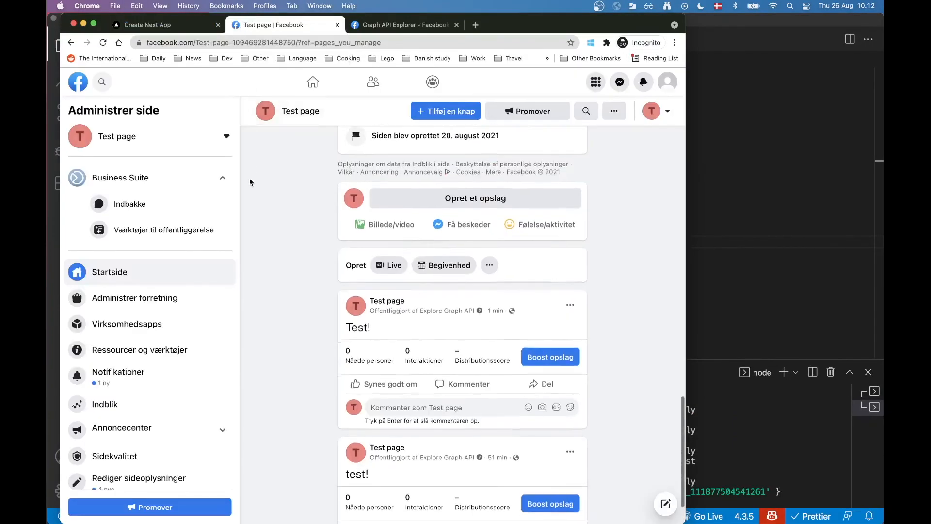
pyautogui.scroll(-3)
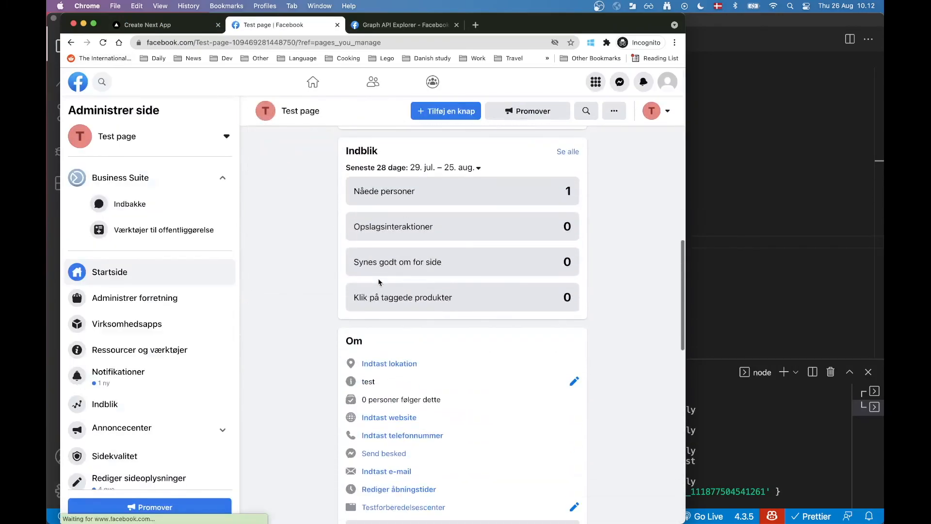
pyautogui.scroll(3)
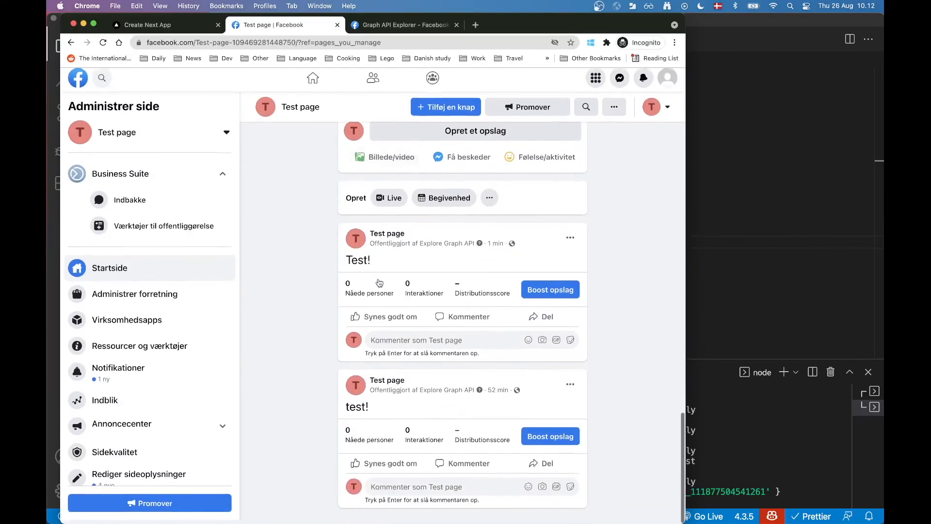
pyautogui.scroll(3)
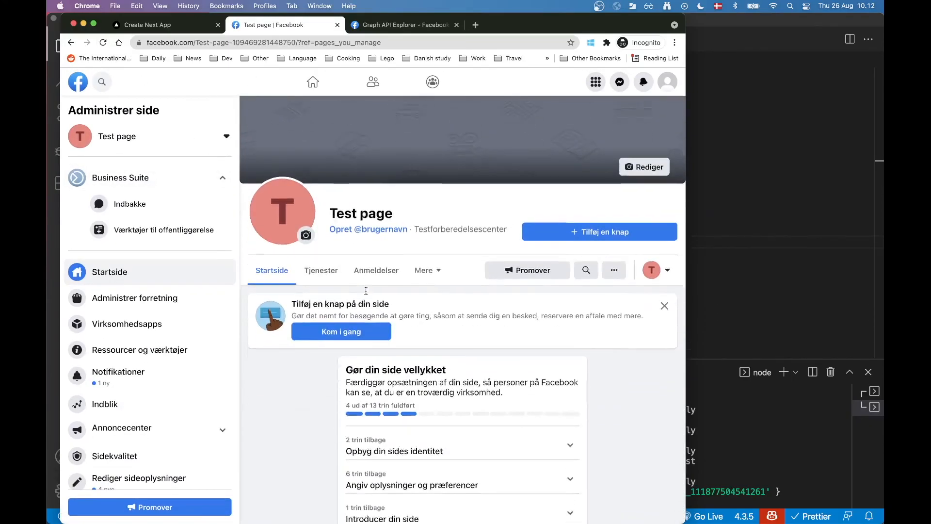
pyautogui.scroll(-3)
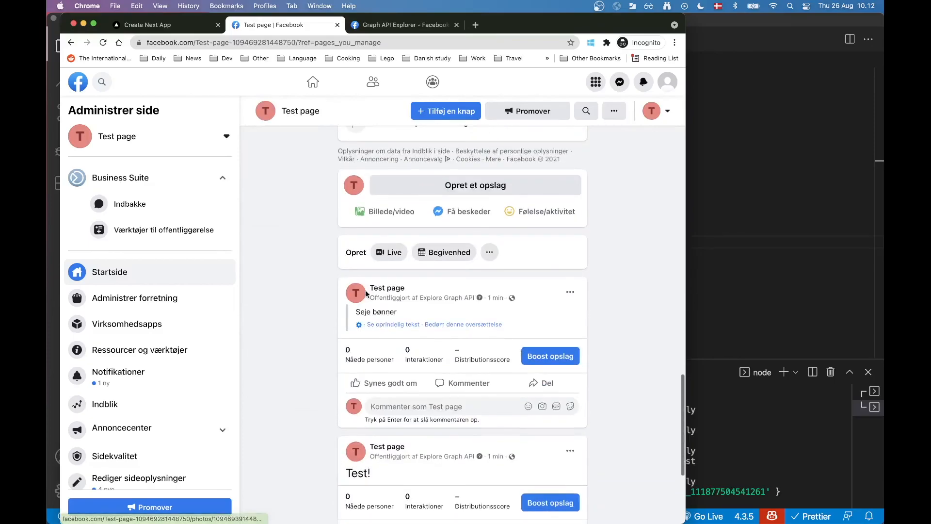
pyautogui.scroll(3)
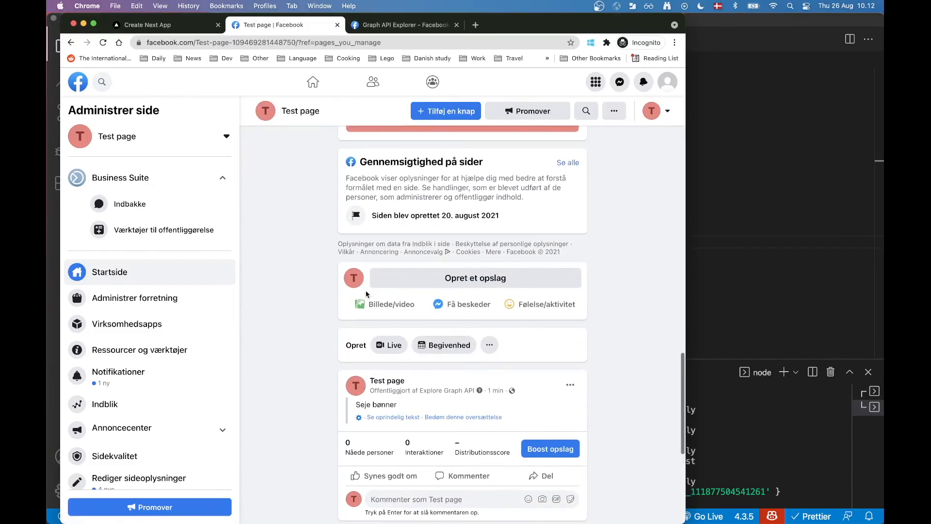
pyautogui.scroll(-3)
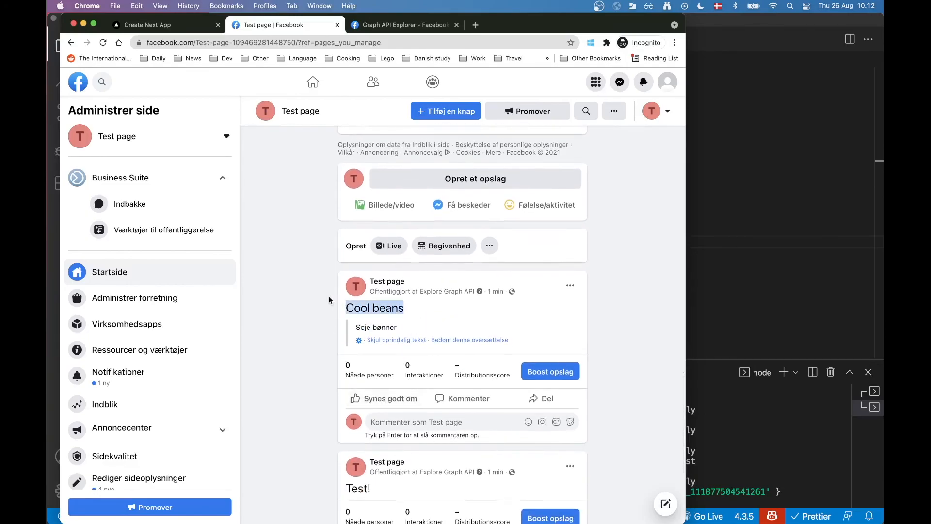
pyautogui.scroll(3)
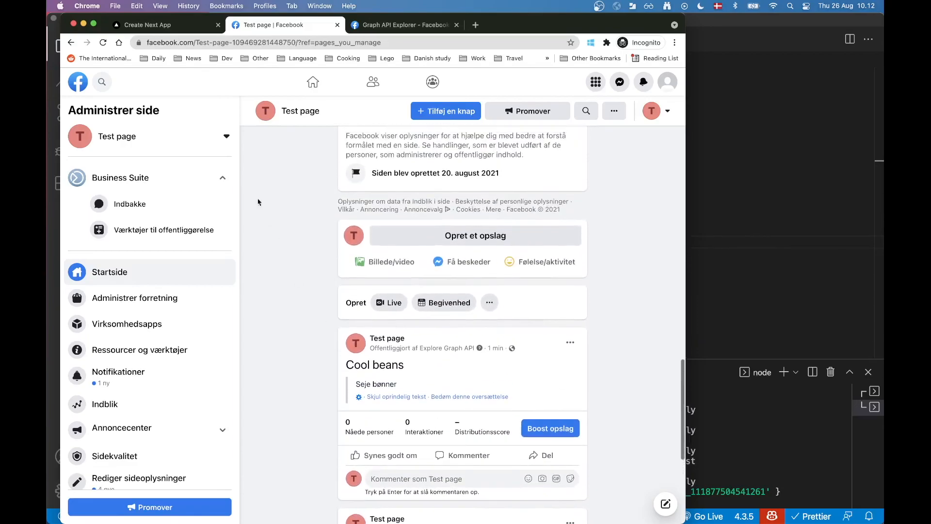